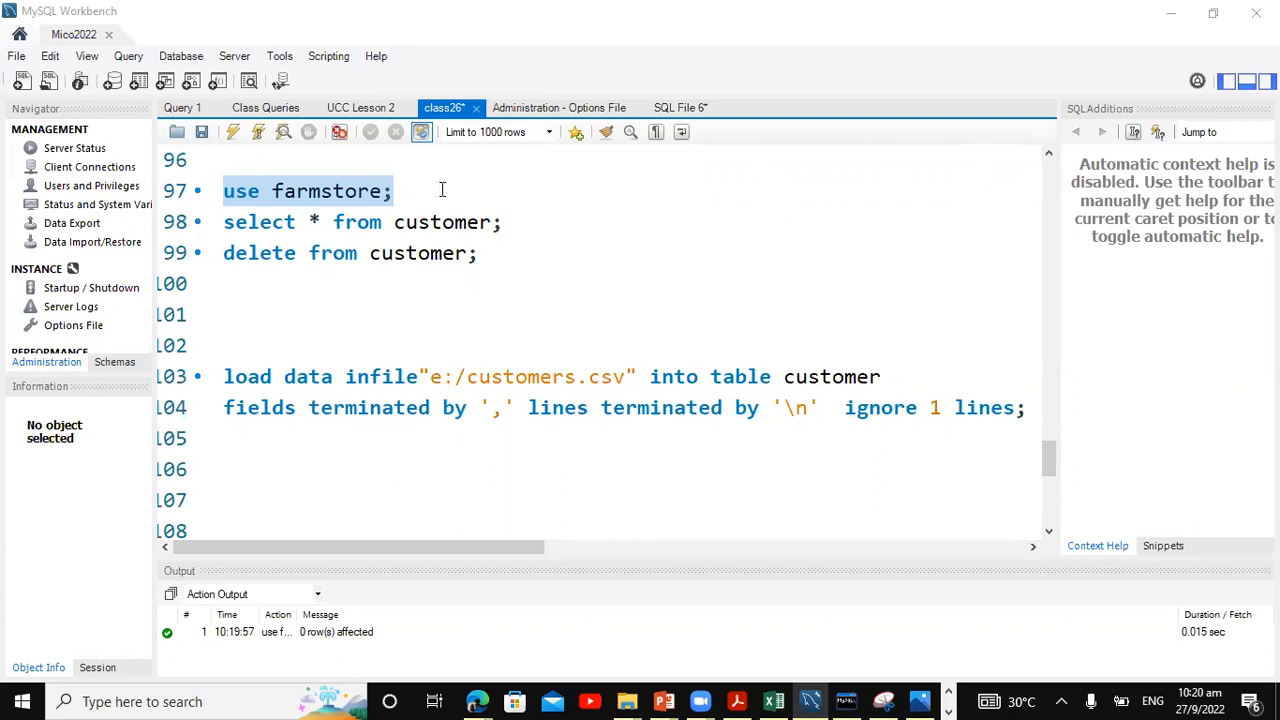
mouse_move(432, 196)
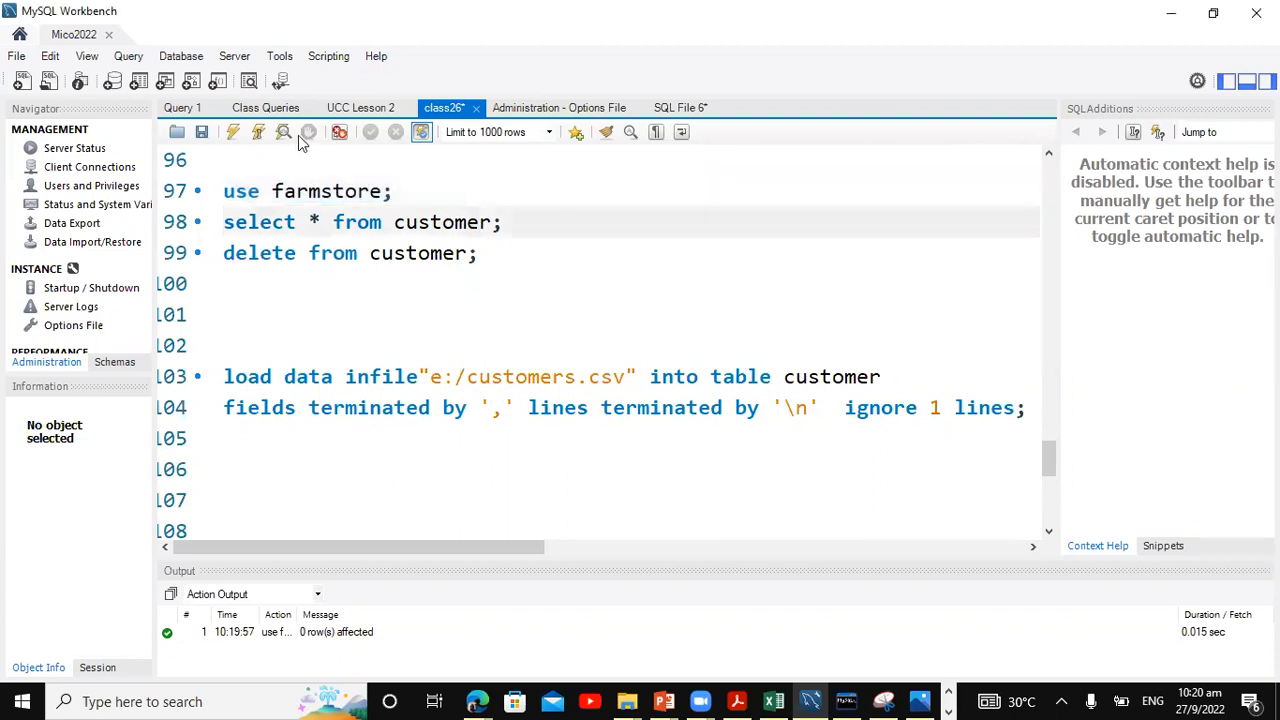
- Run SELECT * FROM customer in farmstore and confirm the table is empty
left_click(258, 132)
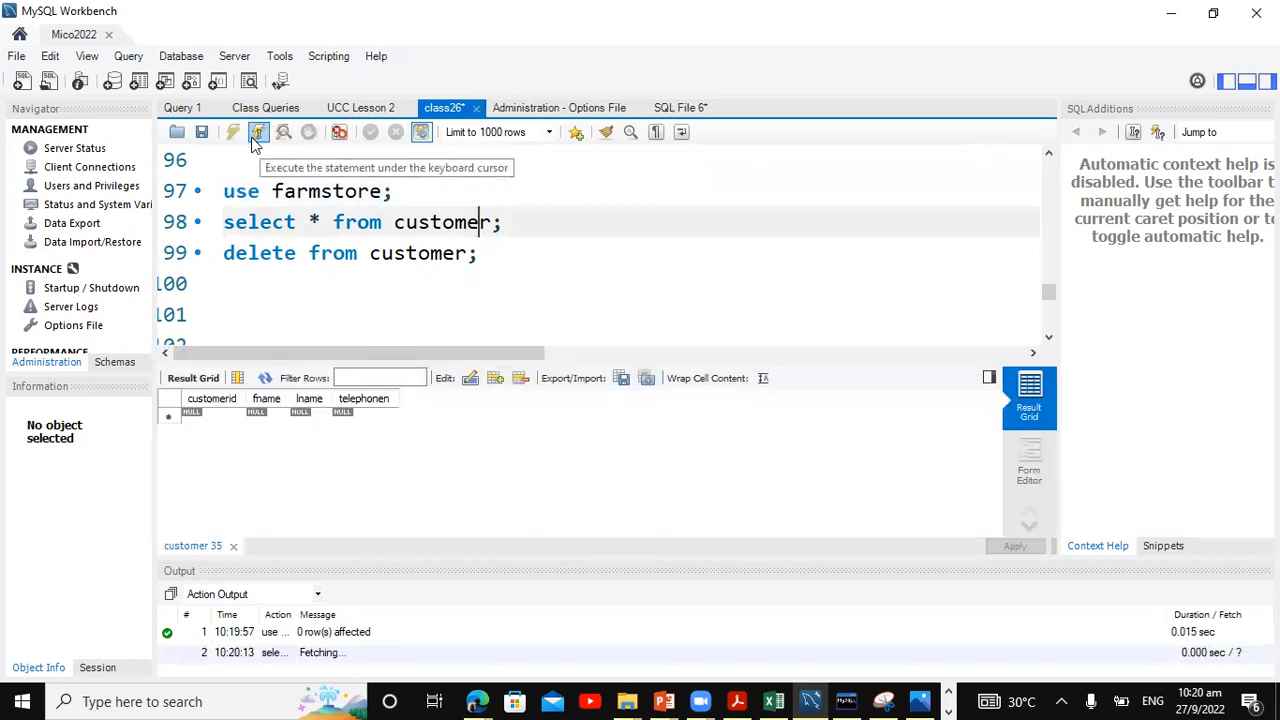
left_click(258, 132)
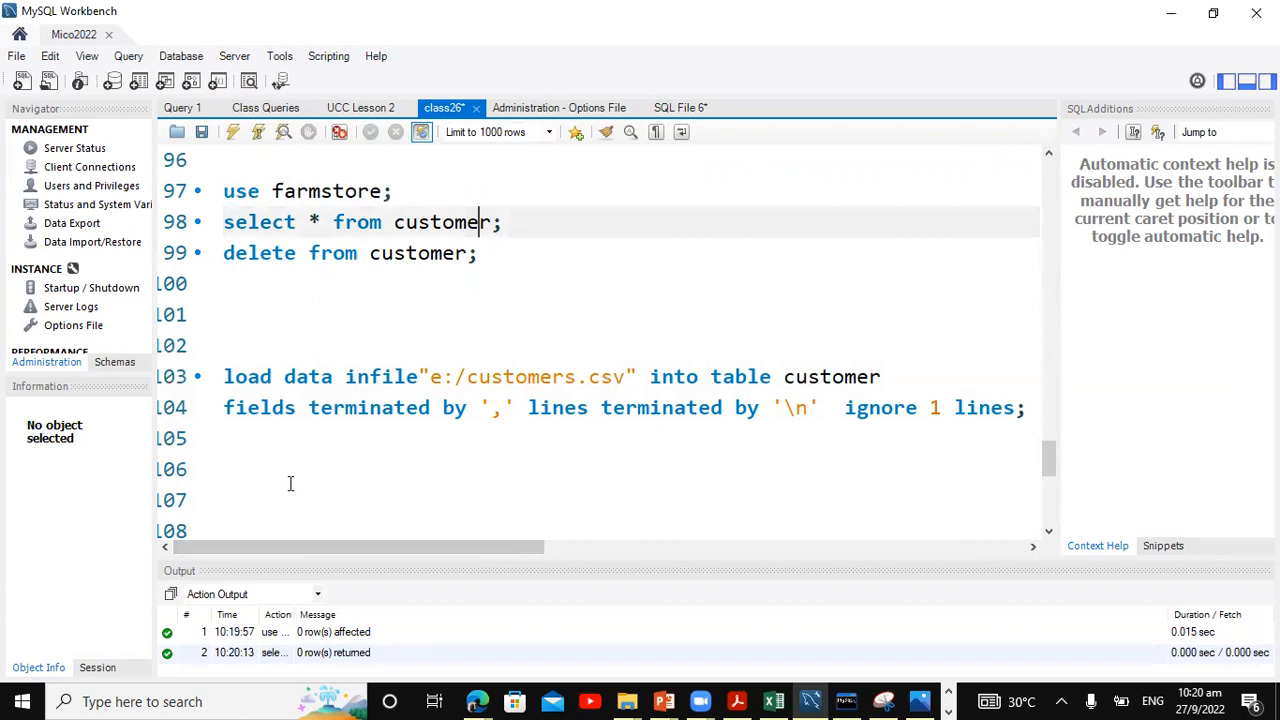
mouse_move(808, 686)
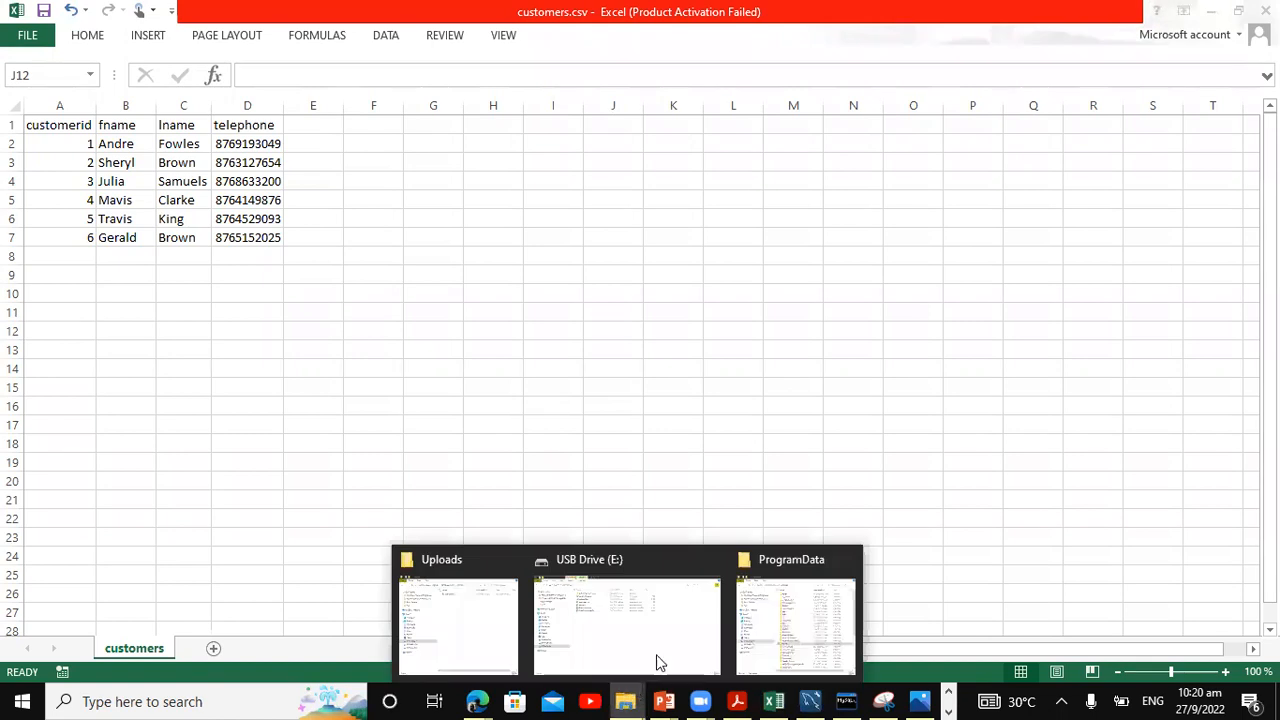
- Confirm customers.csv exists on USB Drive (E:) and in the MySQL Server 8.0 Uploads folder
left_click(628, 620)
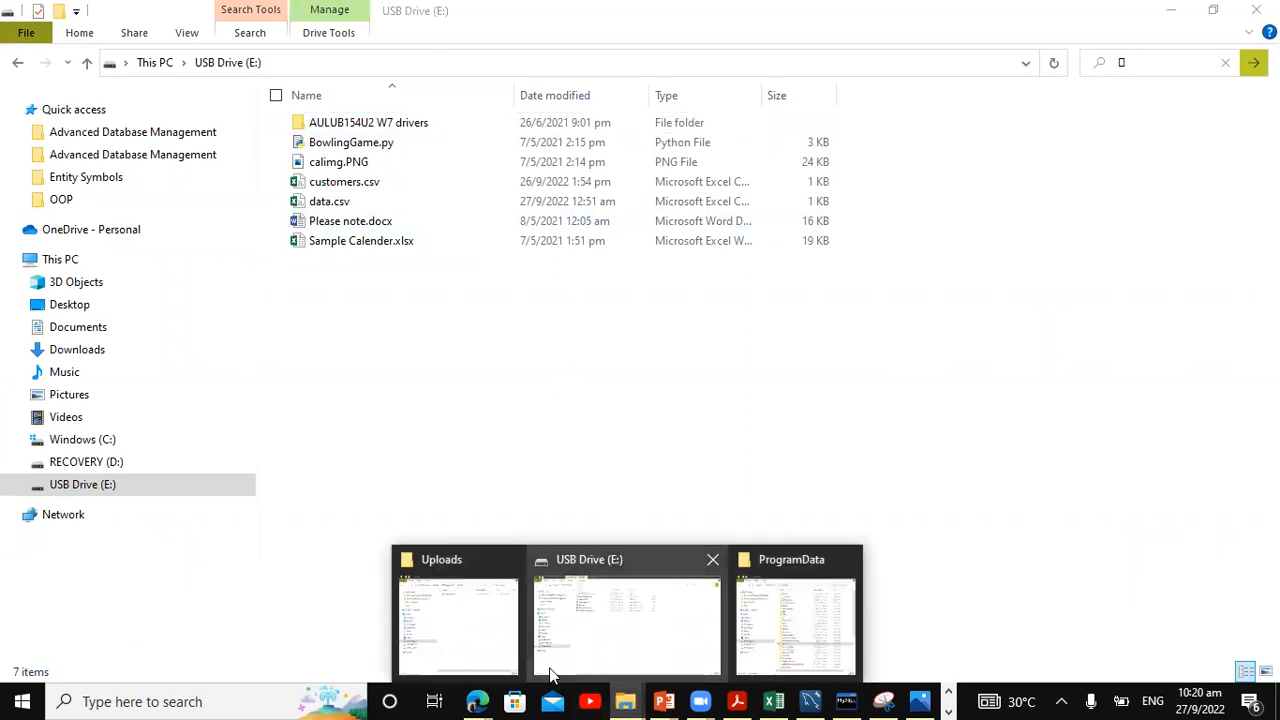
left_click(456, 620)
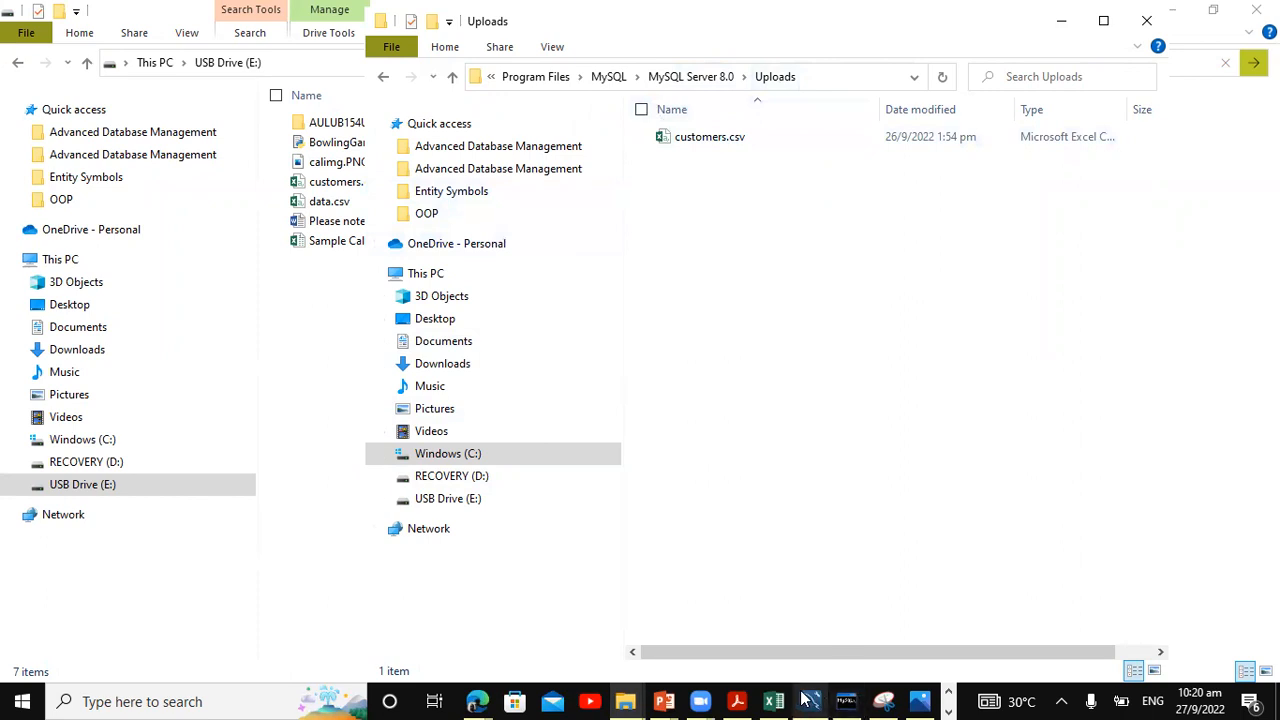
mouse_move(810, 700)
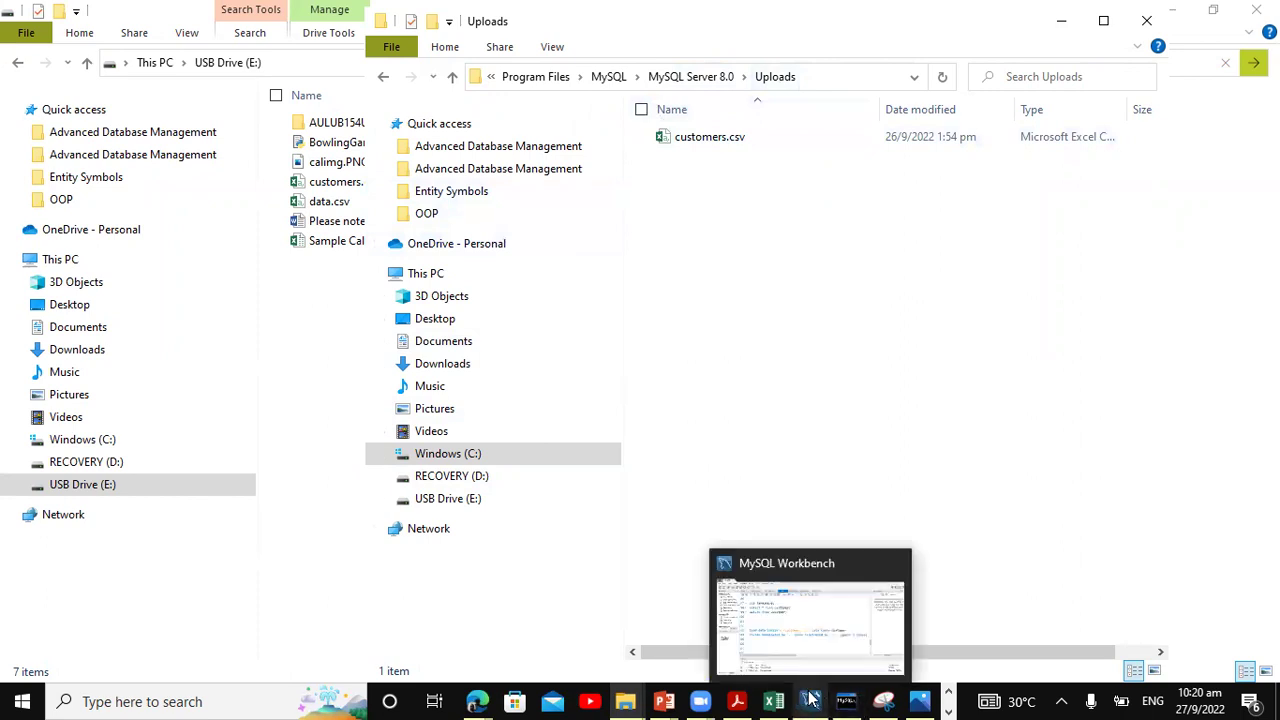
left_click(810, 612)
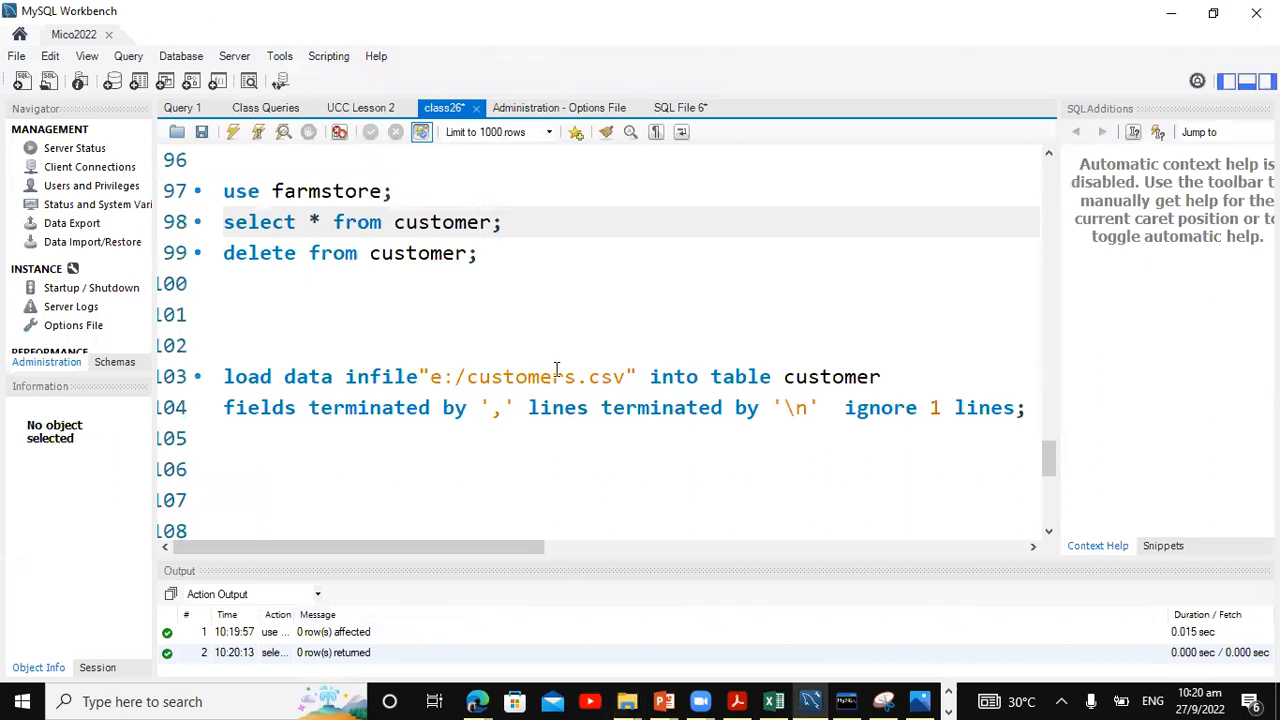
mouse_move(404, 378)
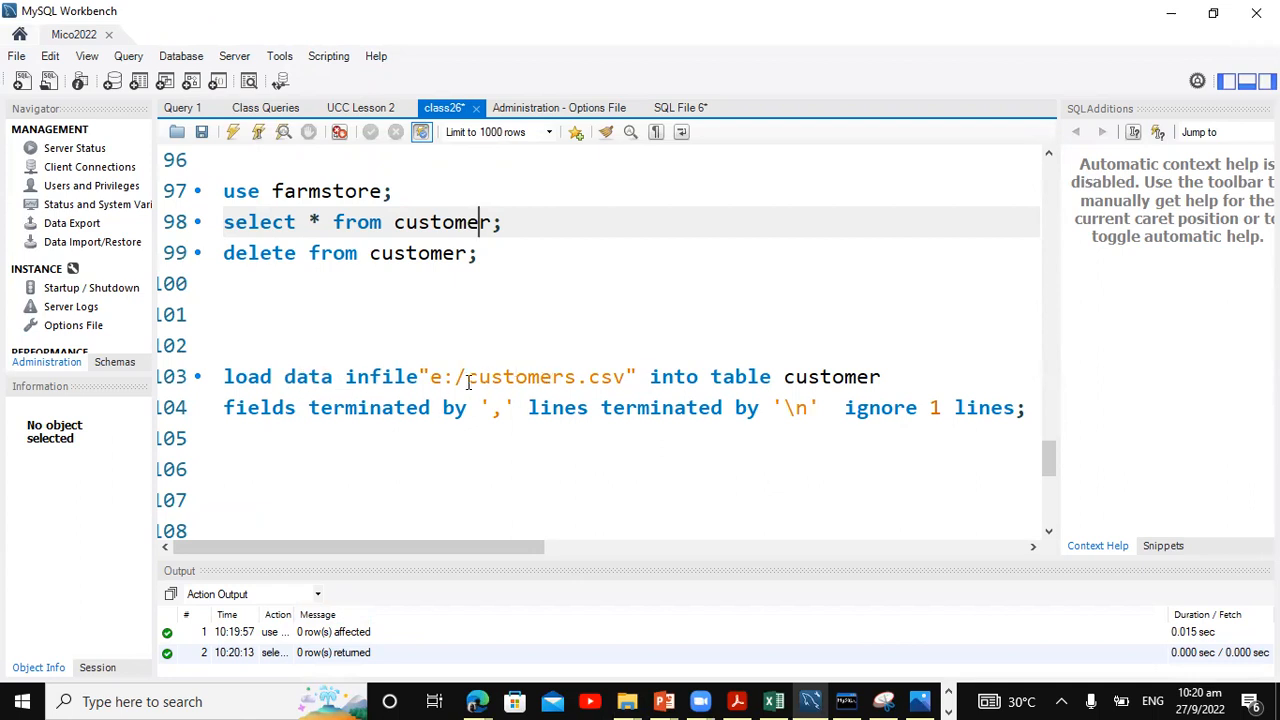
mouse_move(610, 376)
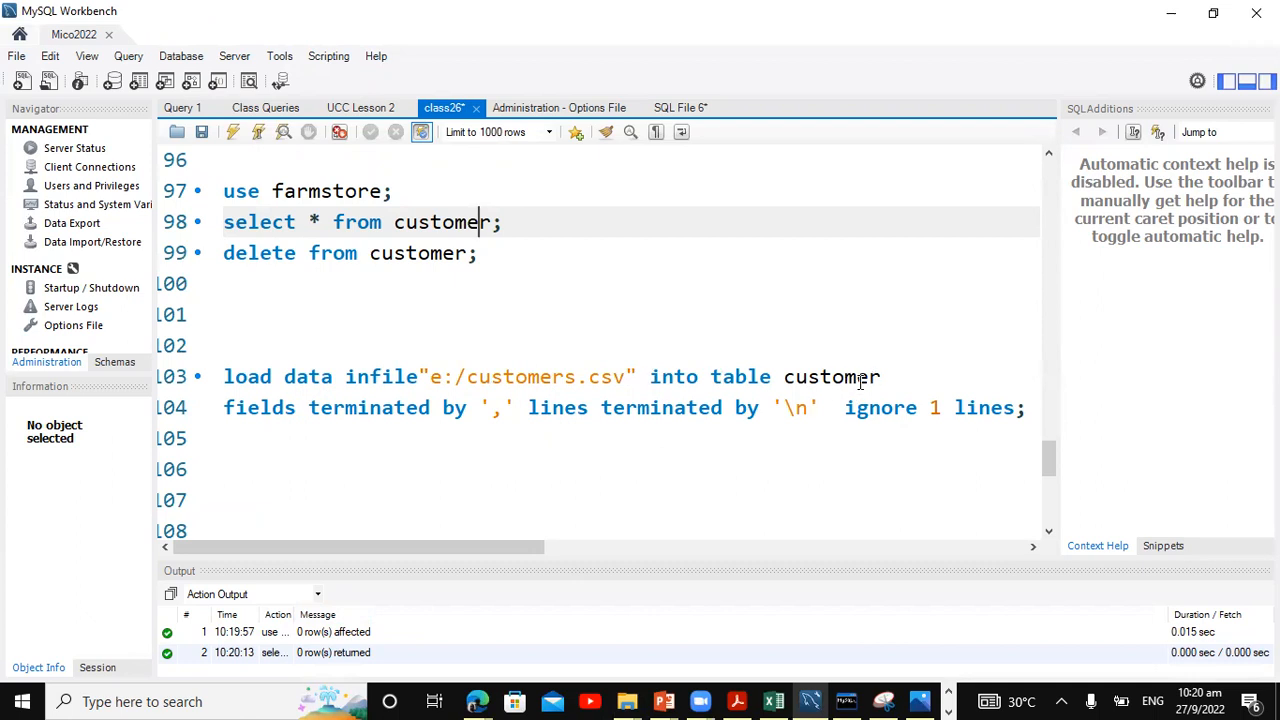
mouse_move(408, 442)
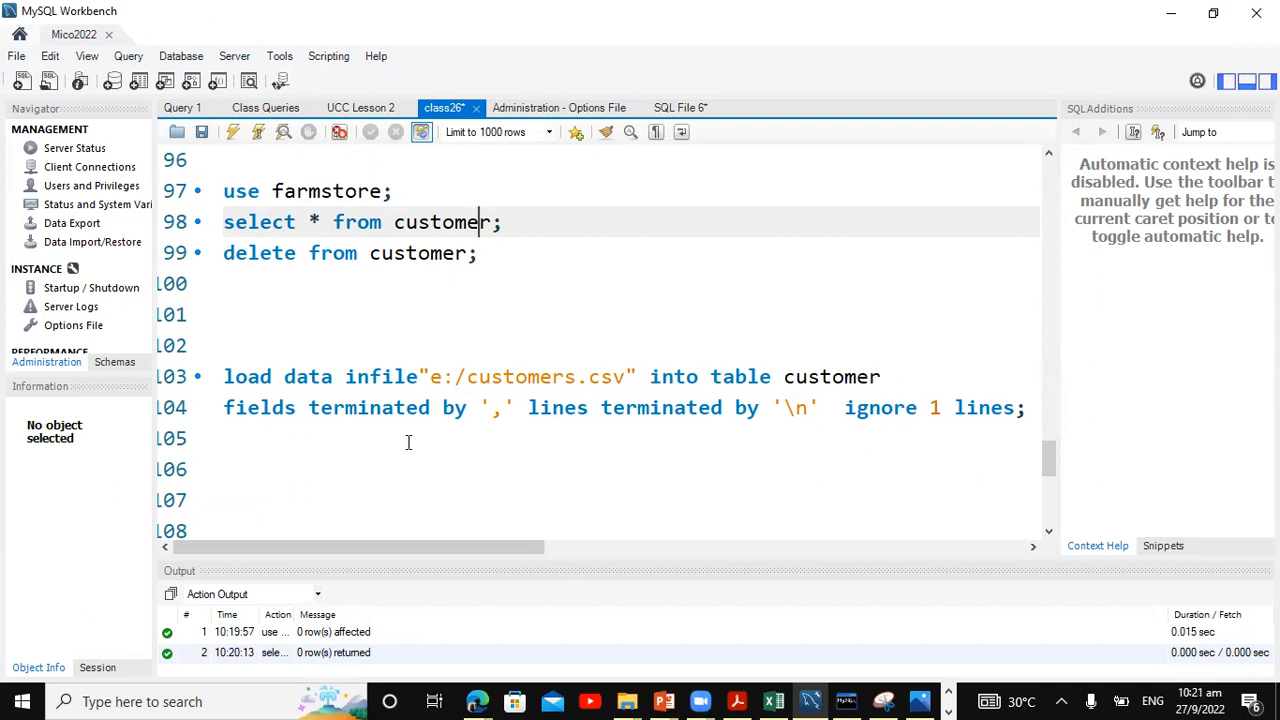
- Run LOAD DATA INFILE 'e:/customers.csv' with LINES TERMINATED BY '\n'; it fails with error 1290 secure-file-priv
left_click(494, 408)
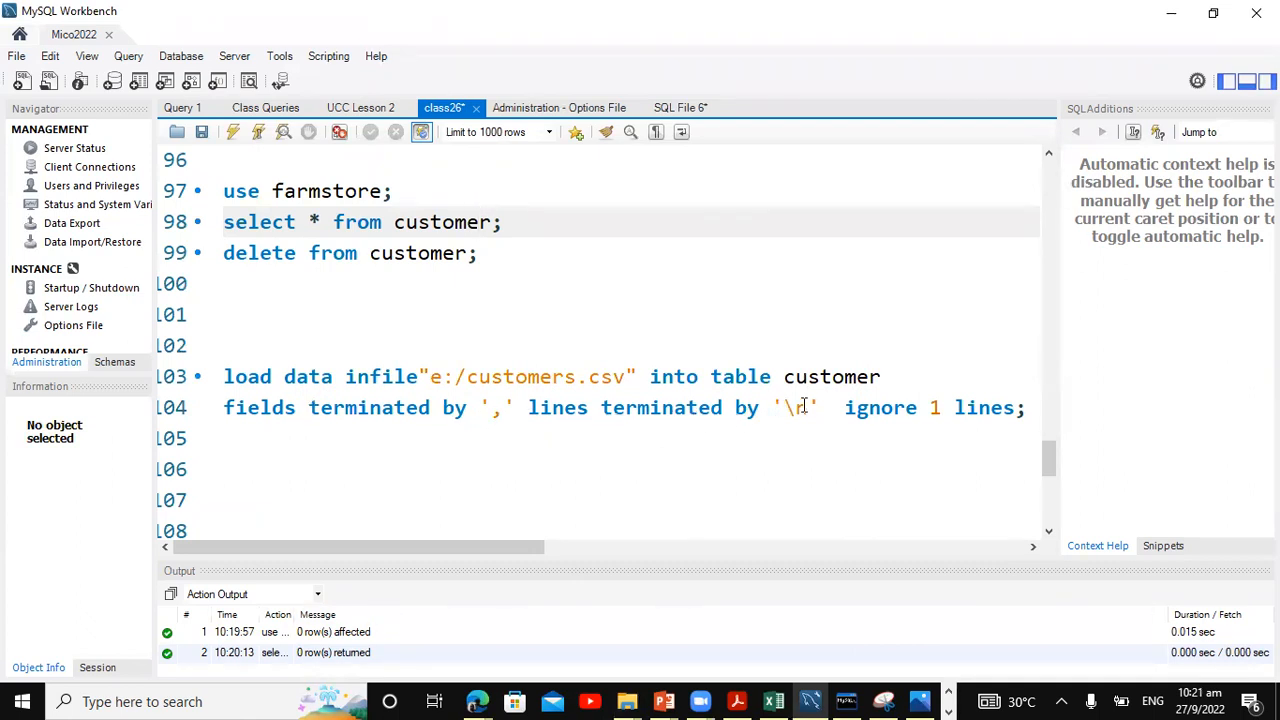
type("\\n")
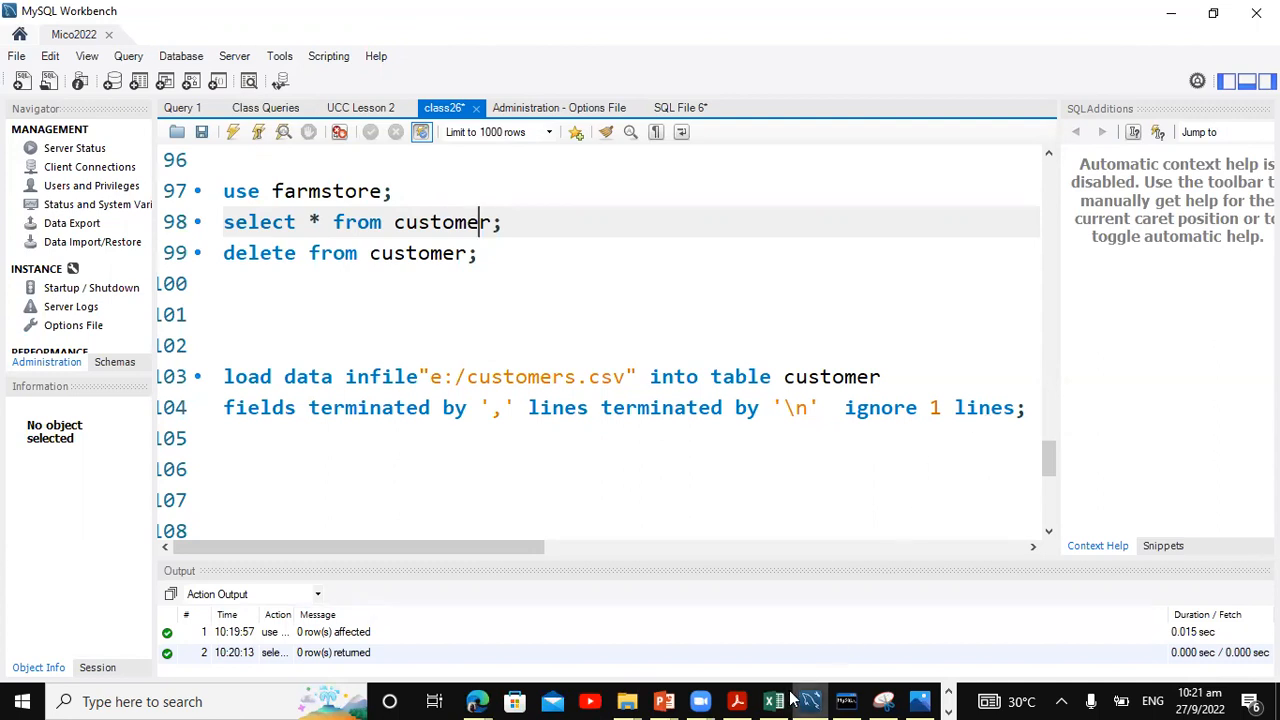
left_click(772, 700)
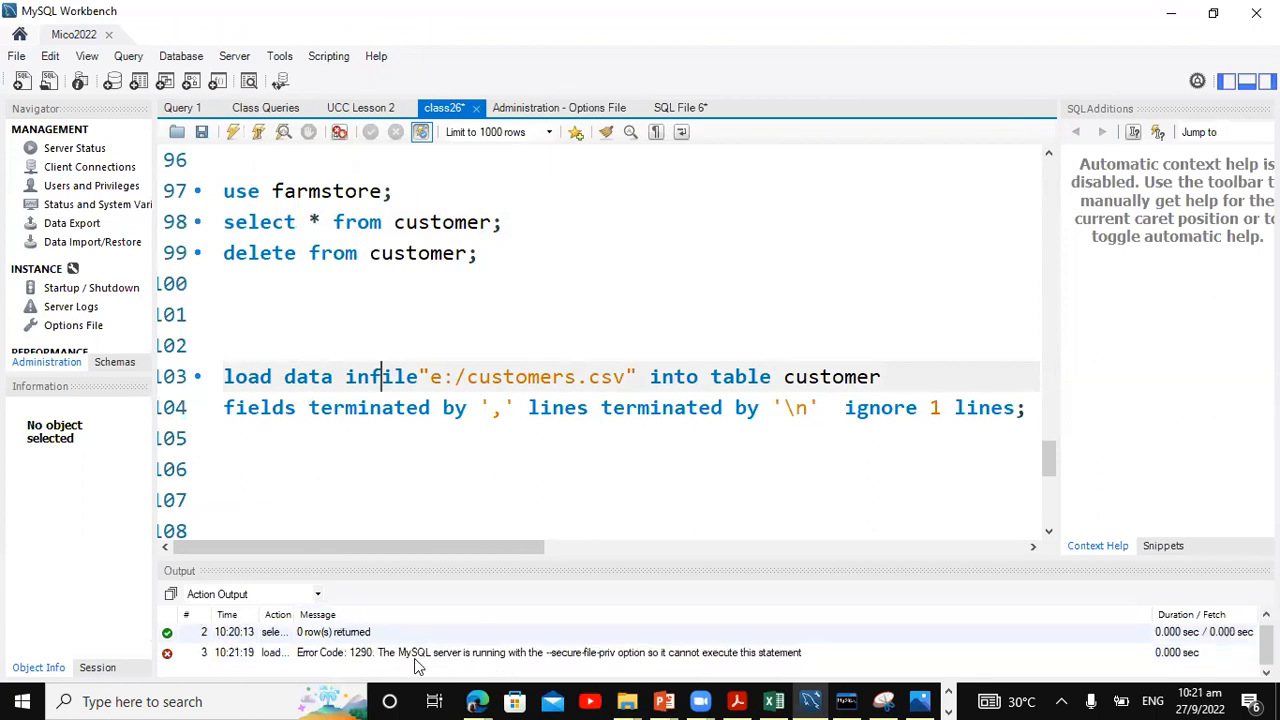
mouse_move(544, 670)
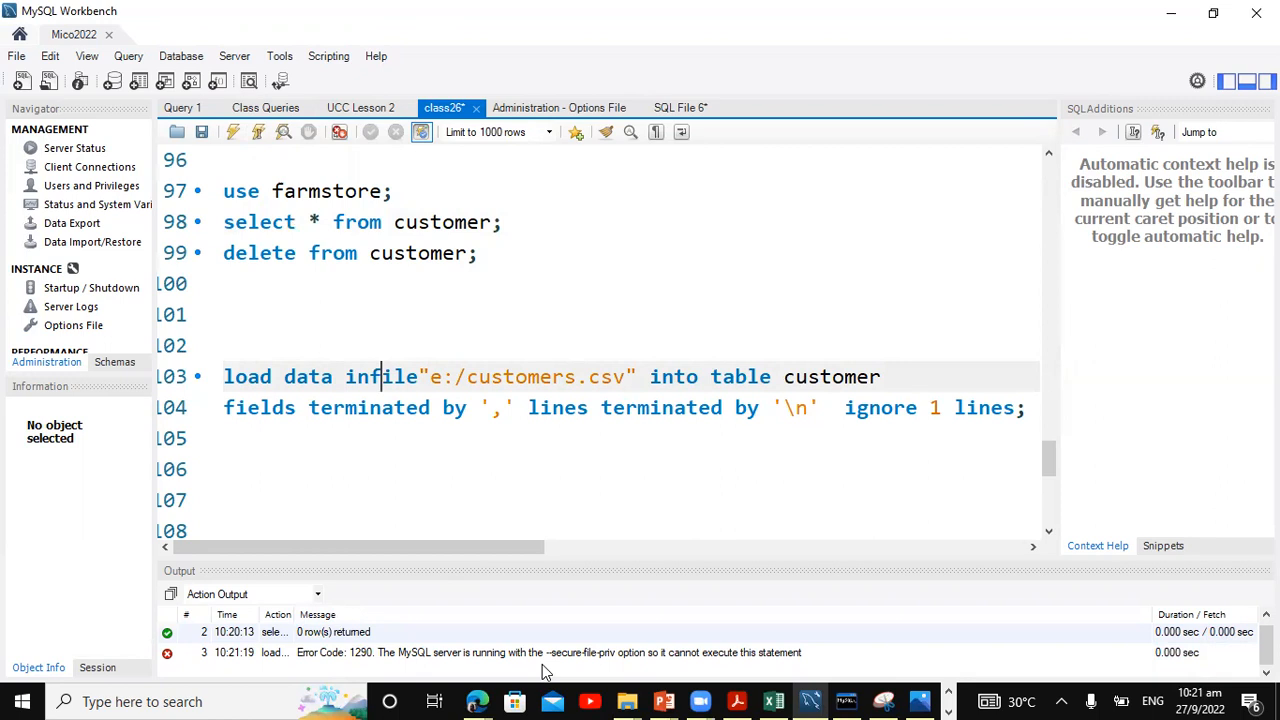
mouse_move(556, 668)
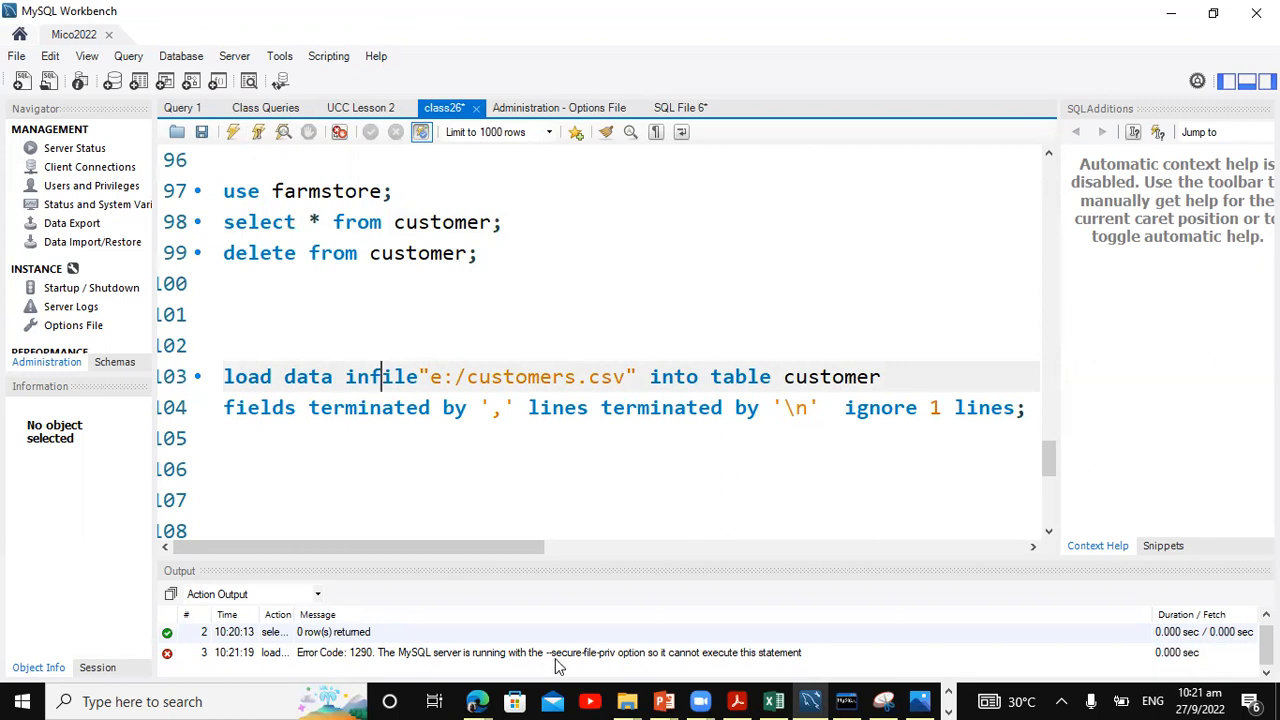
mouse_move(644, 680)
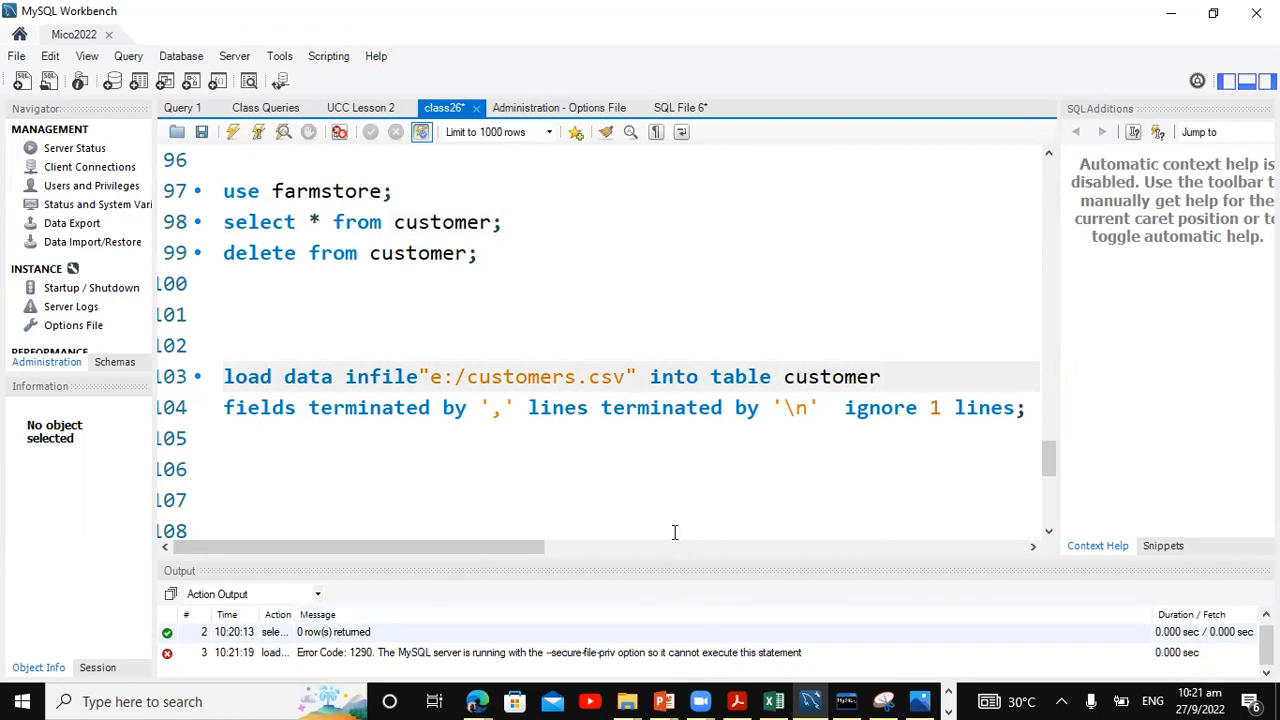
mouse_move(760, 528)
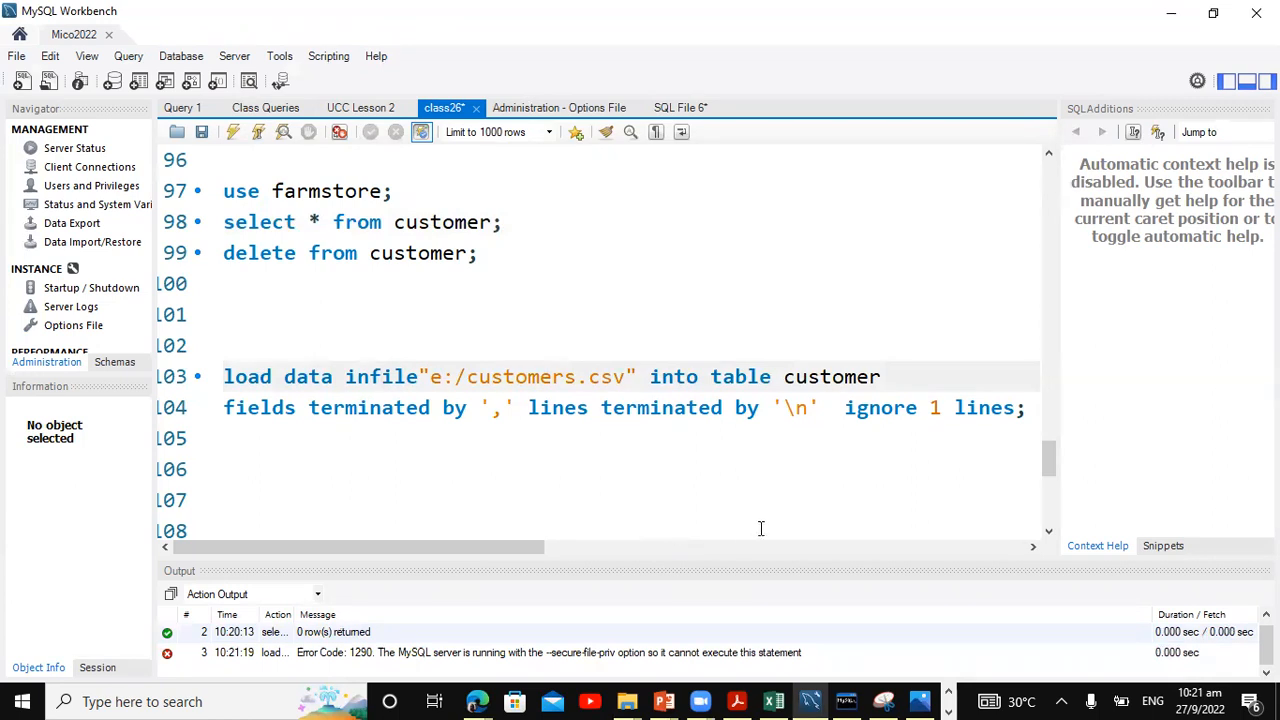
mouse_move(788, 352)
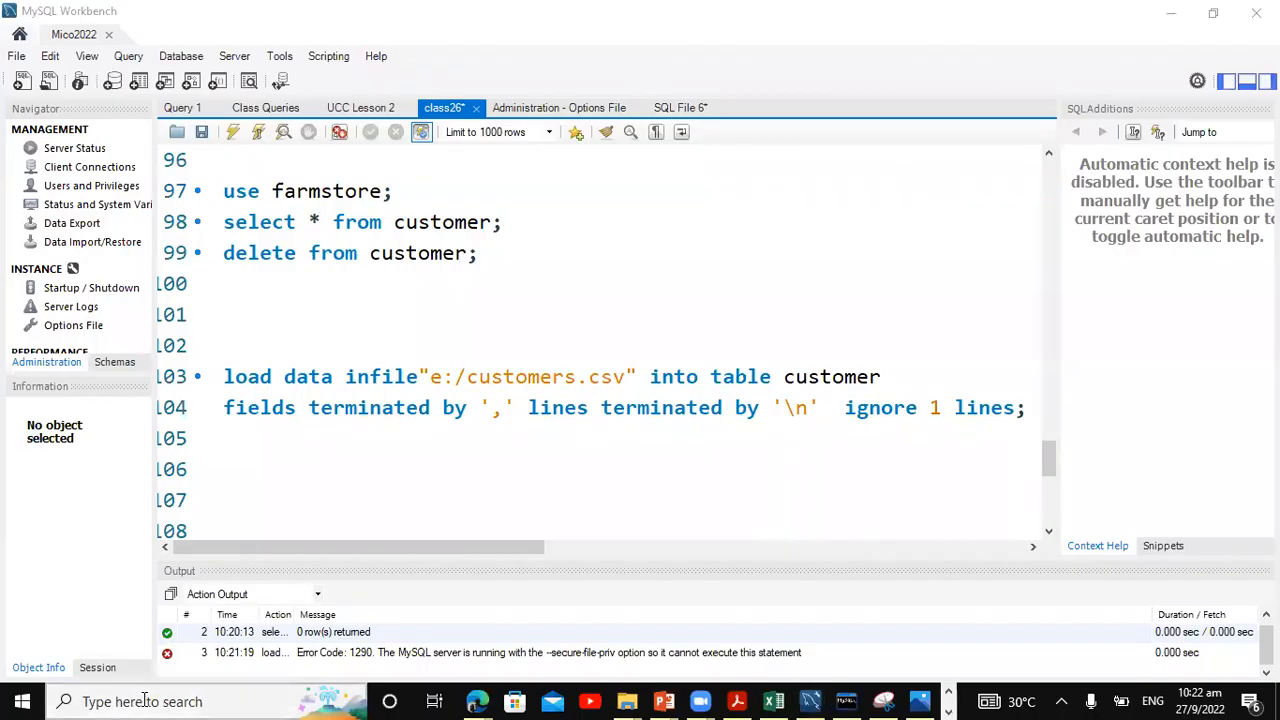
- Launch Services and locate MySQL80 in the services list
type("services")
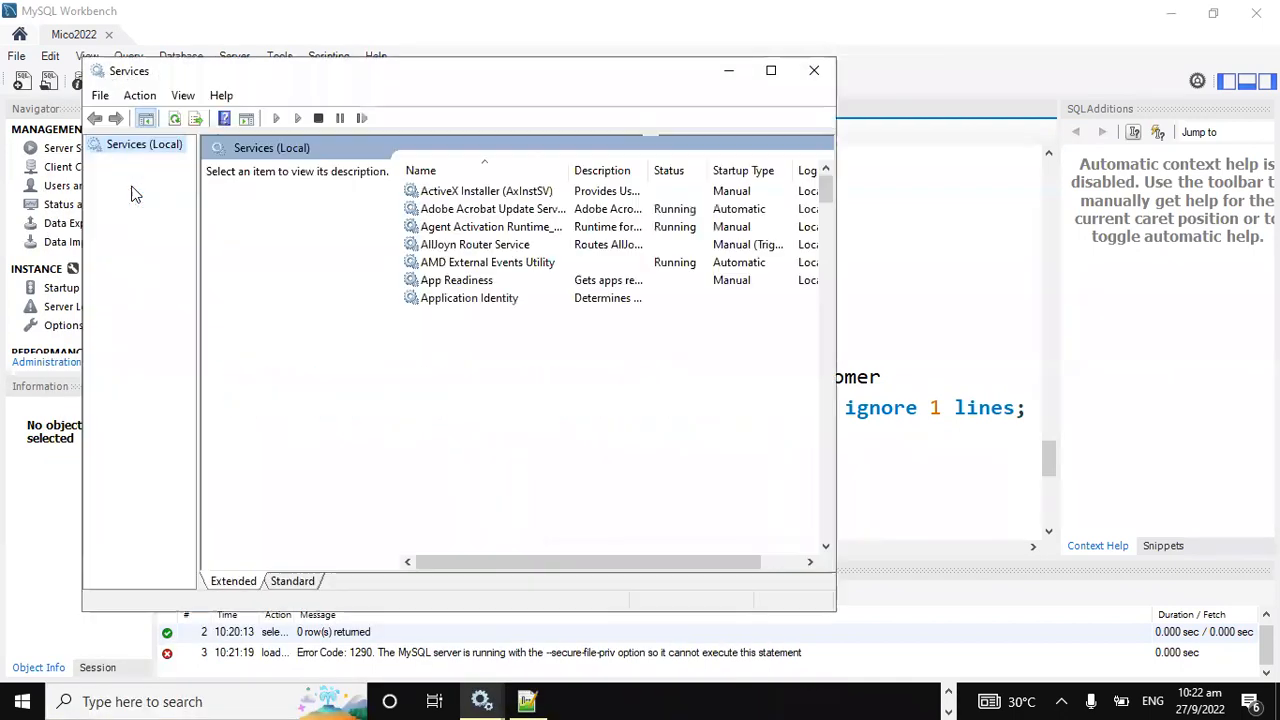
scroll("down", 3)
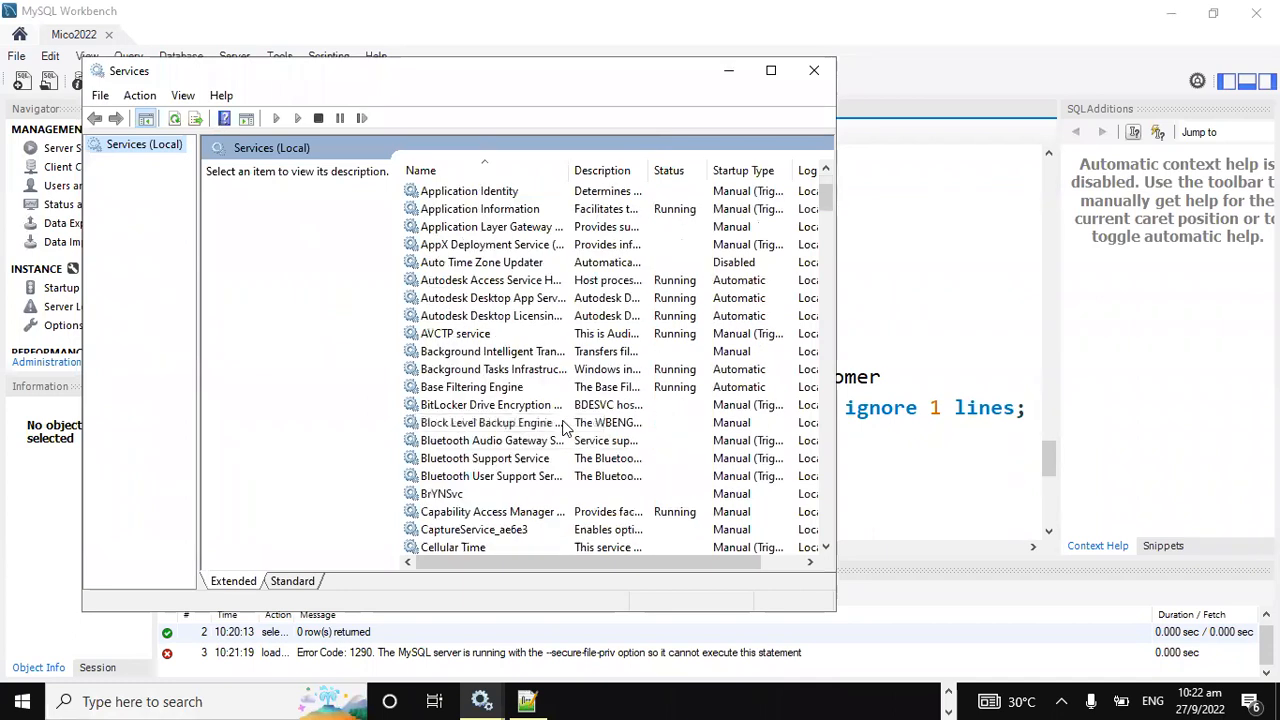
scroll("down", 3)
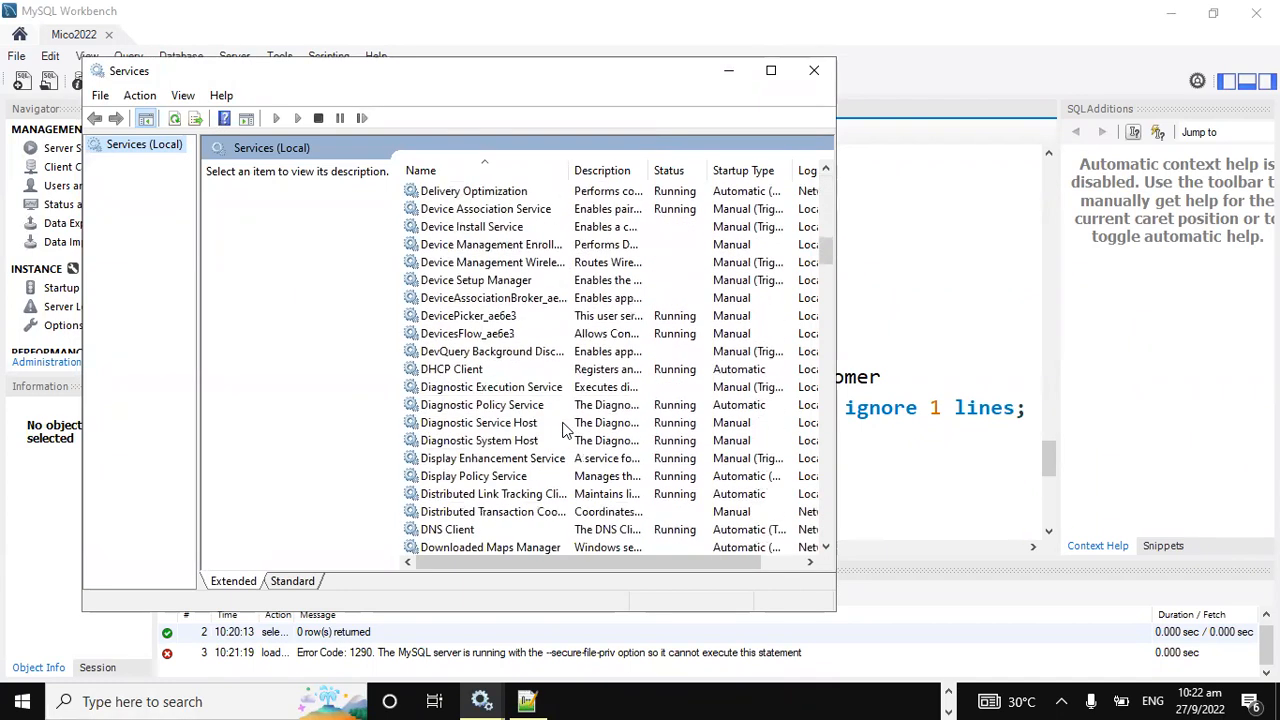
scroll("down", 3)
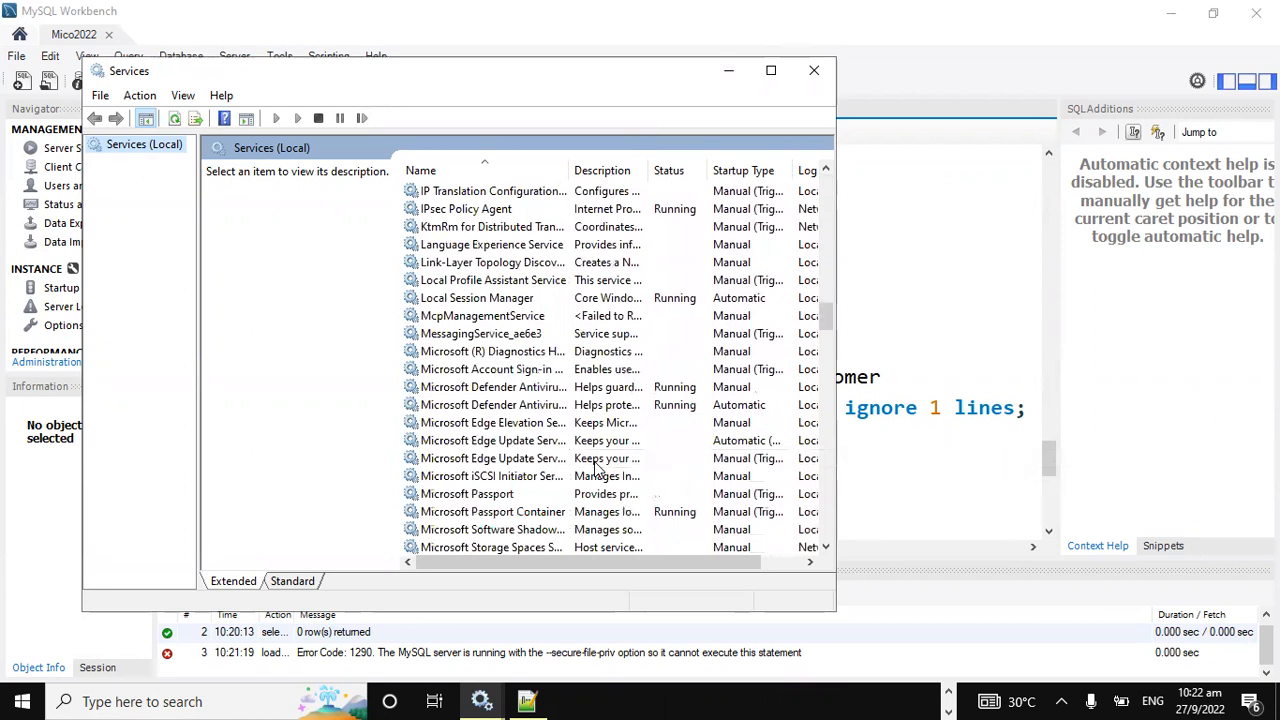
scroll("down", 3)
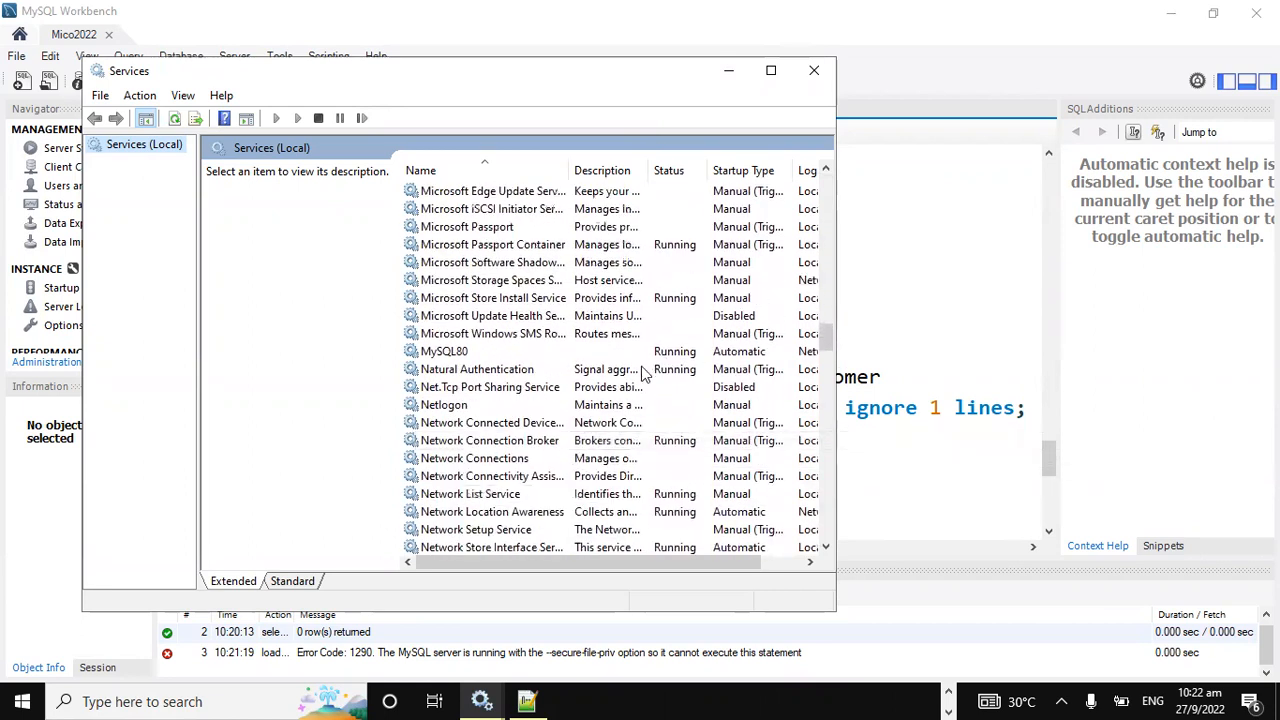
left_click(444, 352)
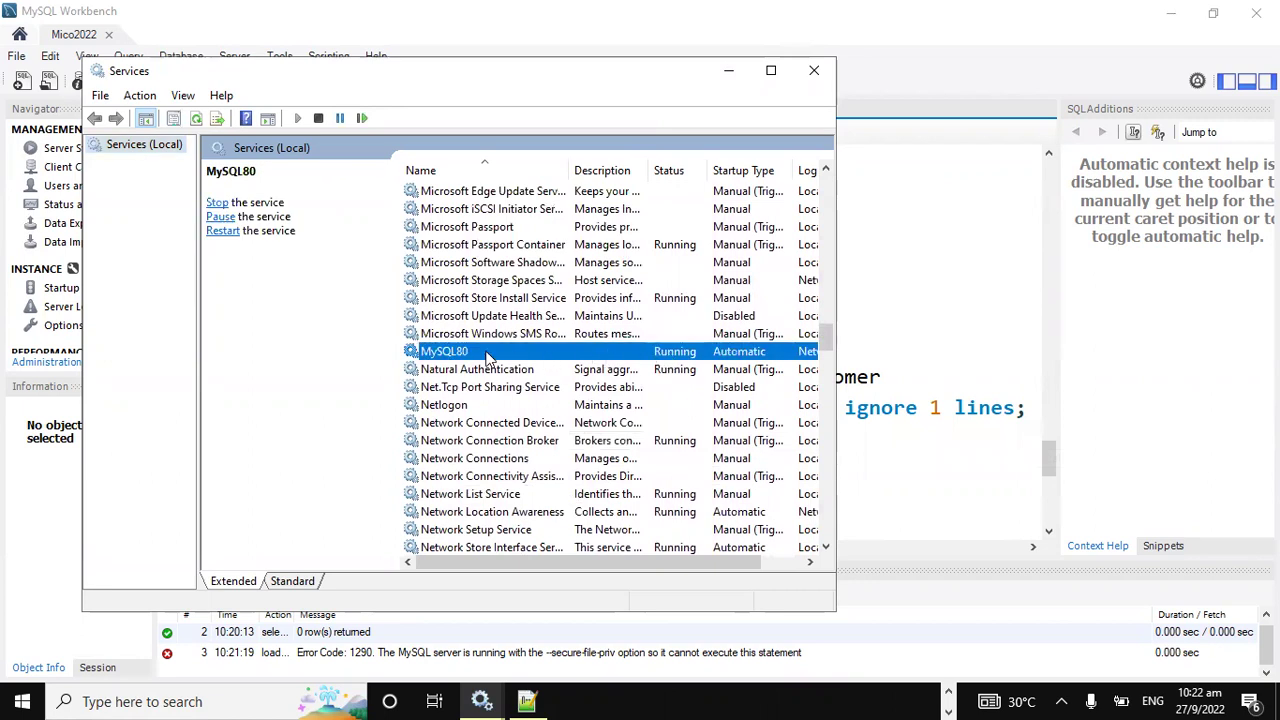
mouse_move(450, 360)
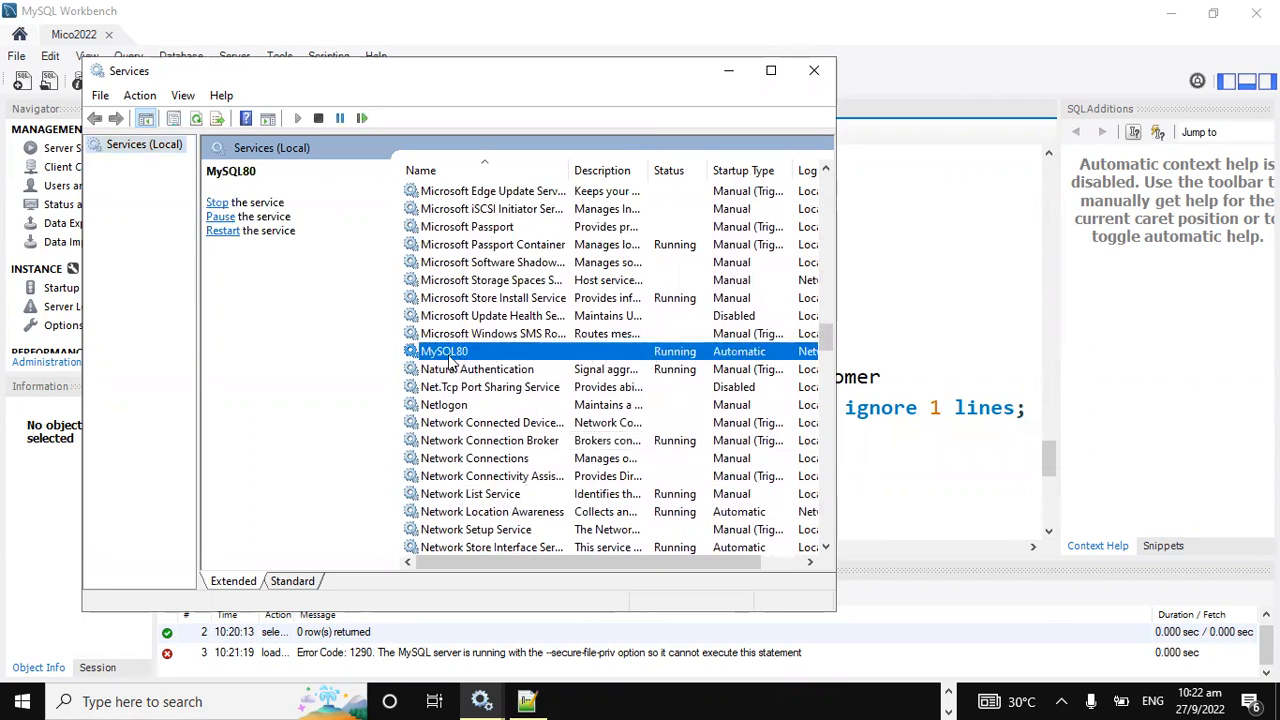
- Stop the MySQL80 service so its status no longer shows Running
right_click(444, 352)
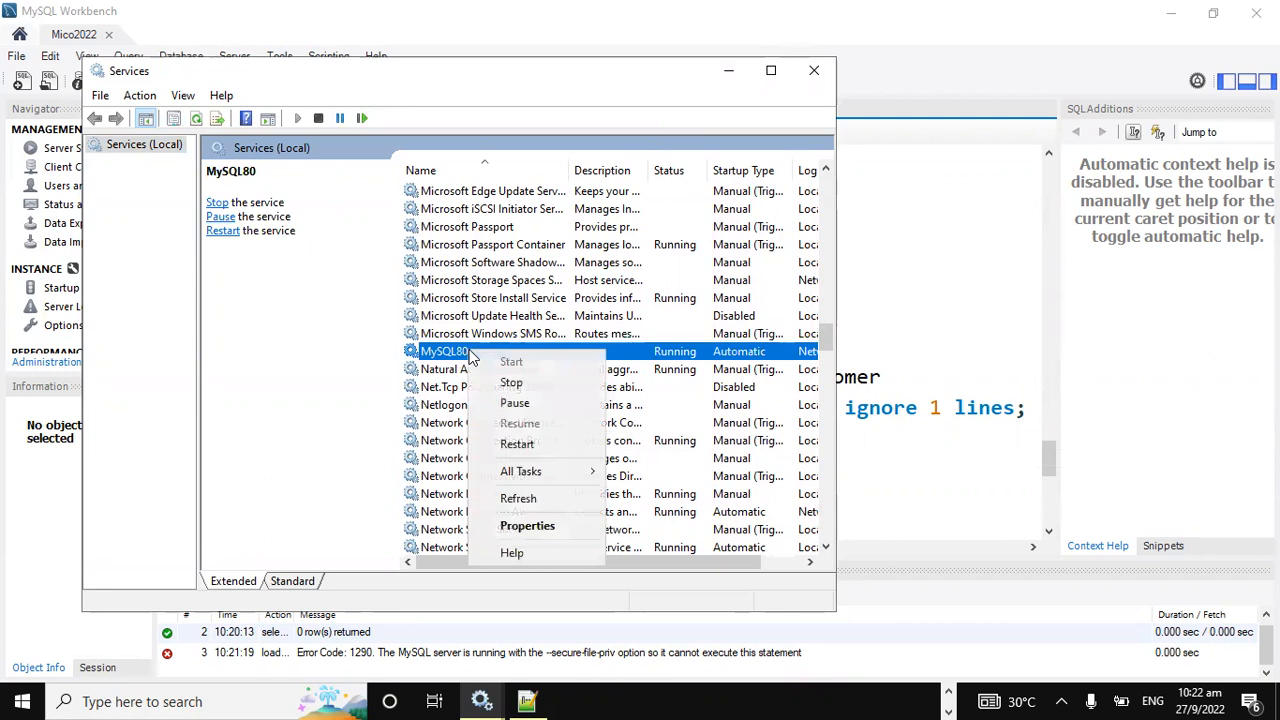
mouse_move(512, 382)
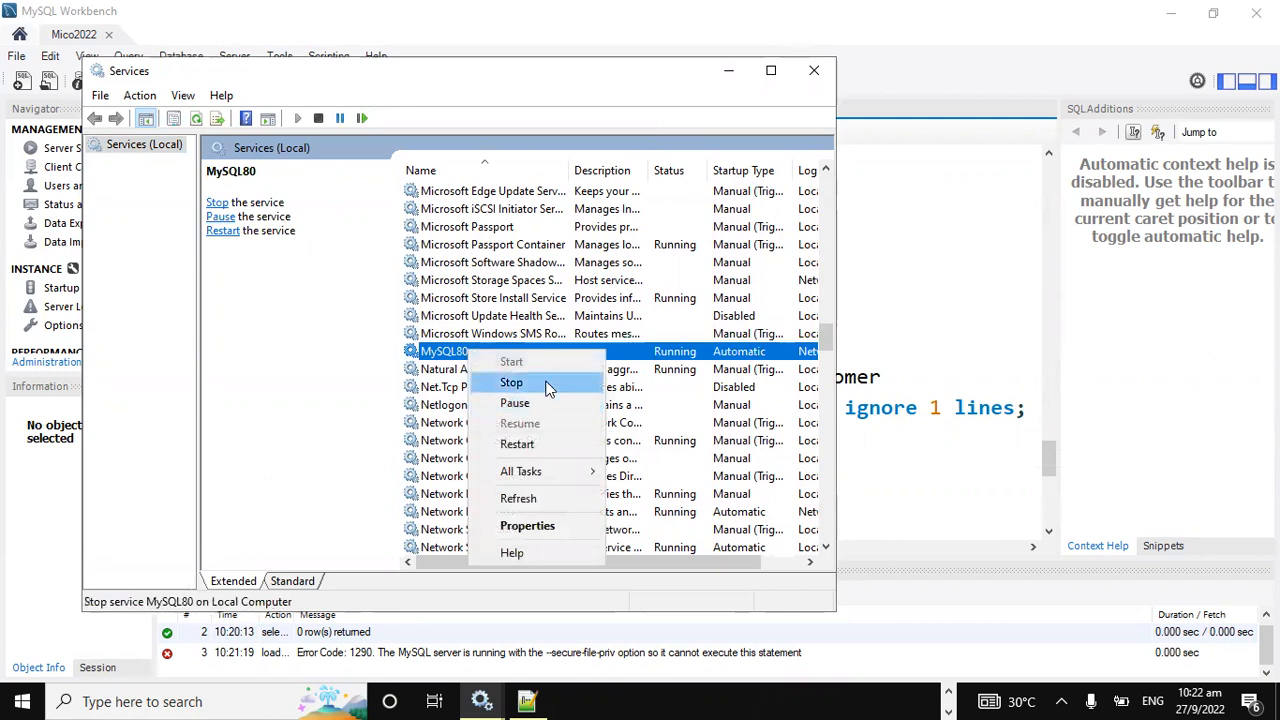
left_click(512, 382)
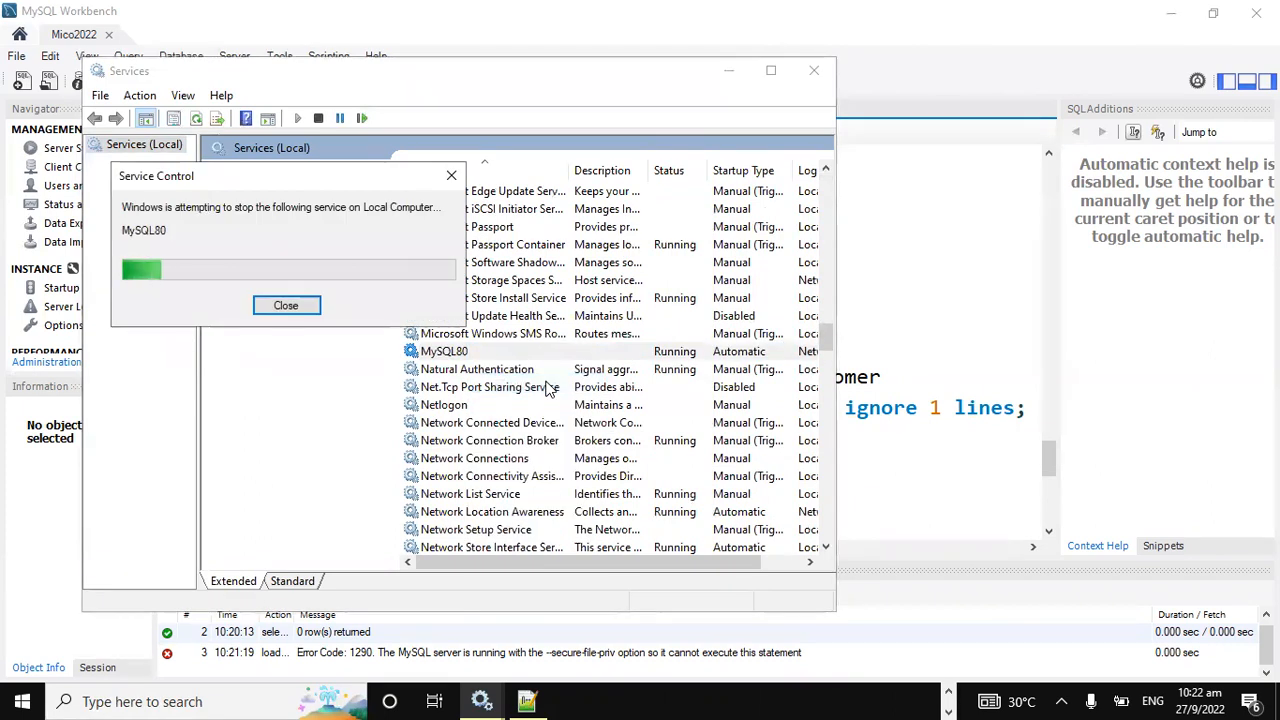
left_click(286, 304)
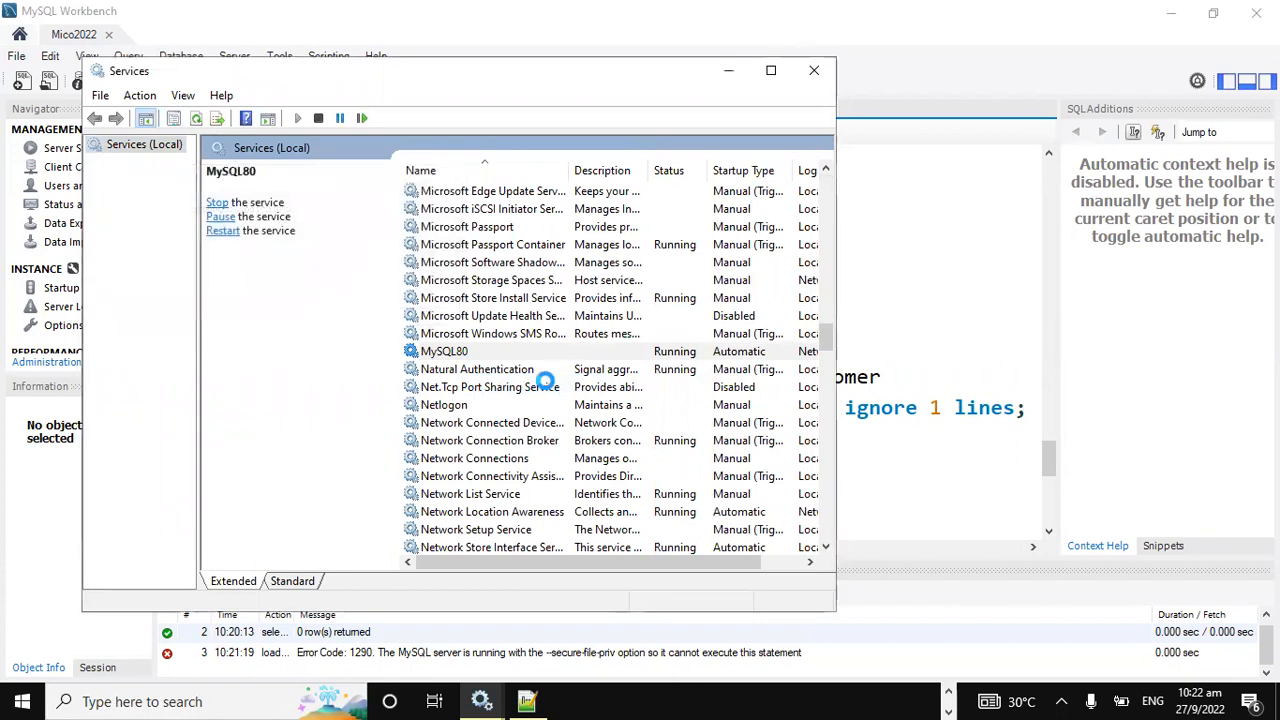
left_click(444, 352)
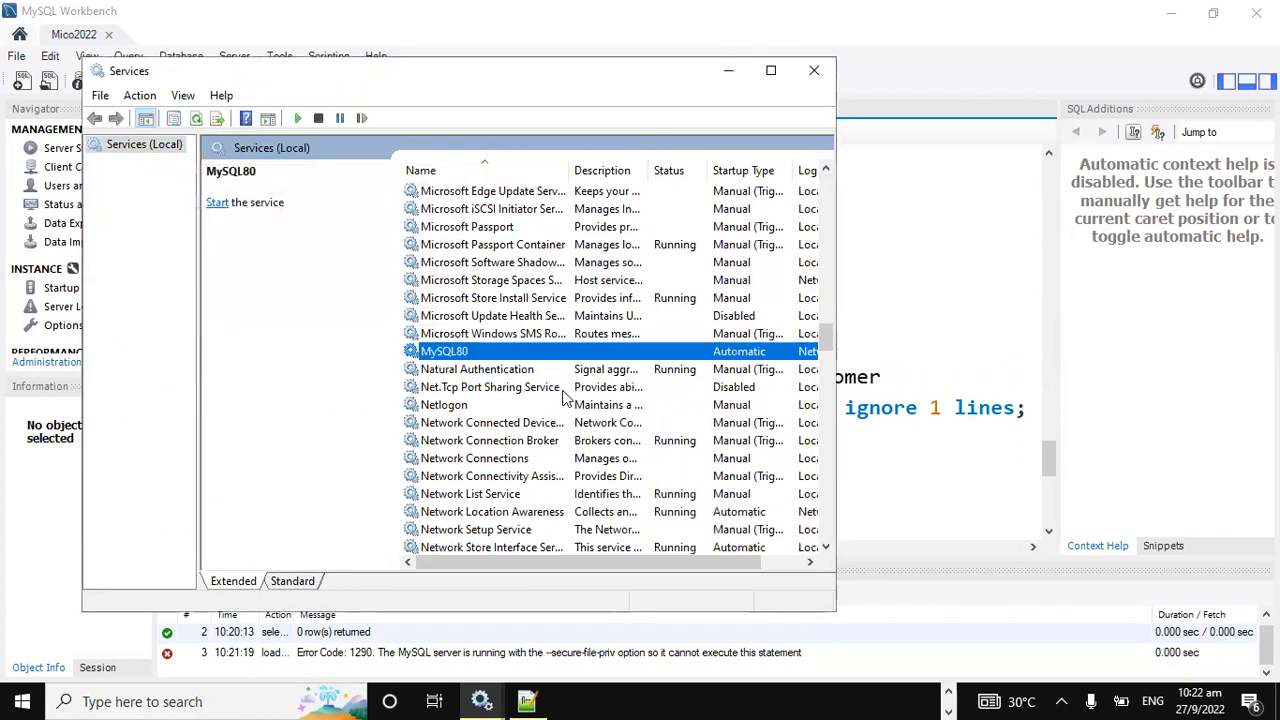
mouse_move(584, 476)
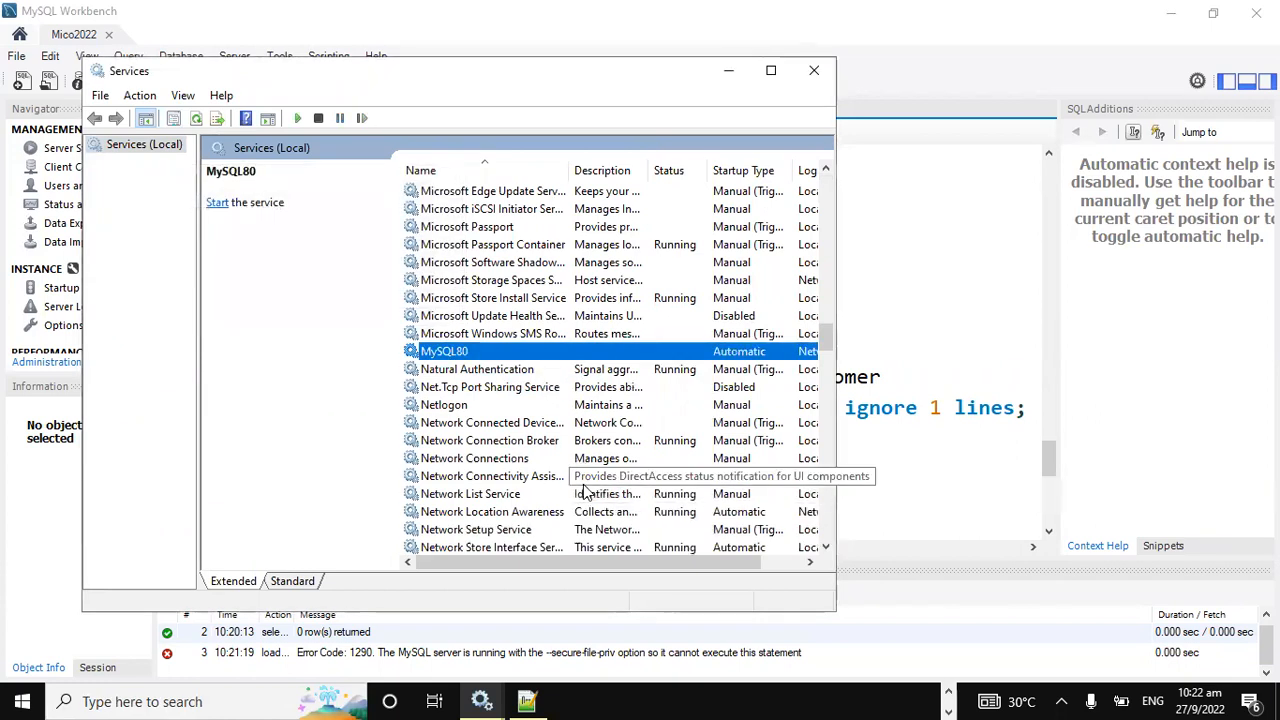
mouse_move(548, 464)
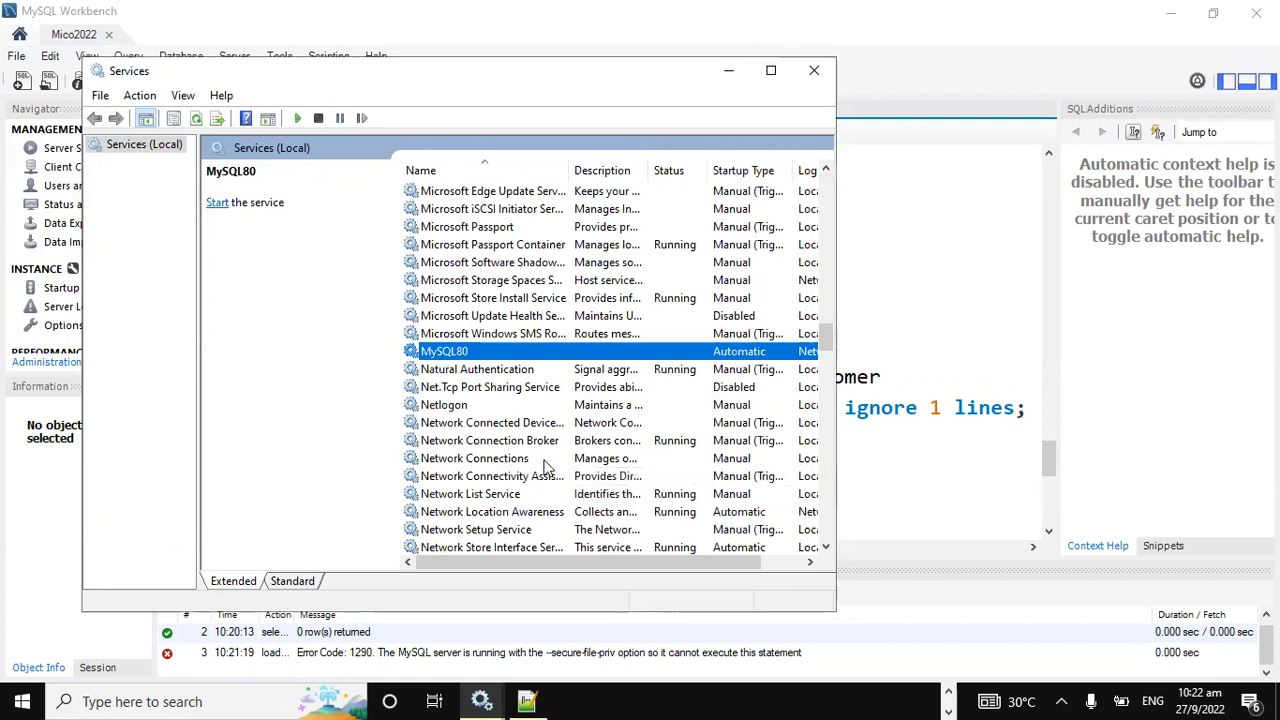
mouse_move(948, 696)
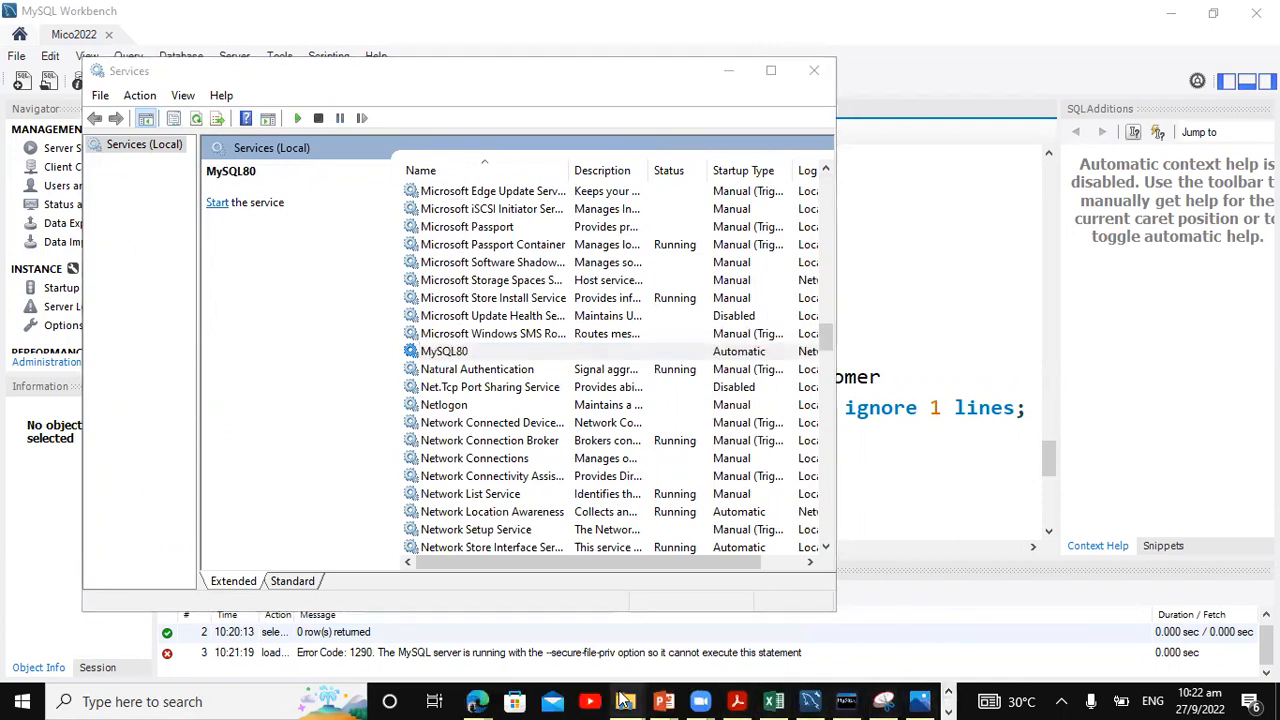
mouse_move(624, 700)
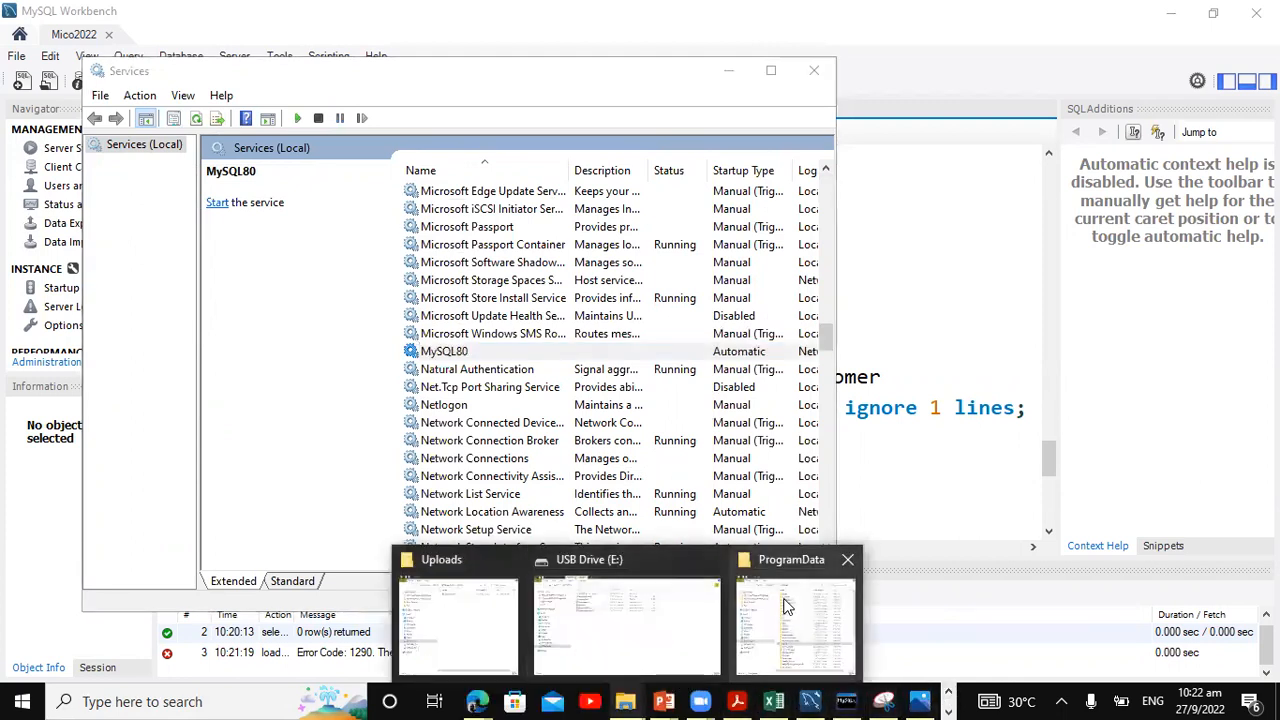
- Navigate in File Explorer to C:\ProgramData\MySQL
left_click(792, 620)
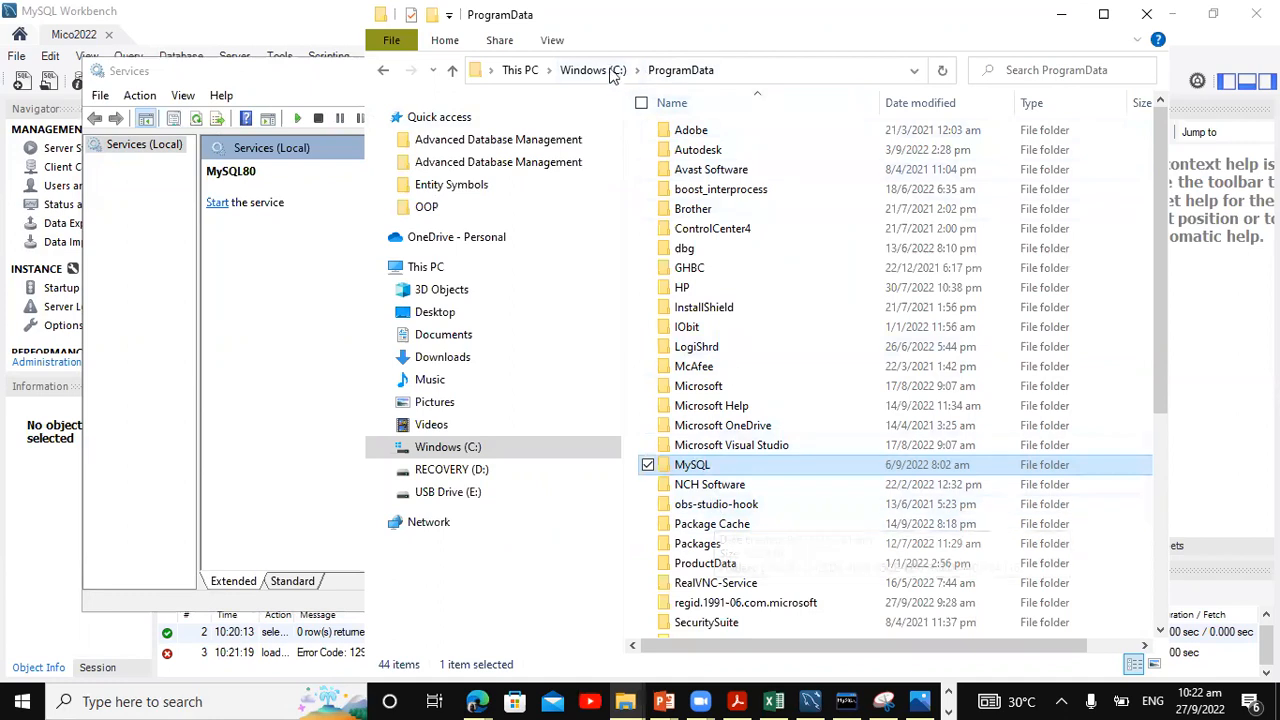
left_click(594, 70)
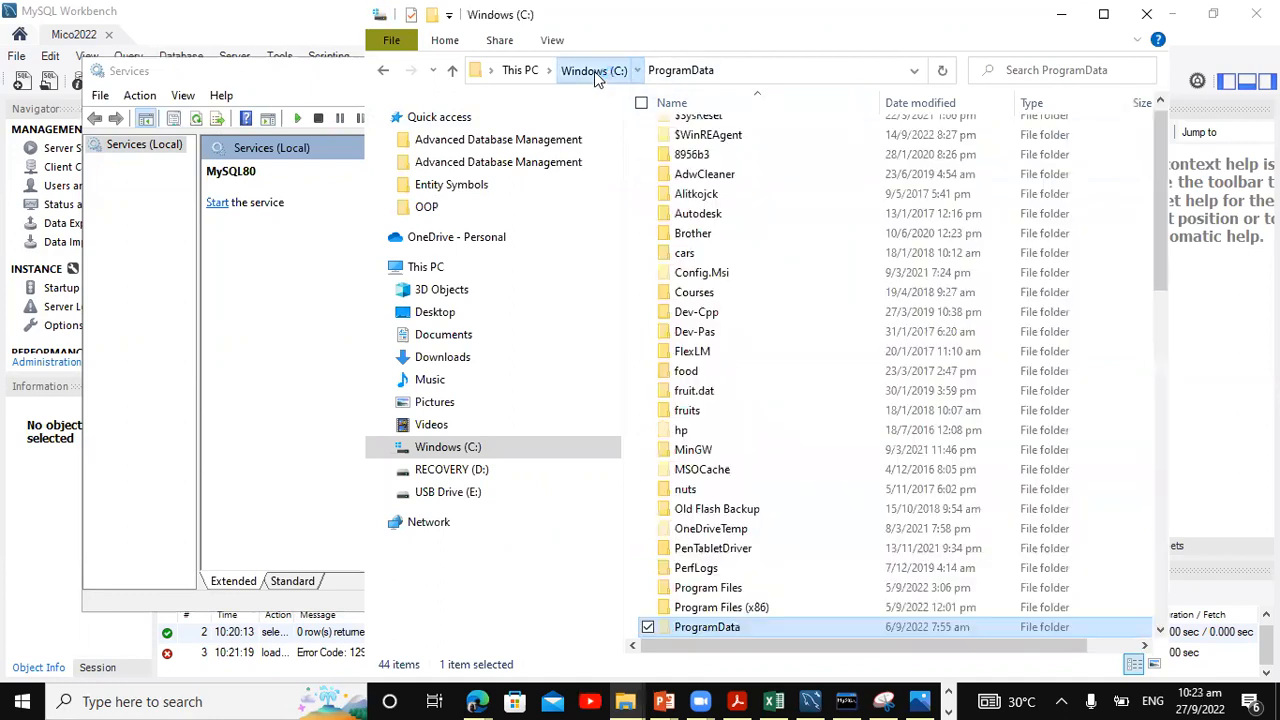
left_click(592, 70)
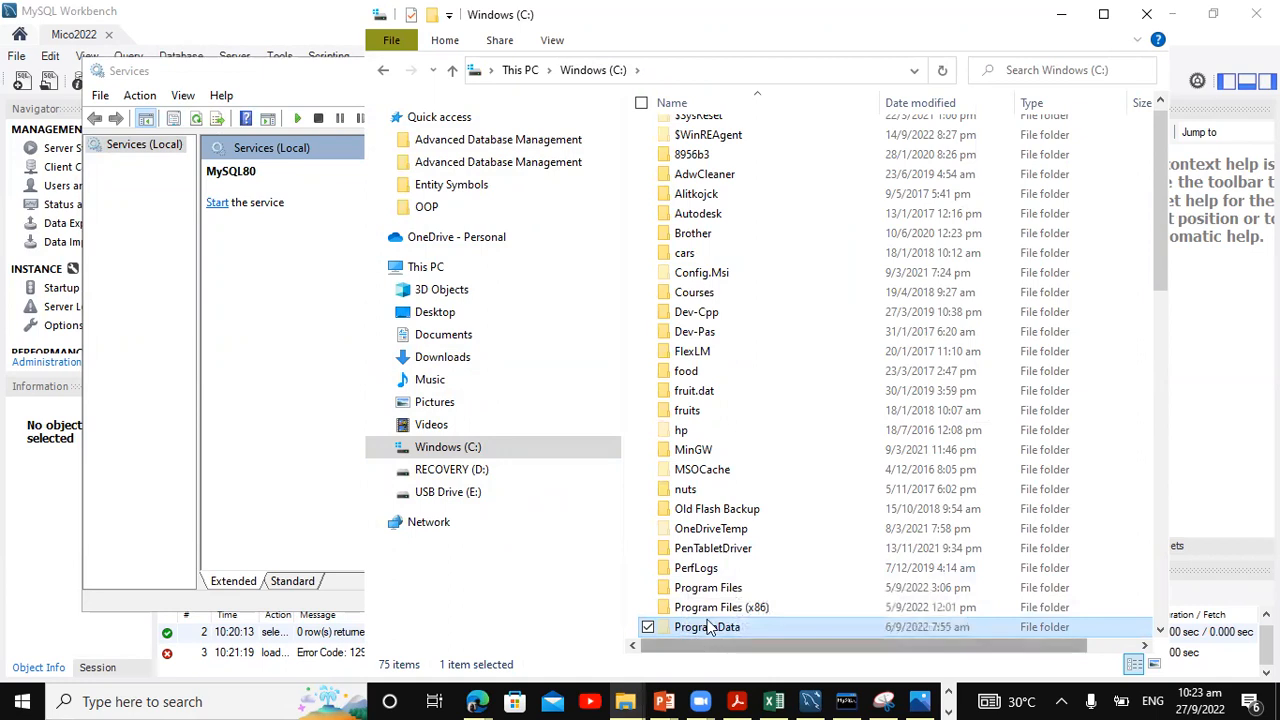
scroll("down", 3)
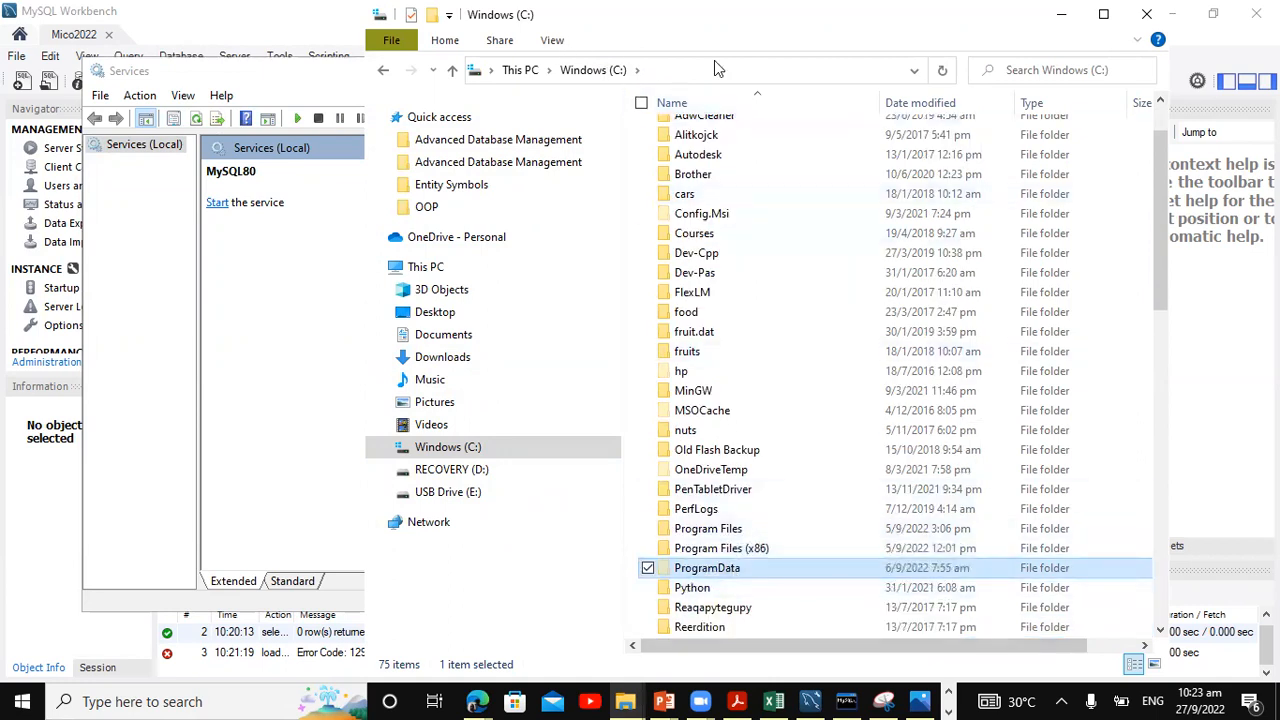
left_click(552, 40)
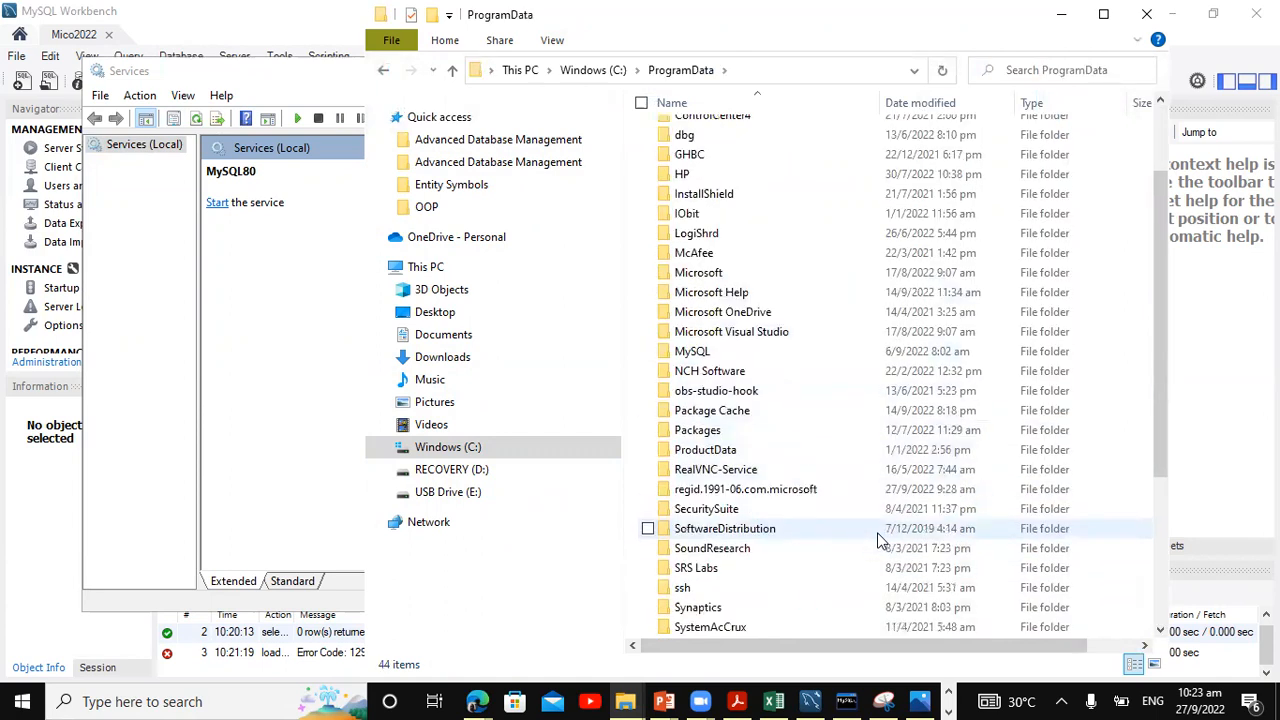
scroll("down", 3)
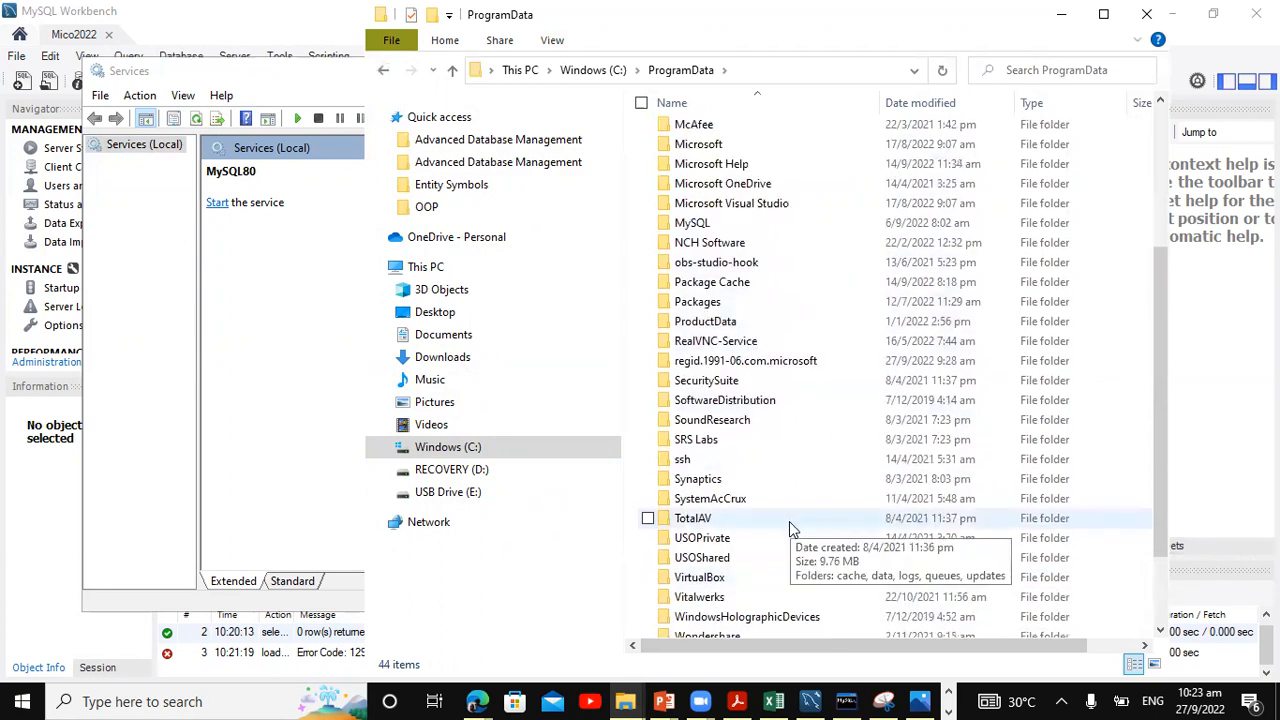
scroll("up", 3)
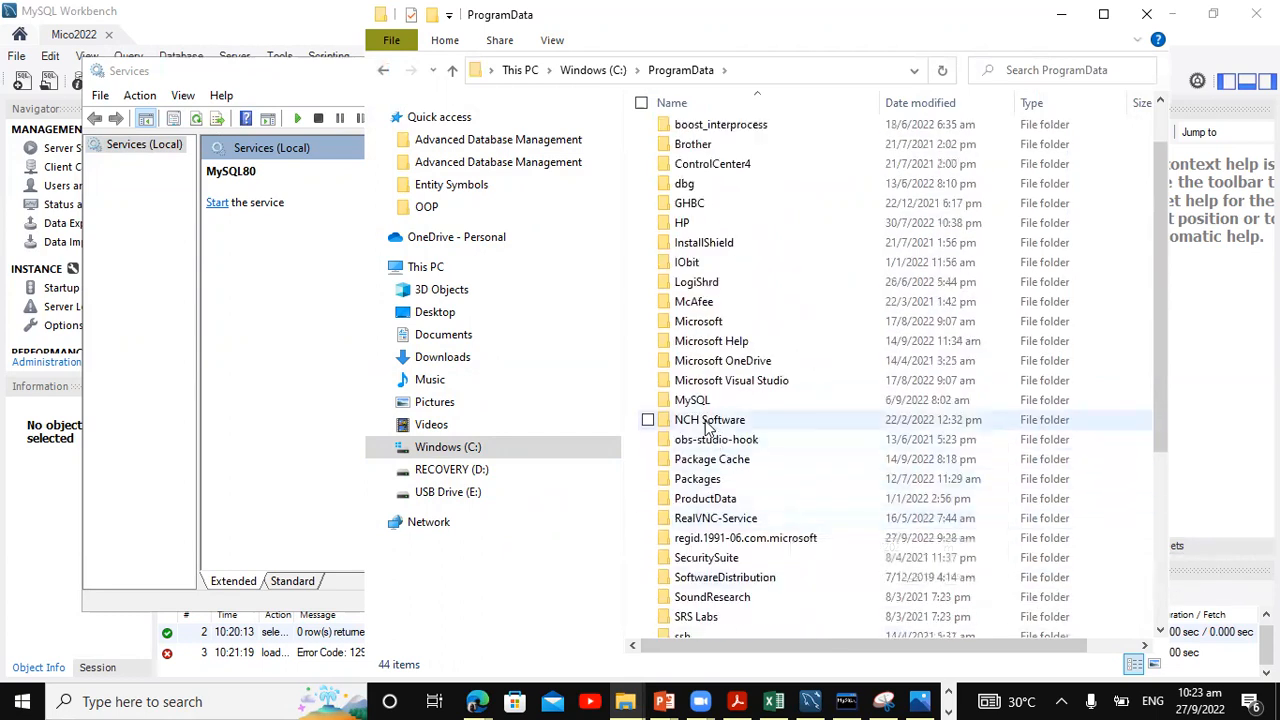
double_click(692, 400)
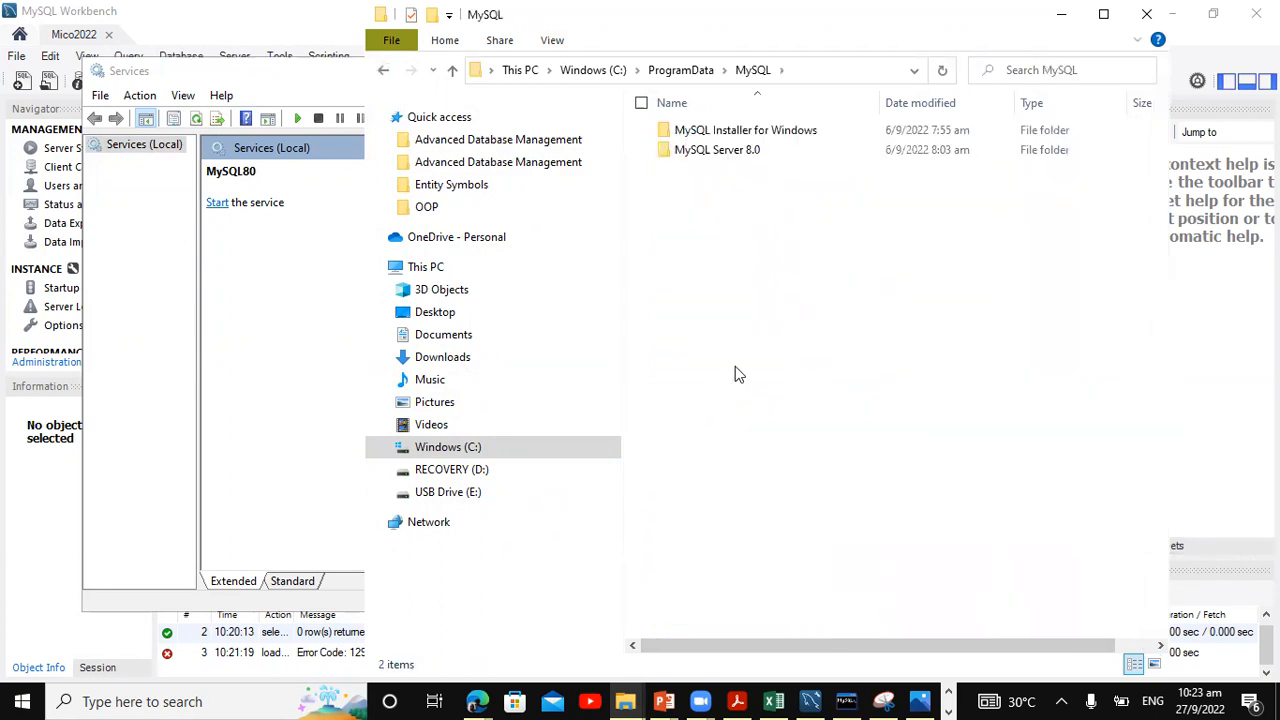
- Enter the MySQL Server 8.0 folder and open my.ini with Edit with Notepad++
left_click(716, 148)
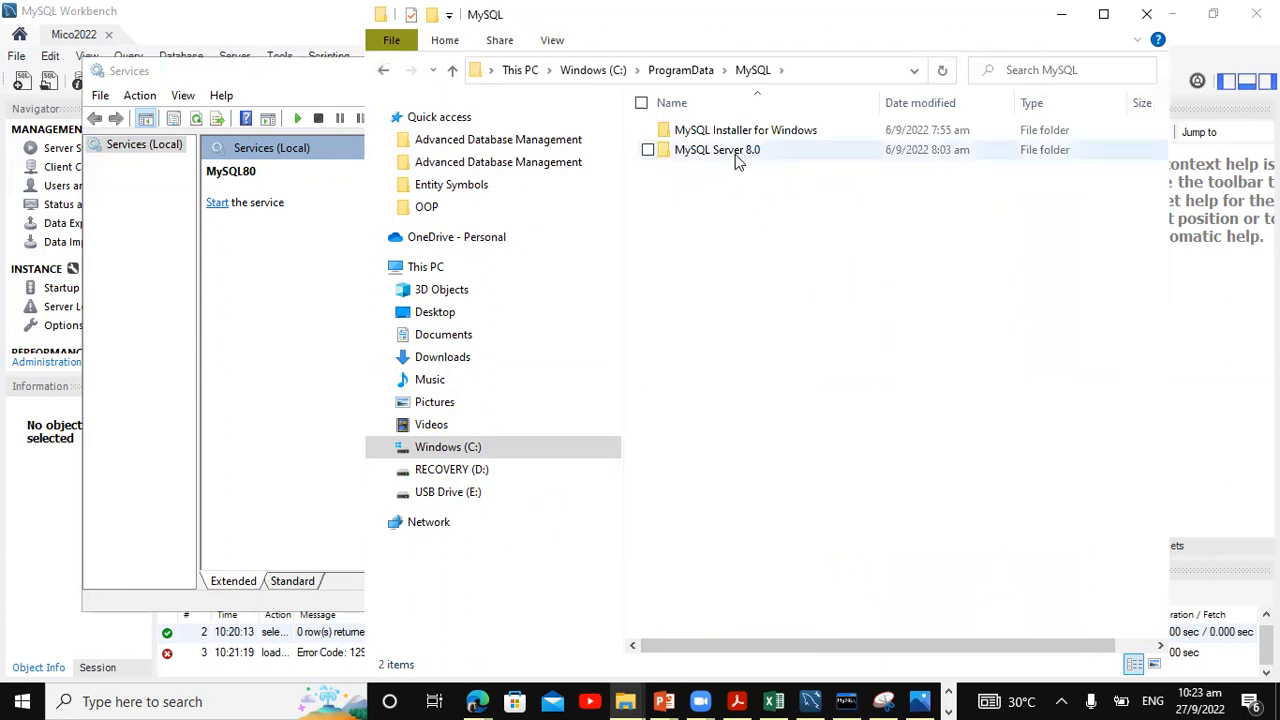
mouse_move(724, 156)
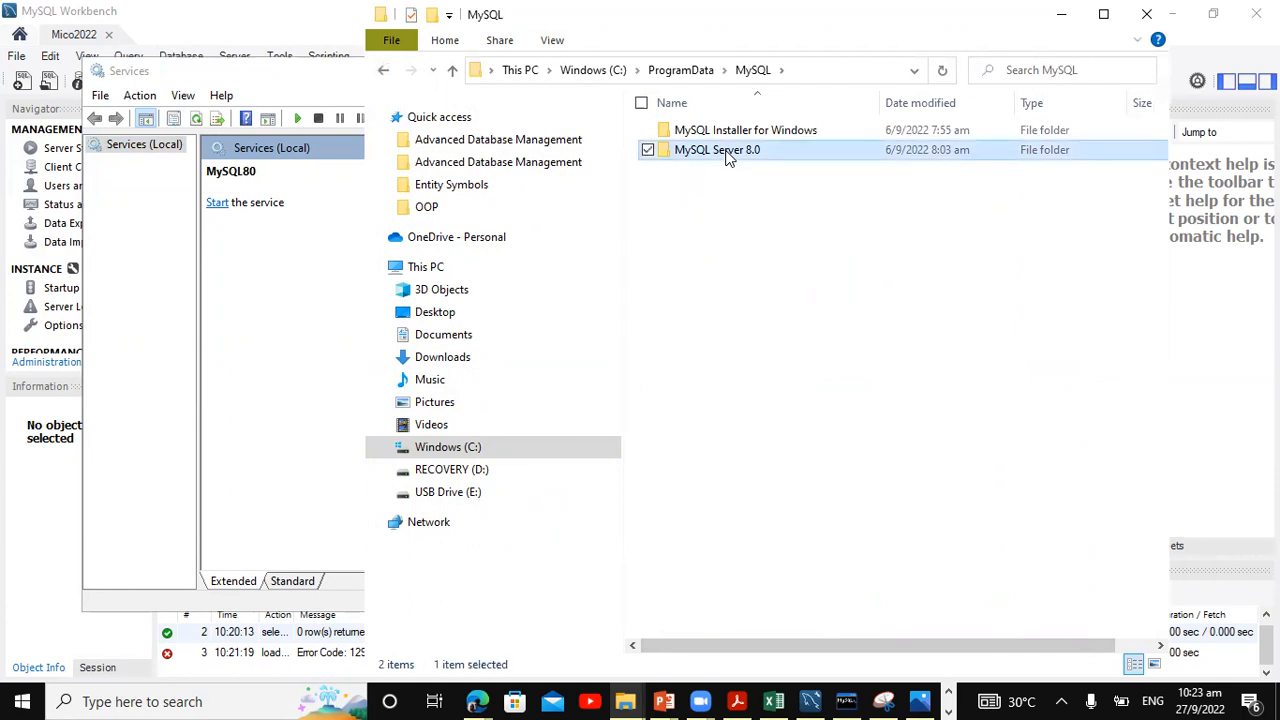
double_click(716, 148)
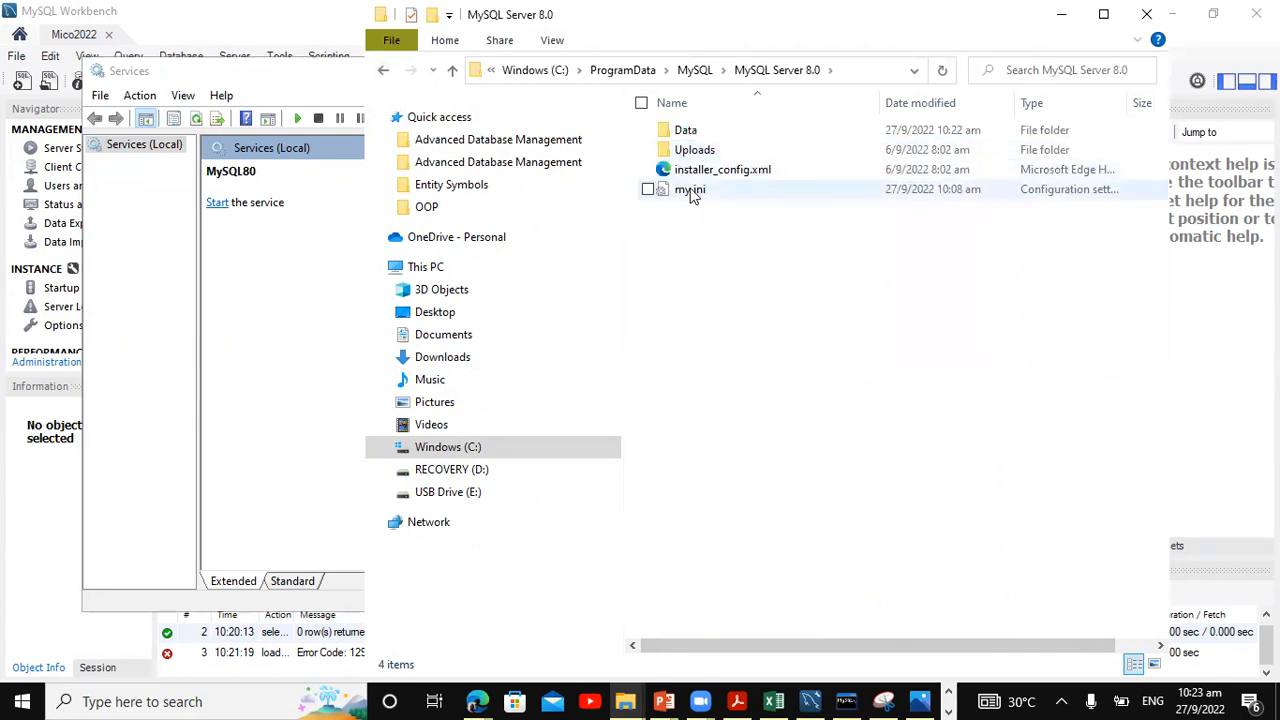
mouse_move(690, 188)
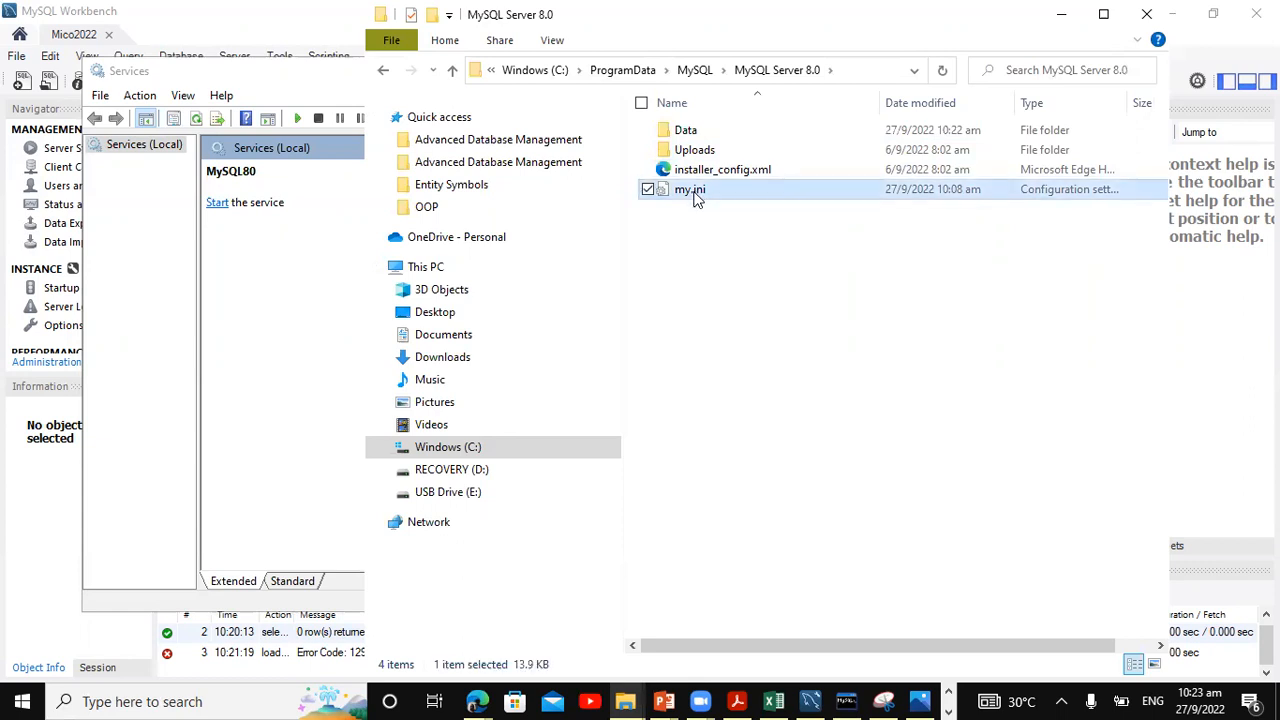
right_click(690, 188)
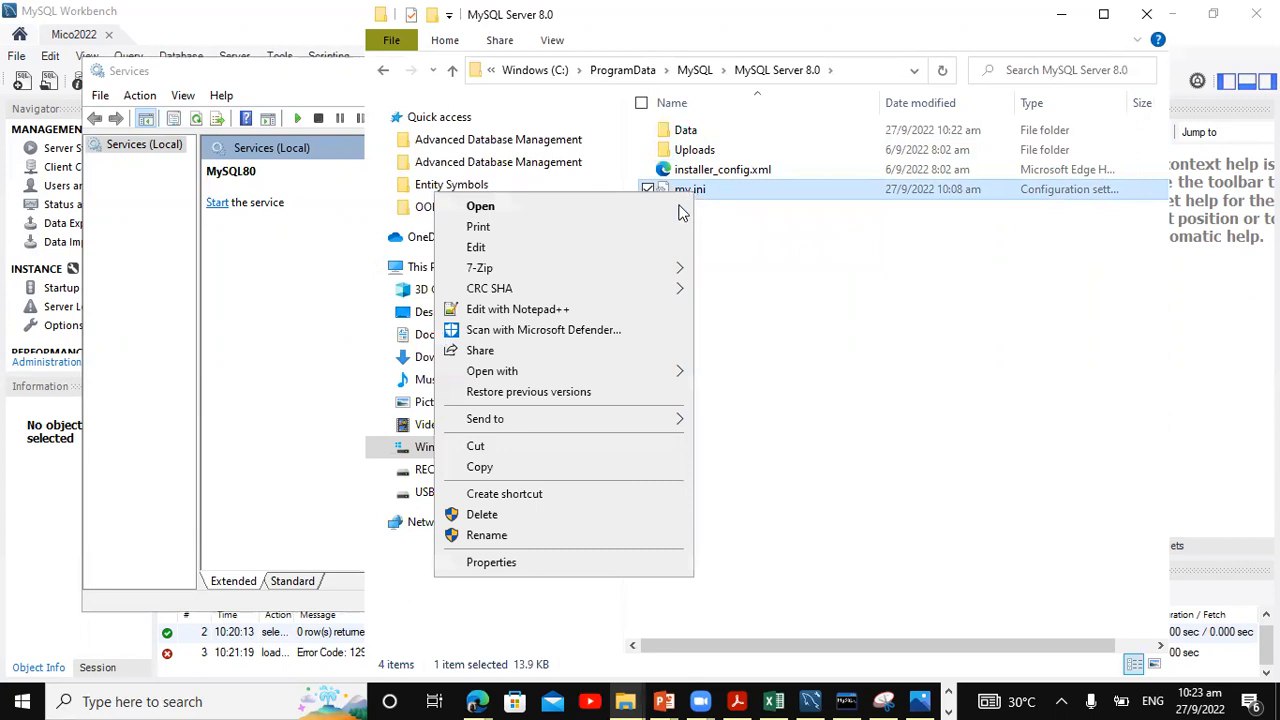
mouse_move(536, 316)
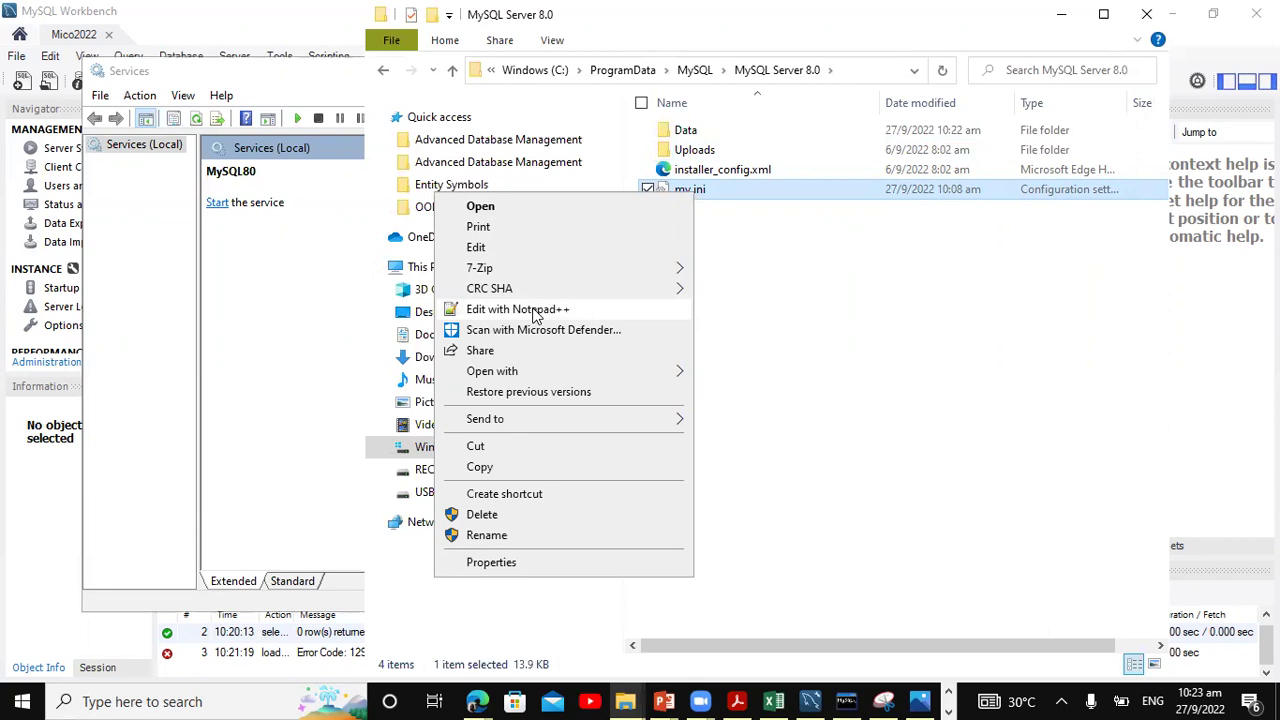
left_click(536, 316)
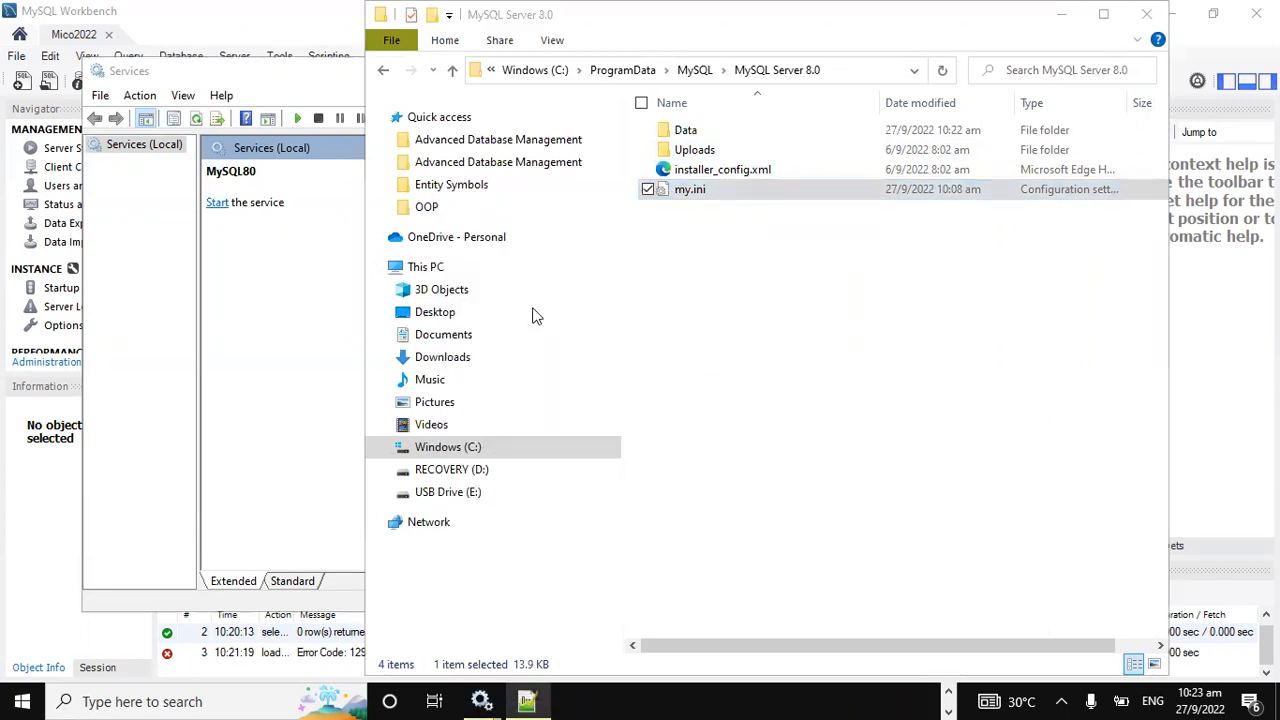
mouse_move(730, 360)
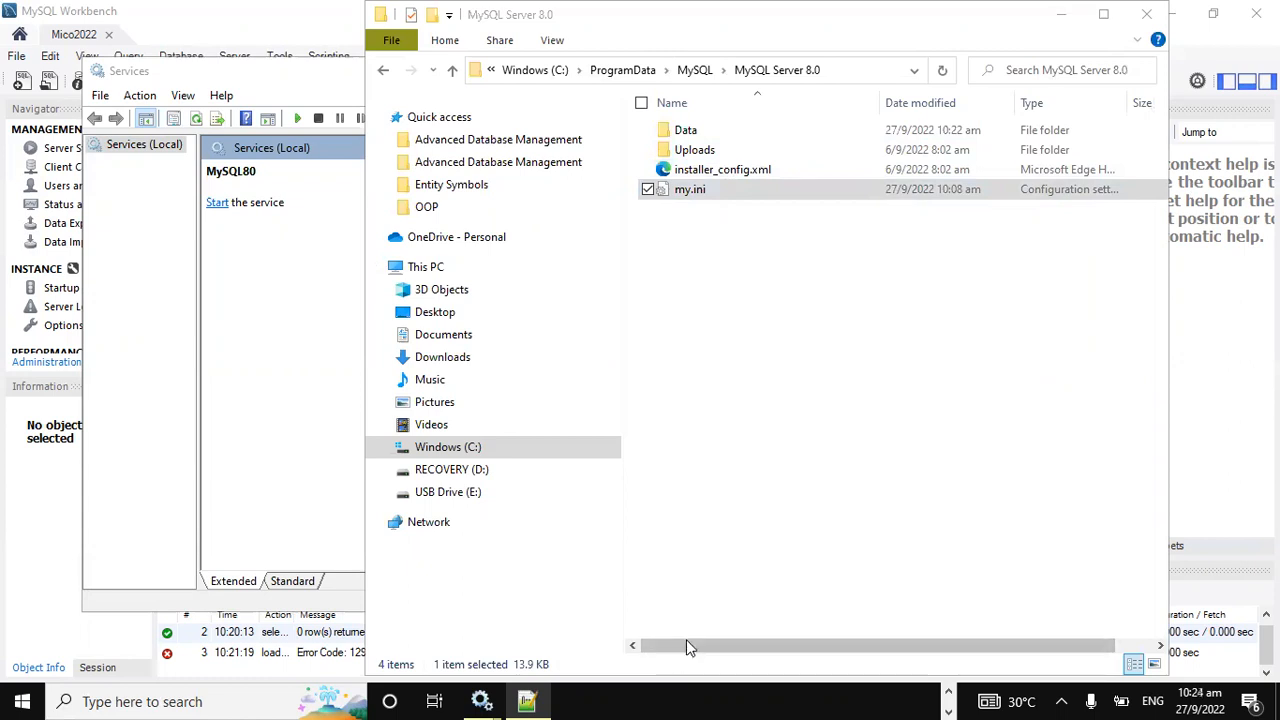
mouse_move(540, 696)
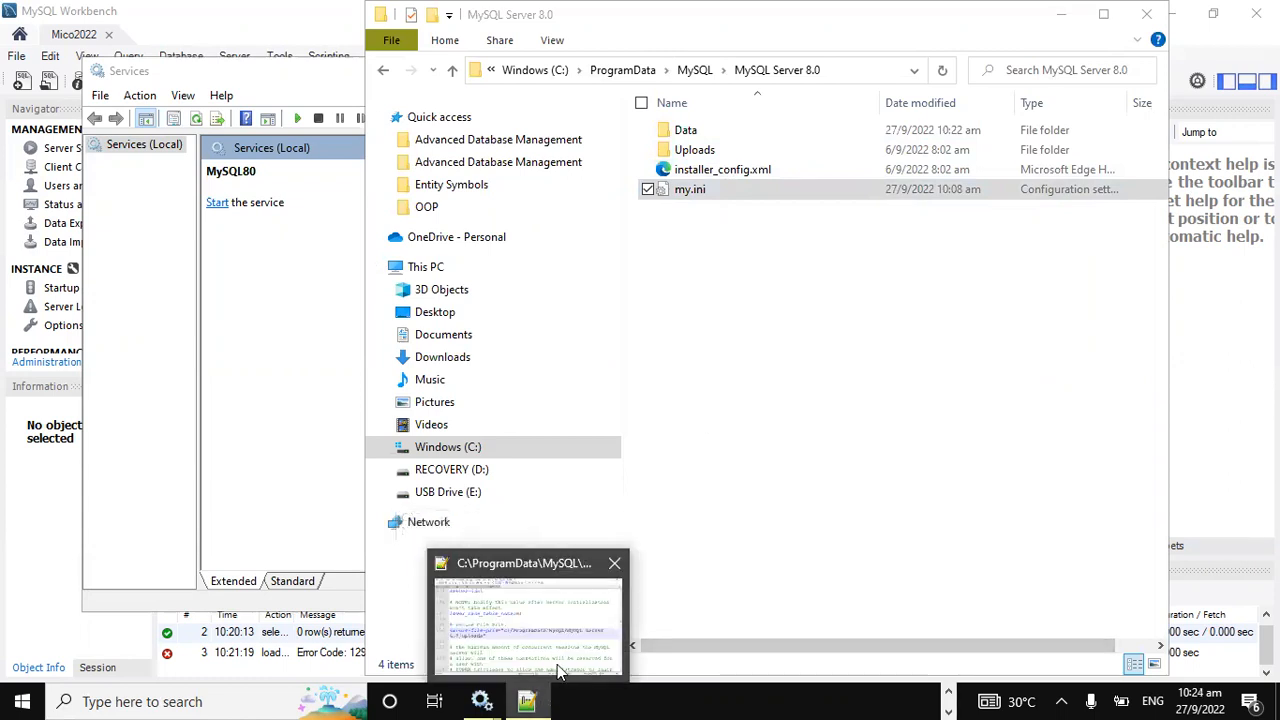
- Clear the secure-file-priv value in my.ini, removing the Uploads folder path to leave an empty string
left_click(526, 610)
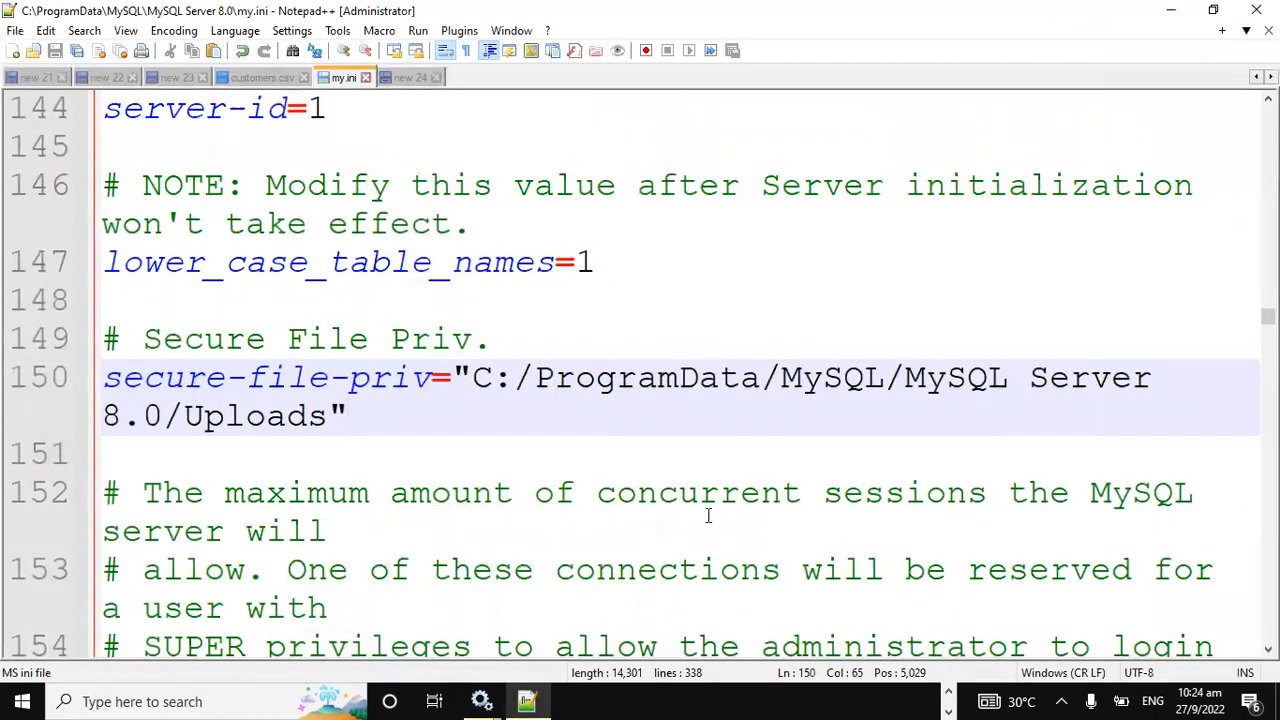
scroll("up", 3)
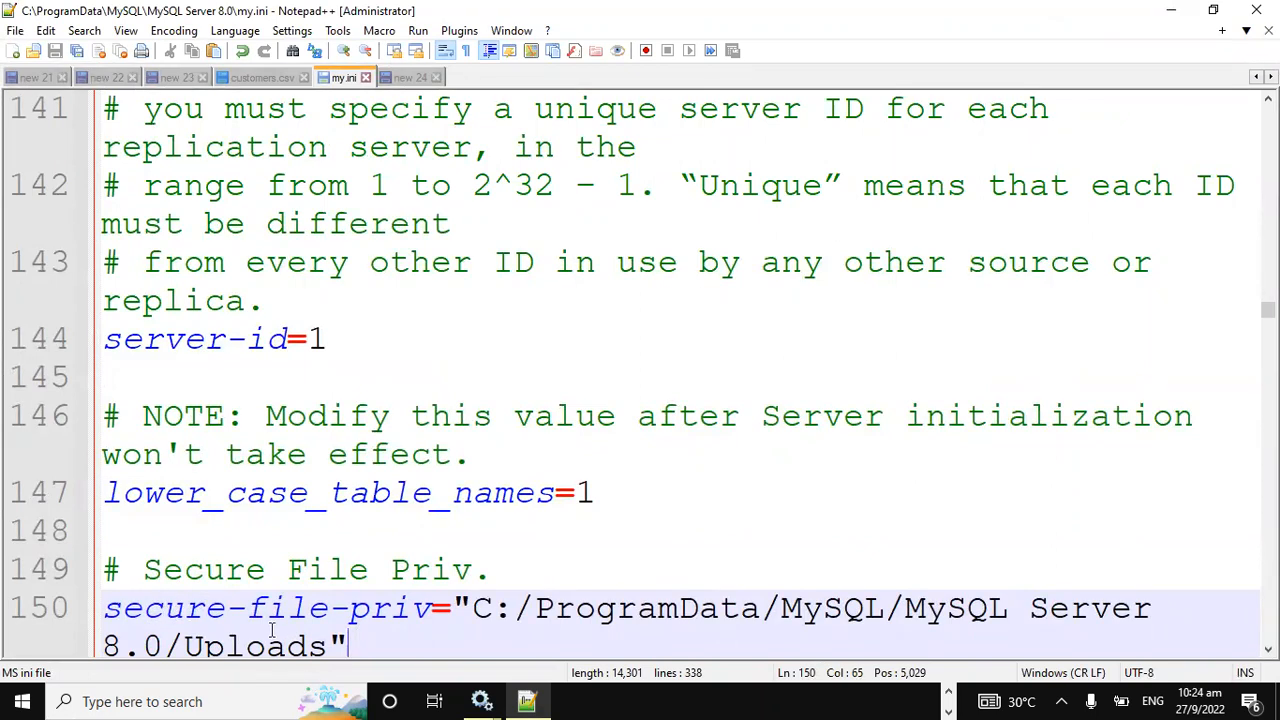
left_click(448, 608)
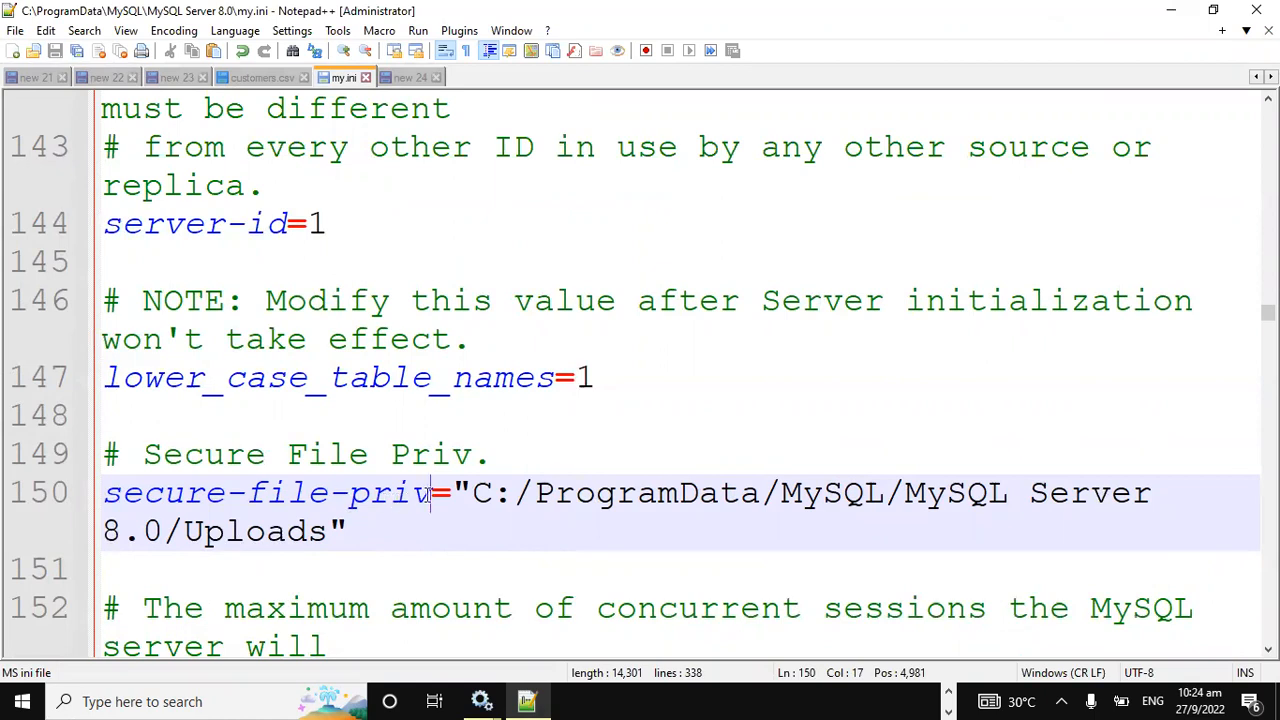
mouse_move(504, 492)
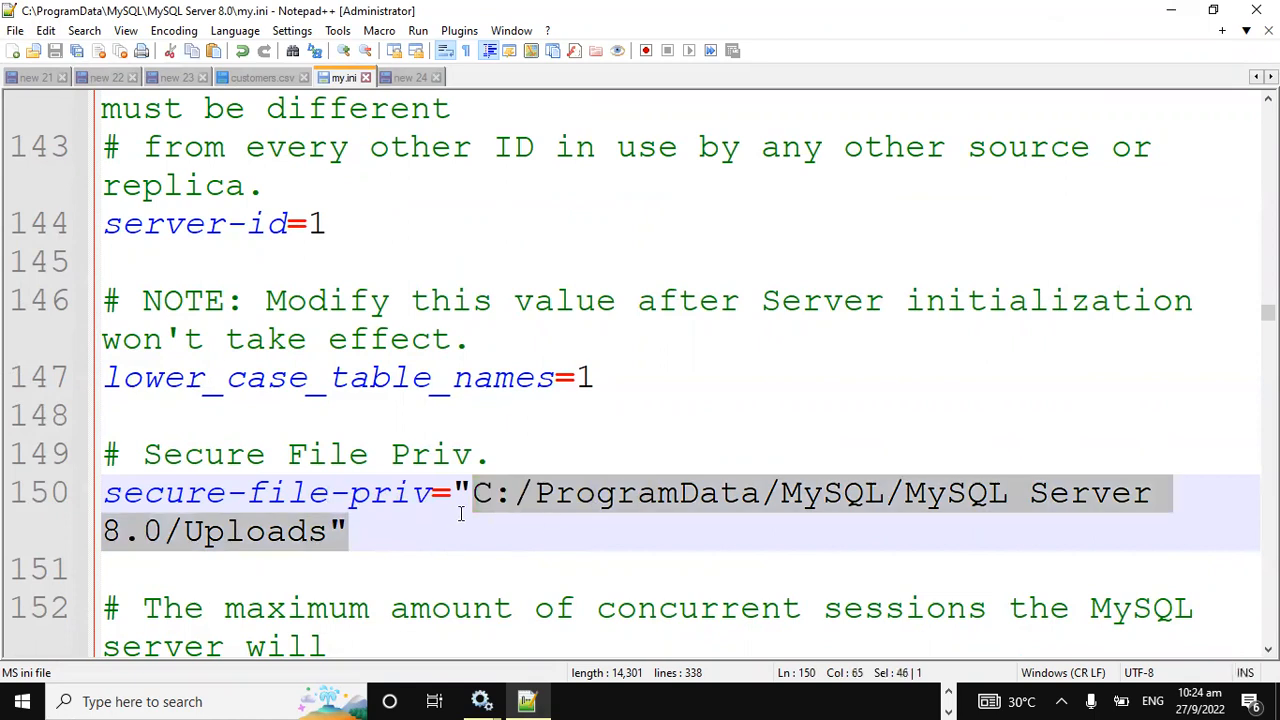
key("Left")
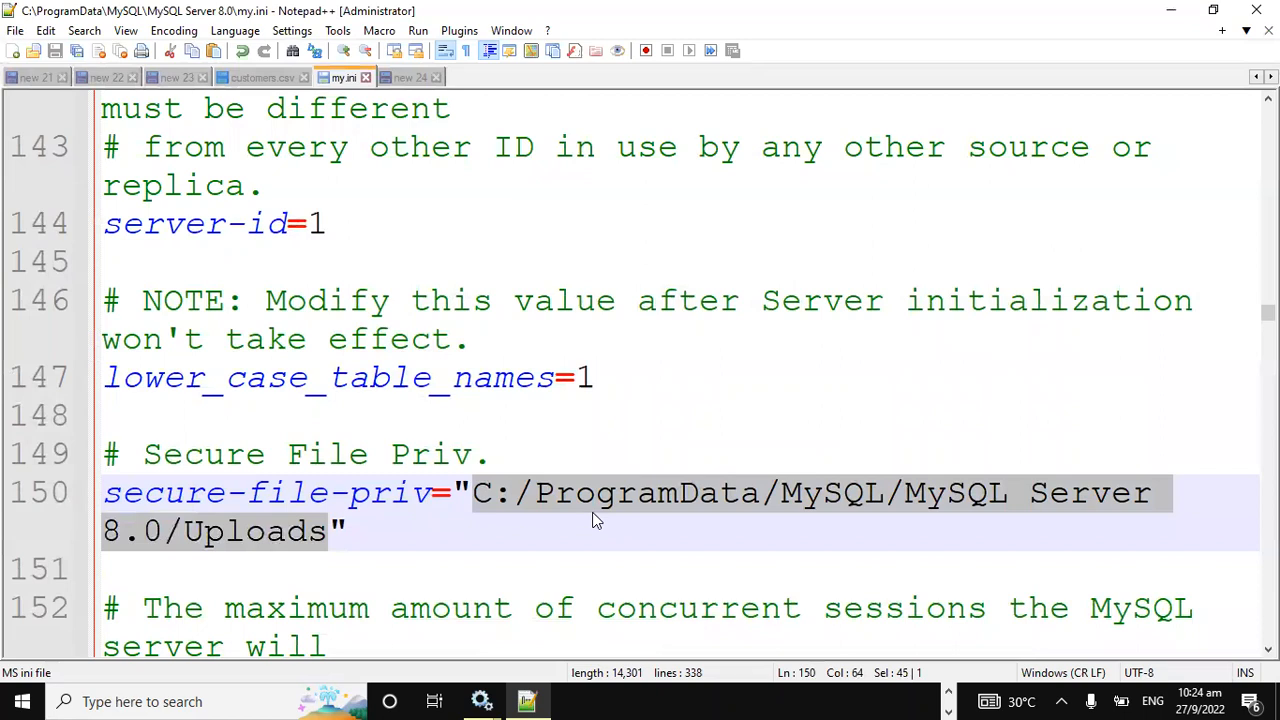
key("Delete")
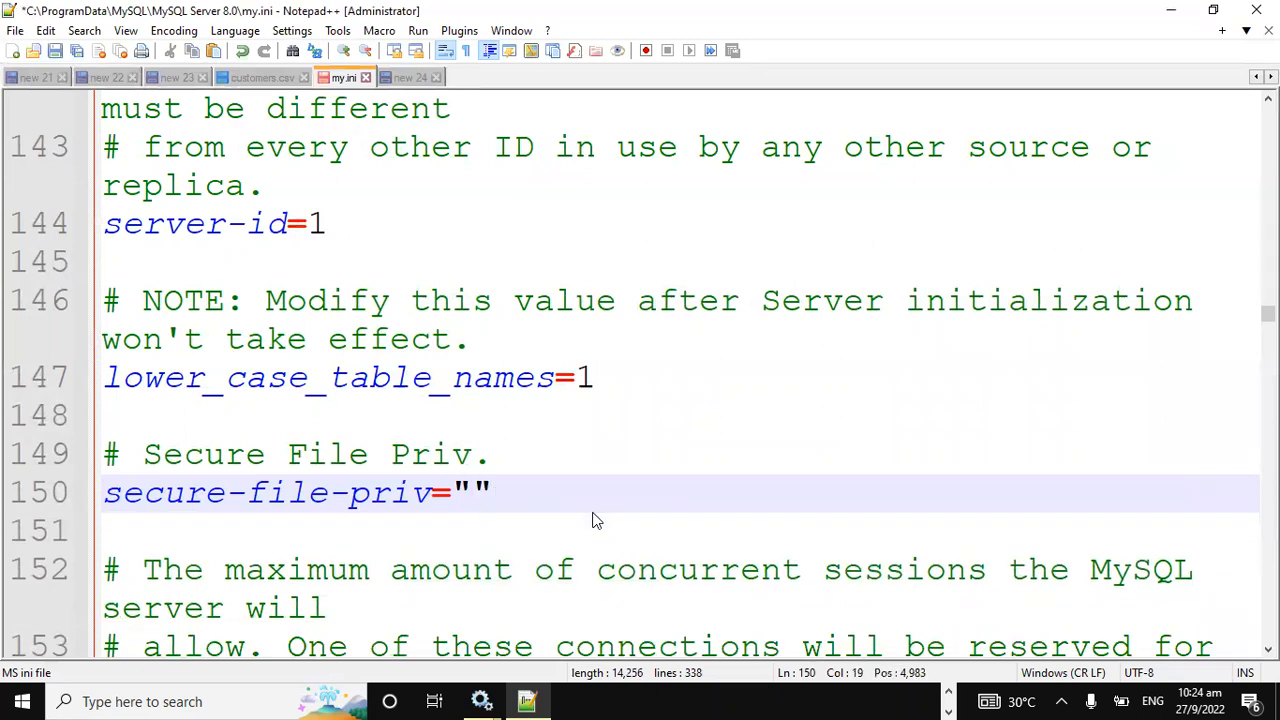
- Scroll through my.ini to review the remaining MySQL server settings
scroll("up", 3)
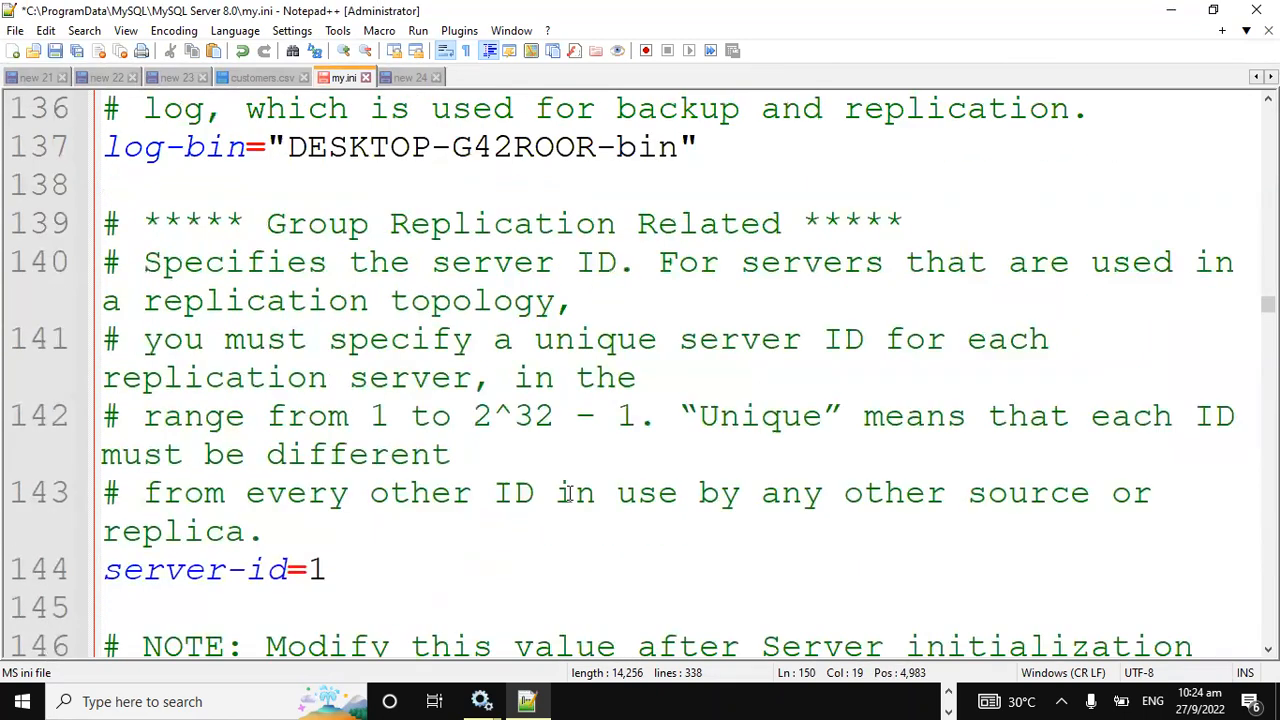
scroll("up", 3)
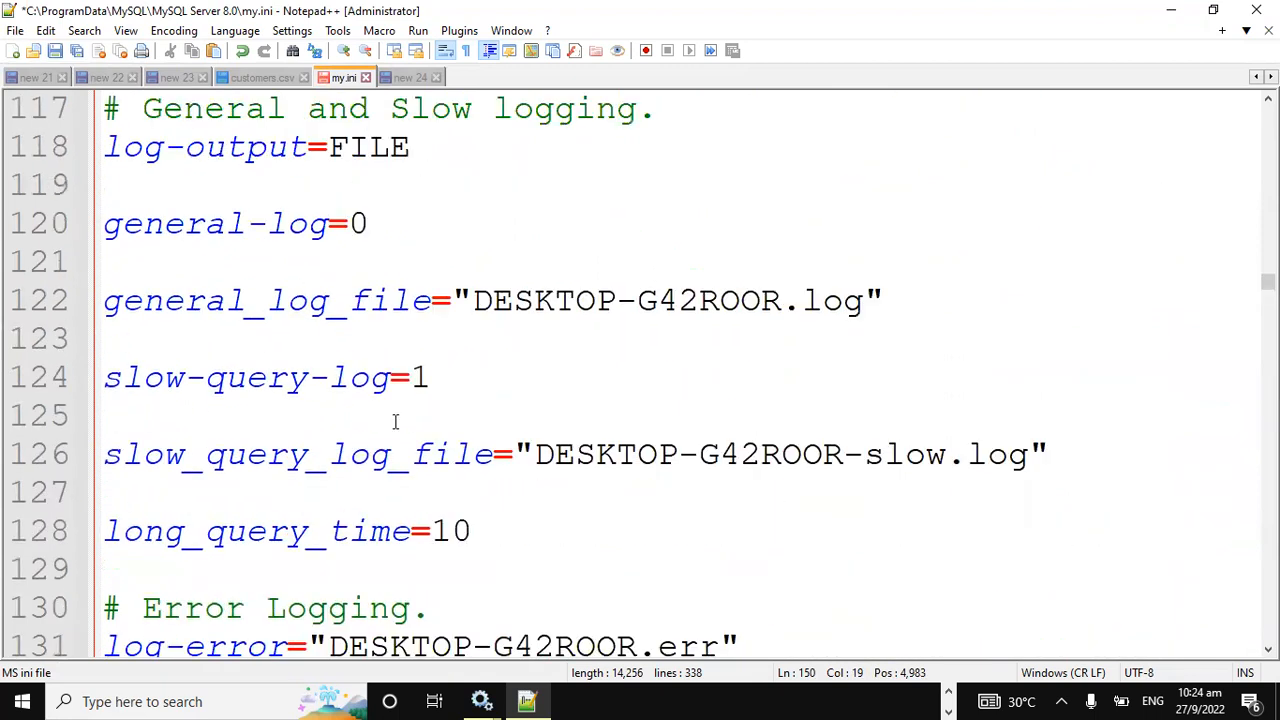
scroll("up", 3)
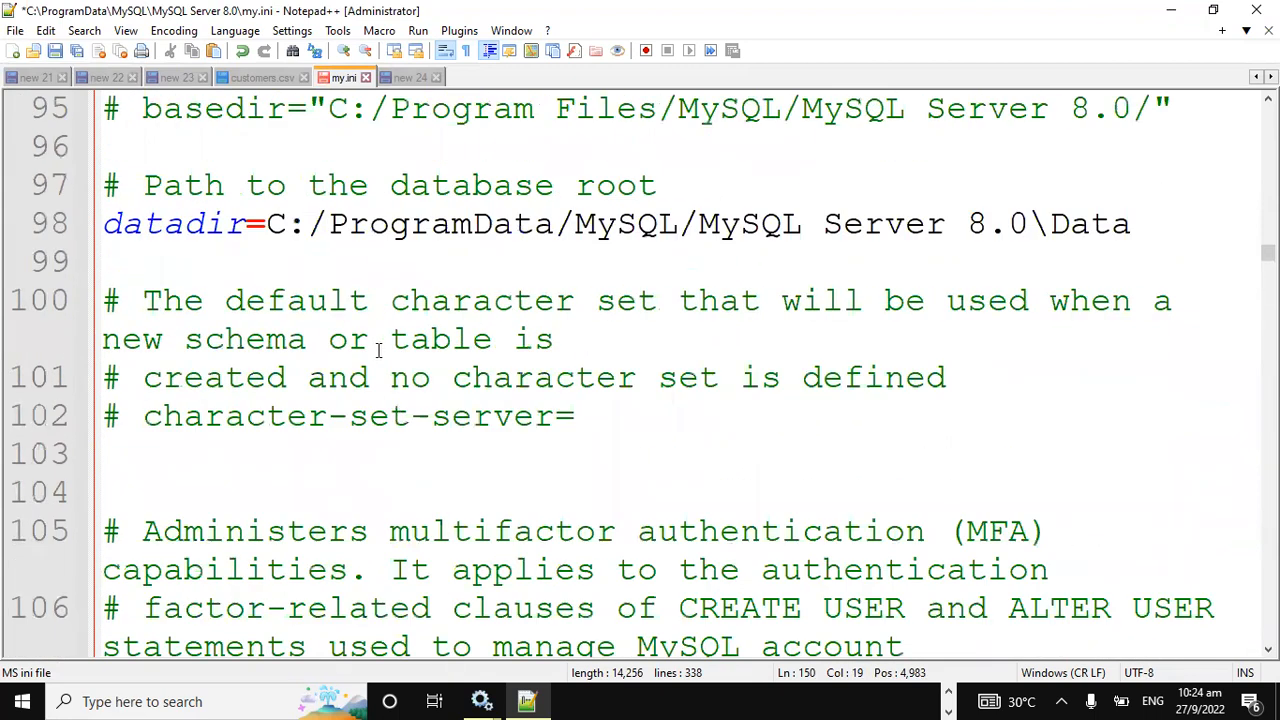
scroll("up", 3)
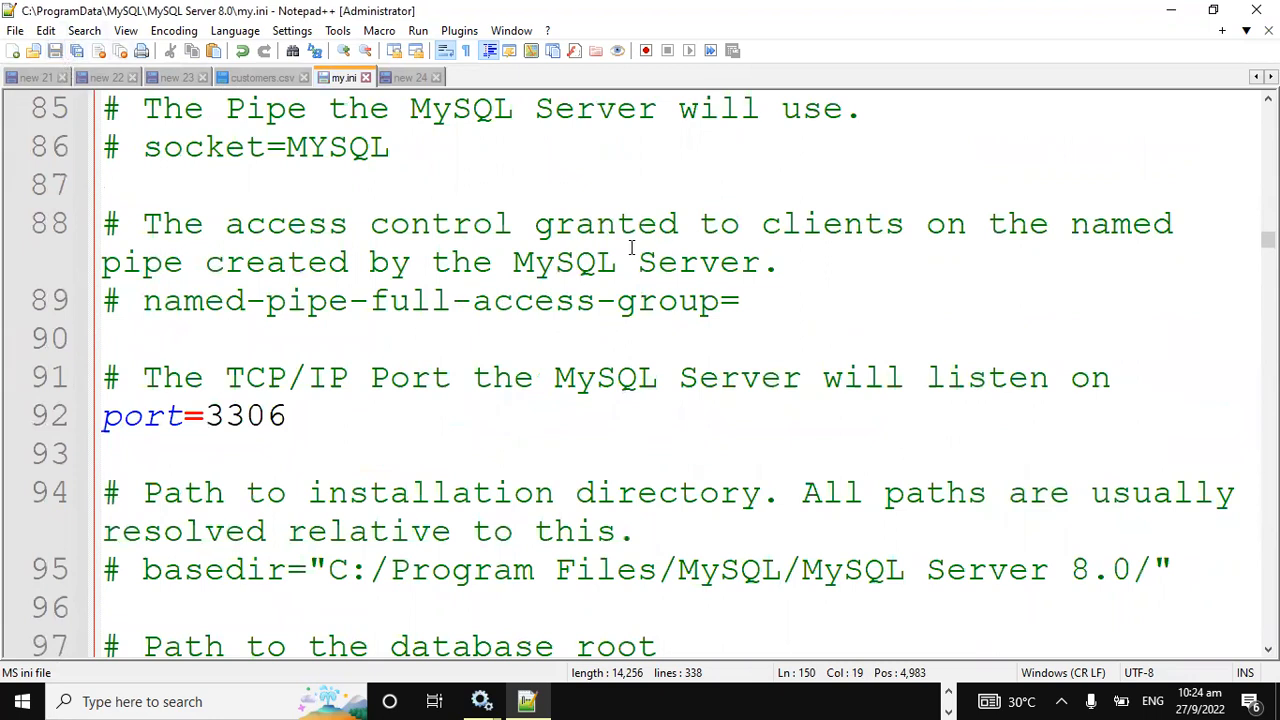
scroll("down", 3)
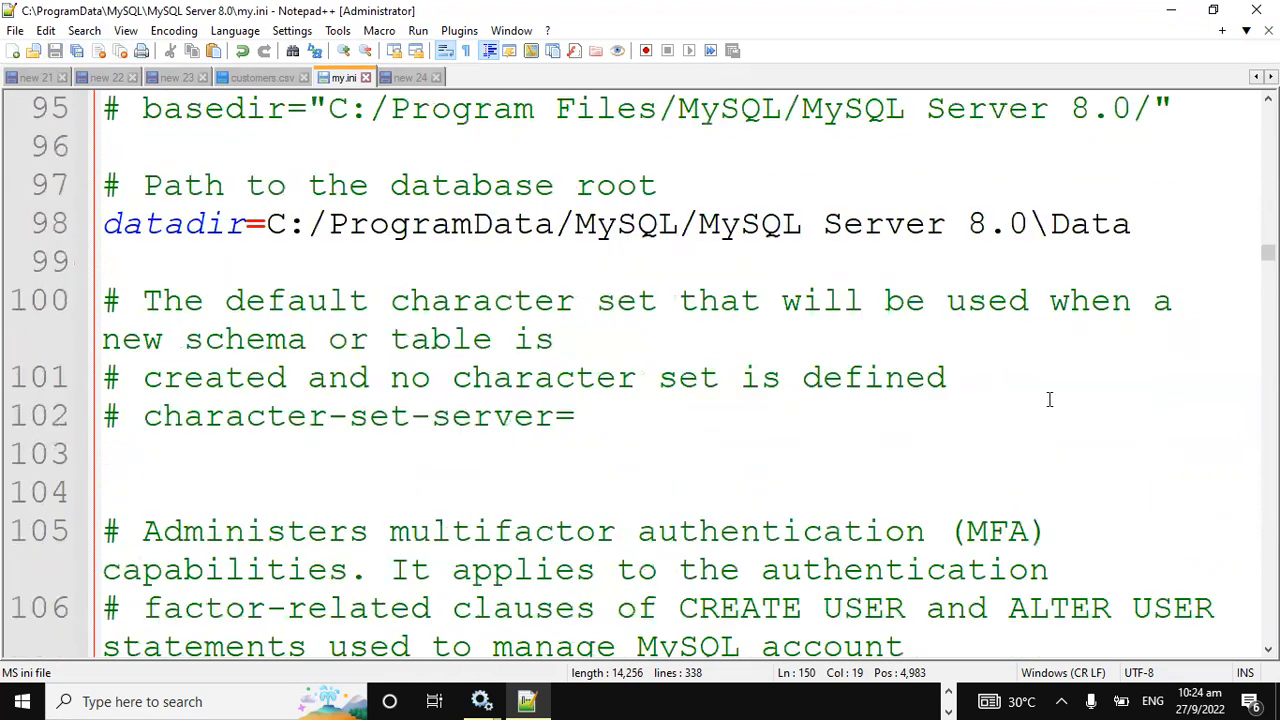
scroll("down", 3)
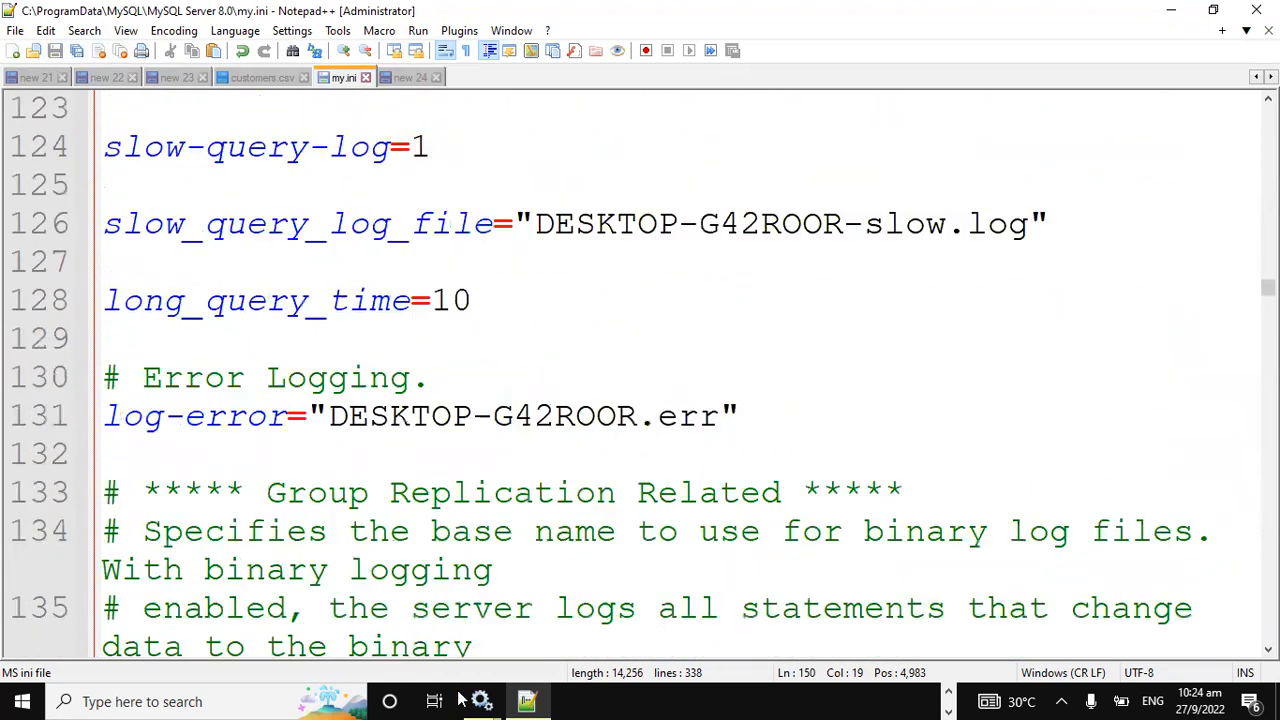
mouse_move(480, 700)
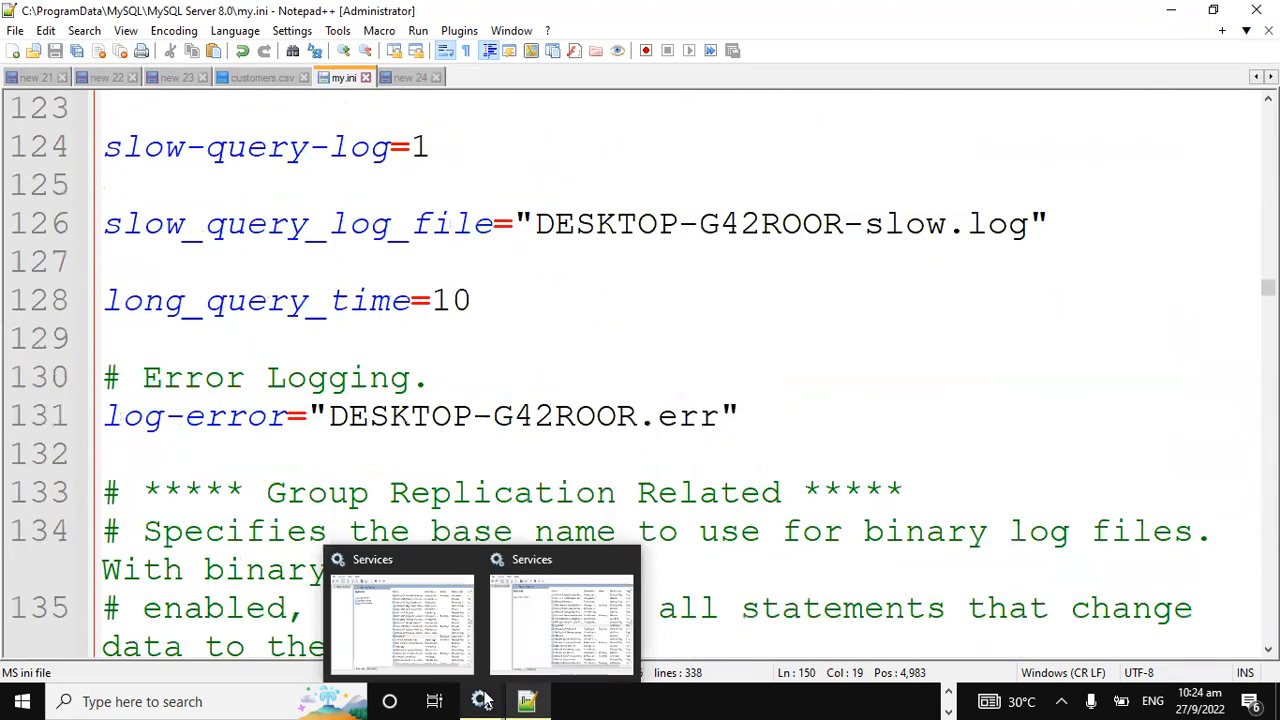
mouse_move(576, 638)
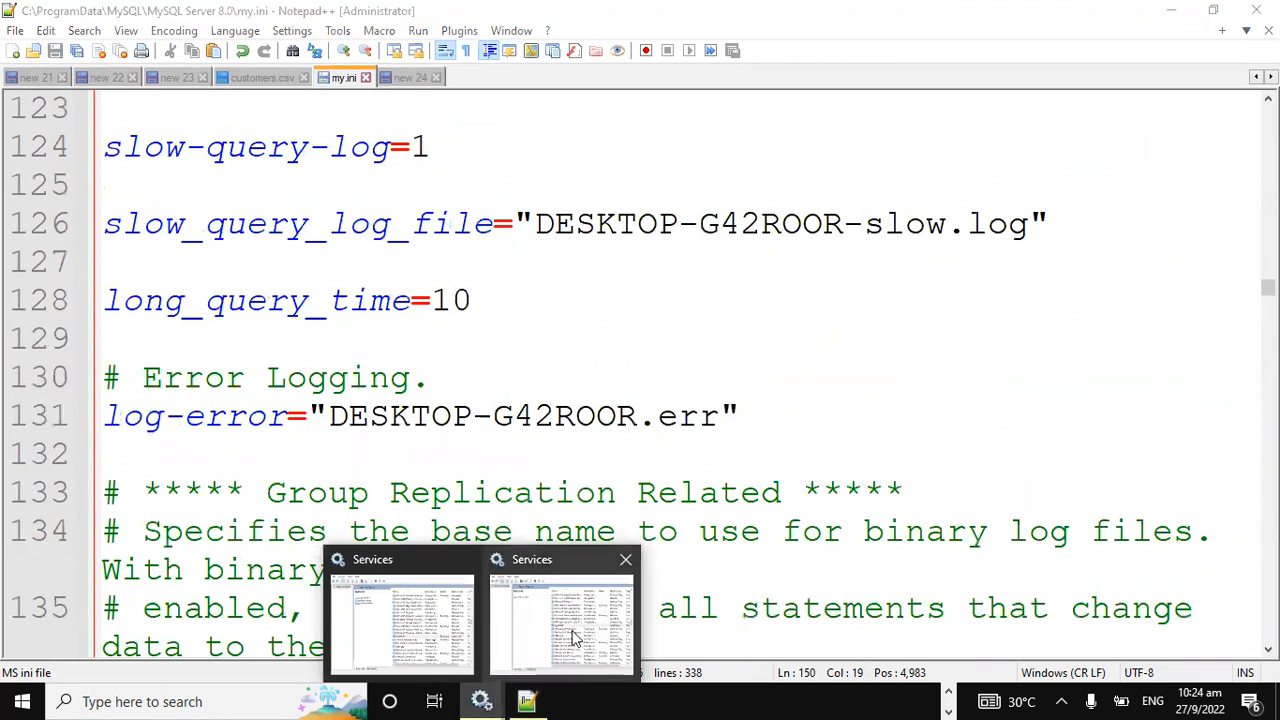
- Start the MySQL80 service again from the Services list
left_click(560, 616)
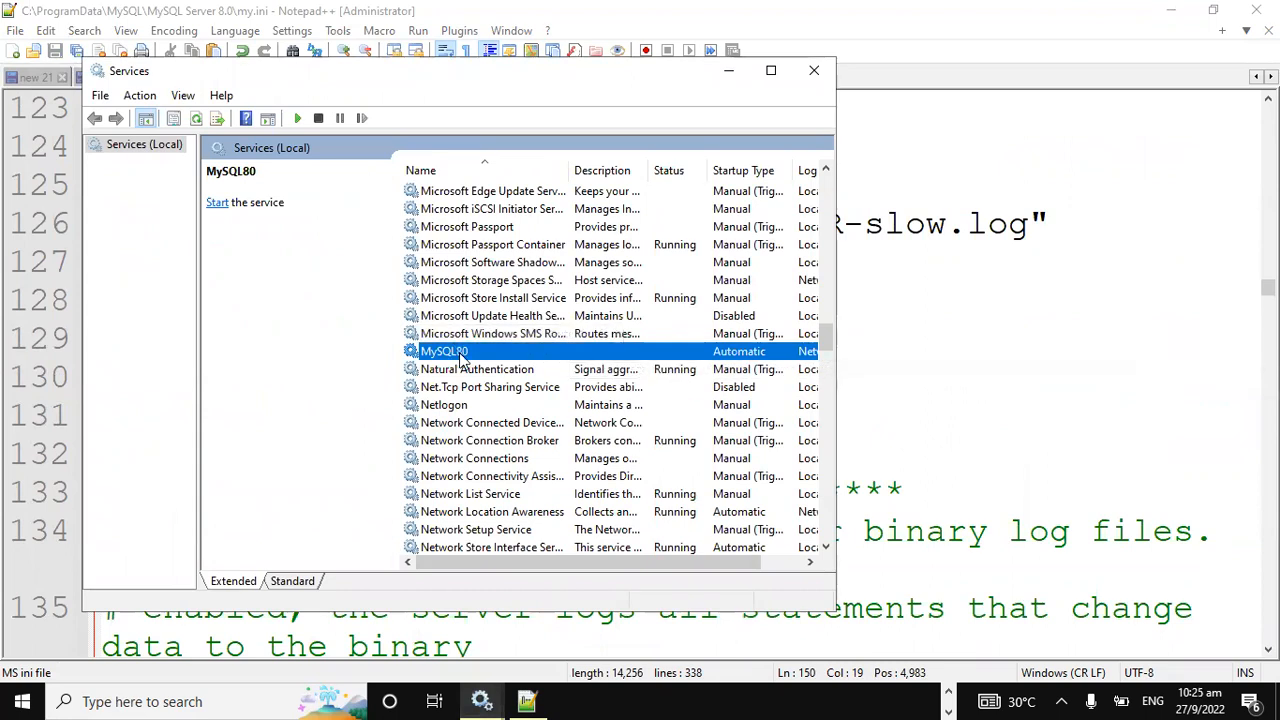
right_click(444, 350)
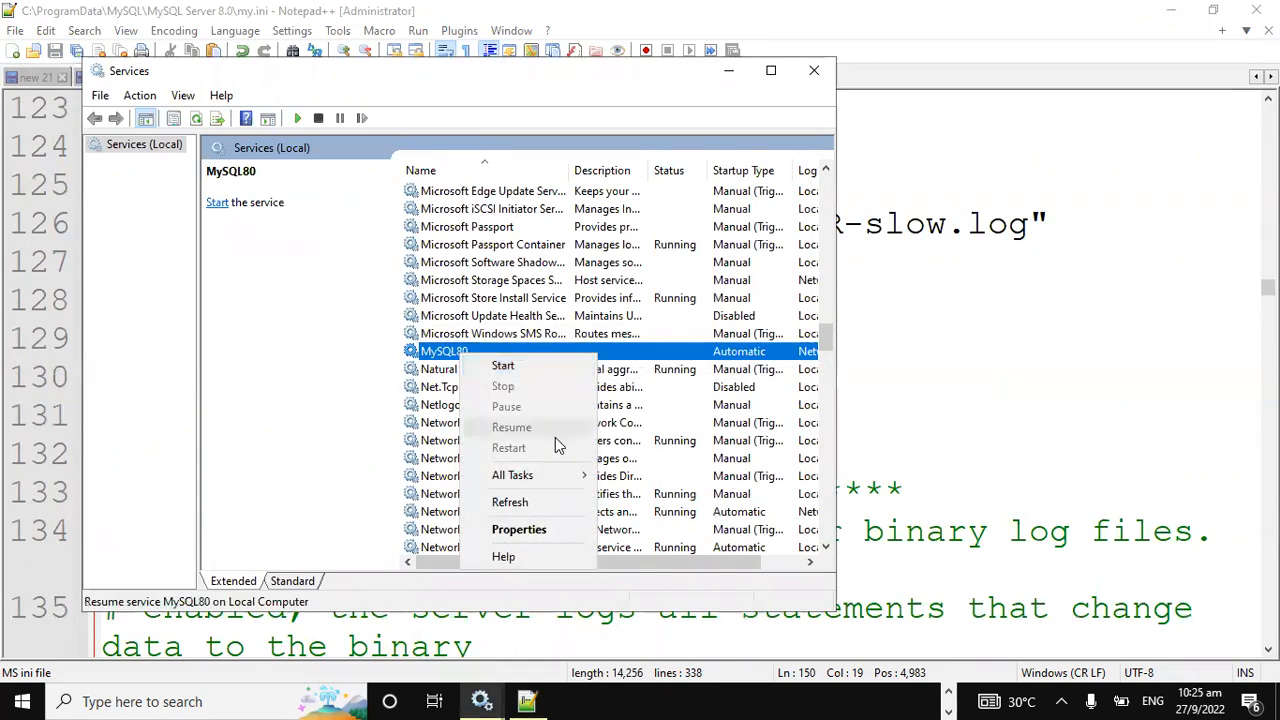
left_click(504, 364)
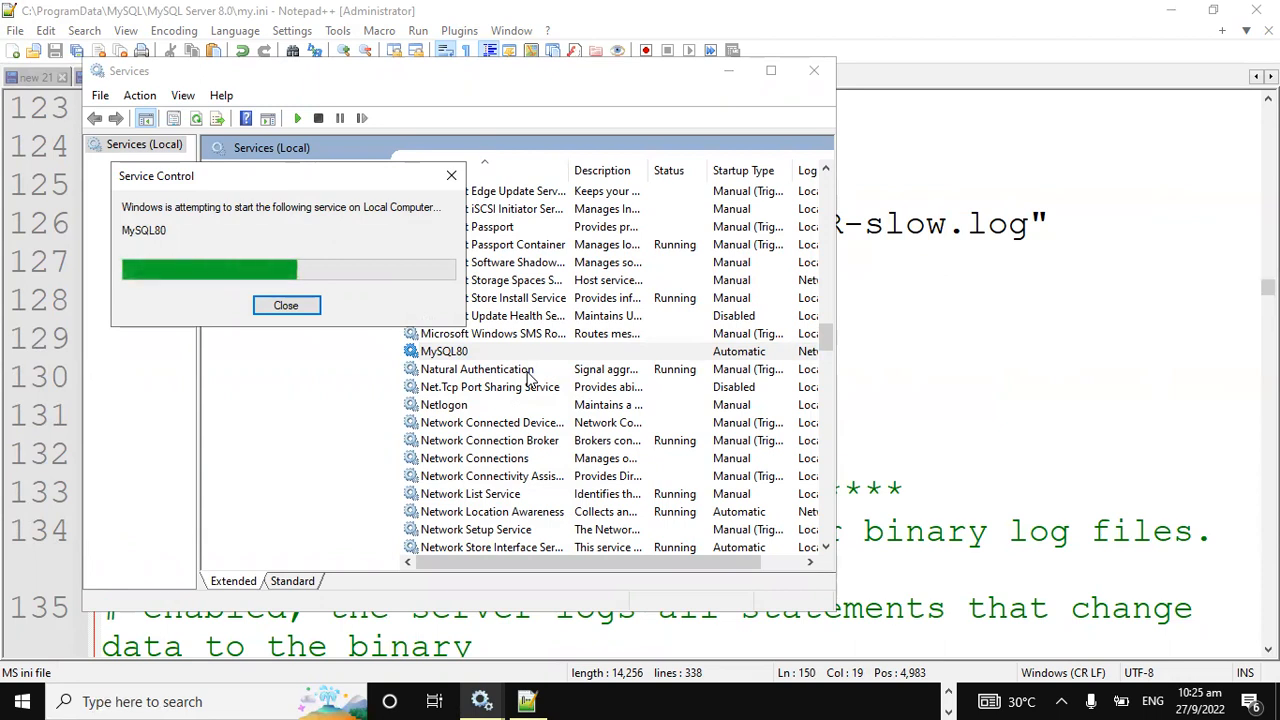
left_click(286, 304)
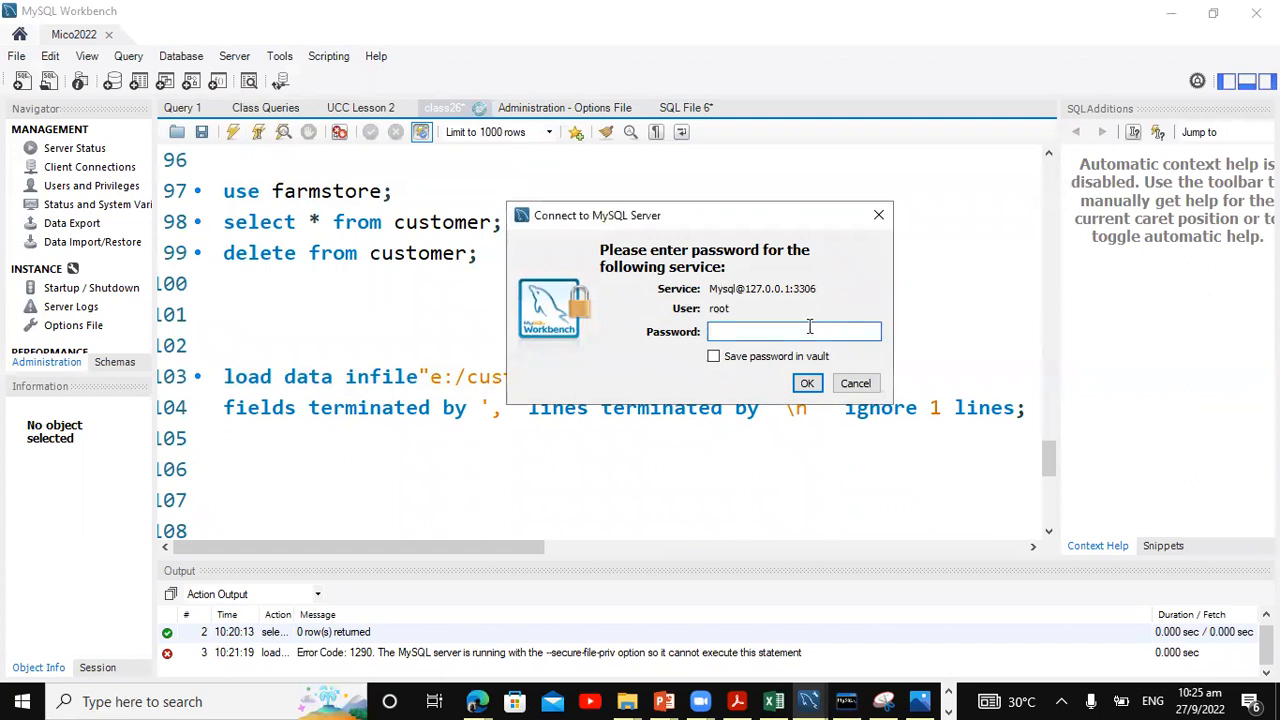
- Enter the root password to reconnect MySQL Workbench to the restarted local server
type("****")
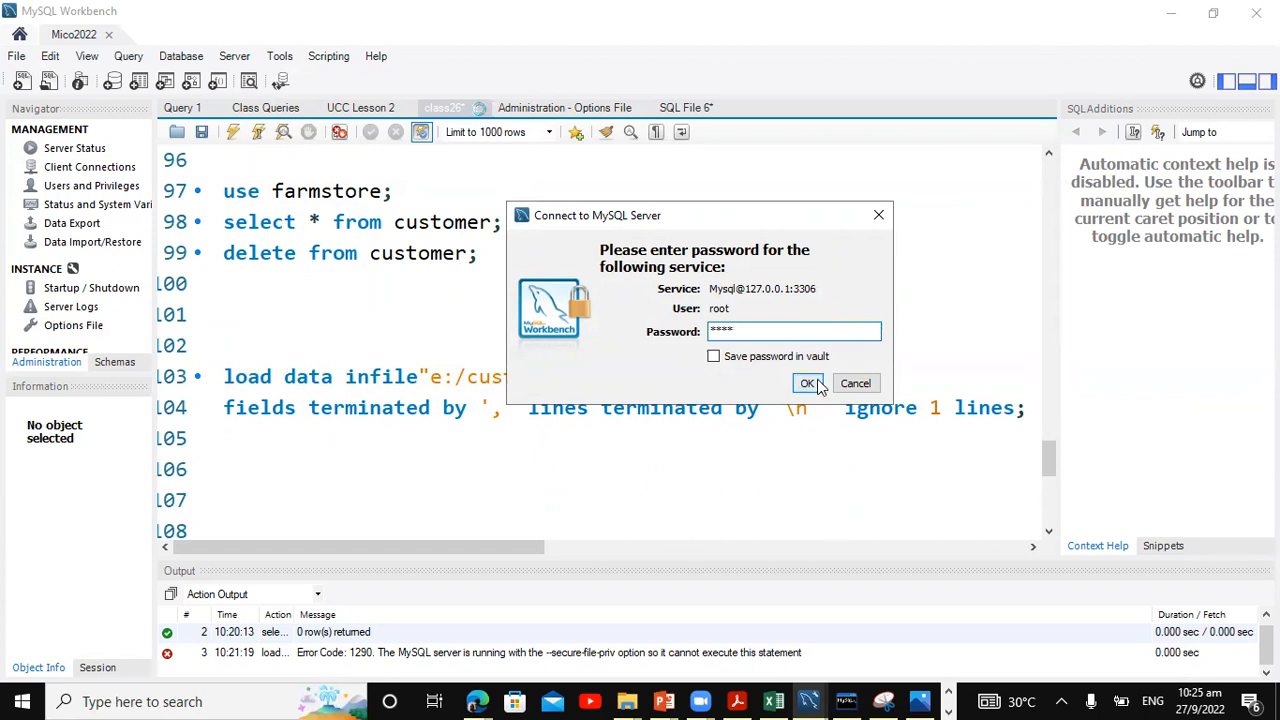
left_click(808, 384)
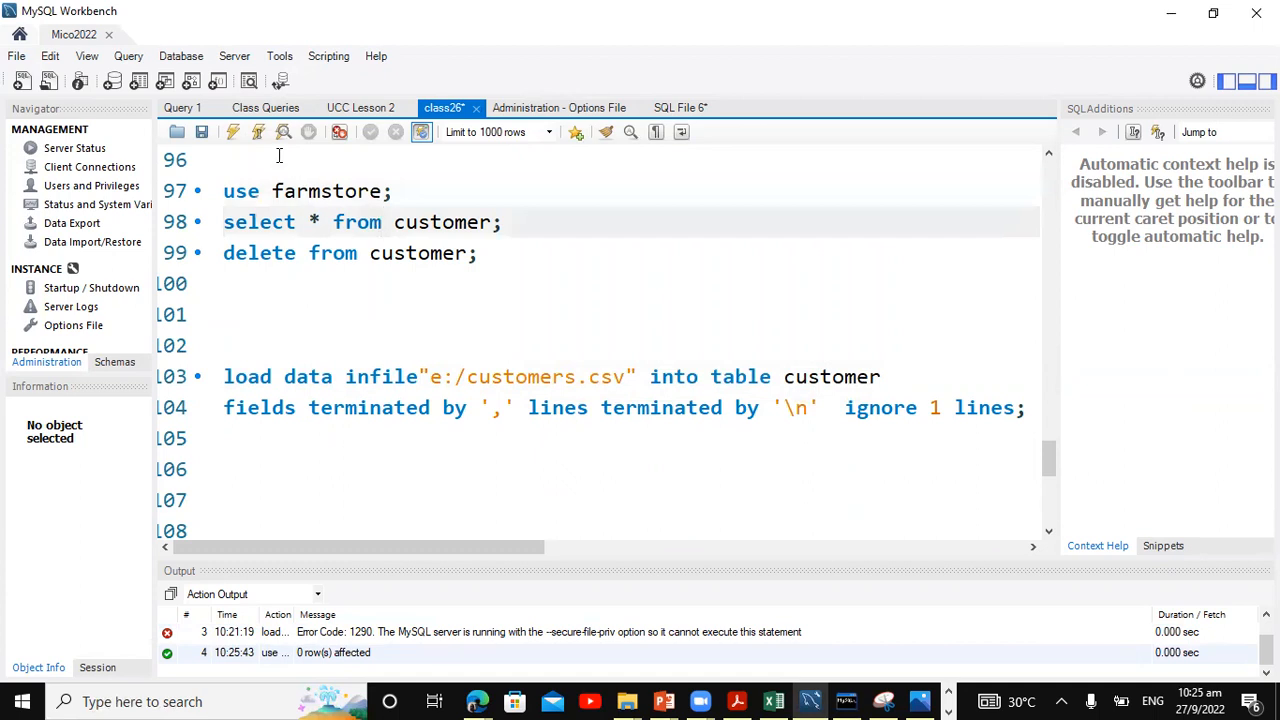
- Load e:/customers.csv into customer with LOAD DATA INFILE and confirm six rows via select
left_click(260, 132)
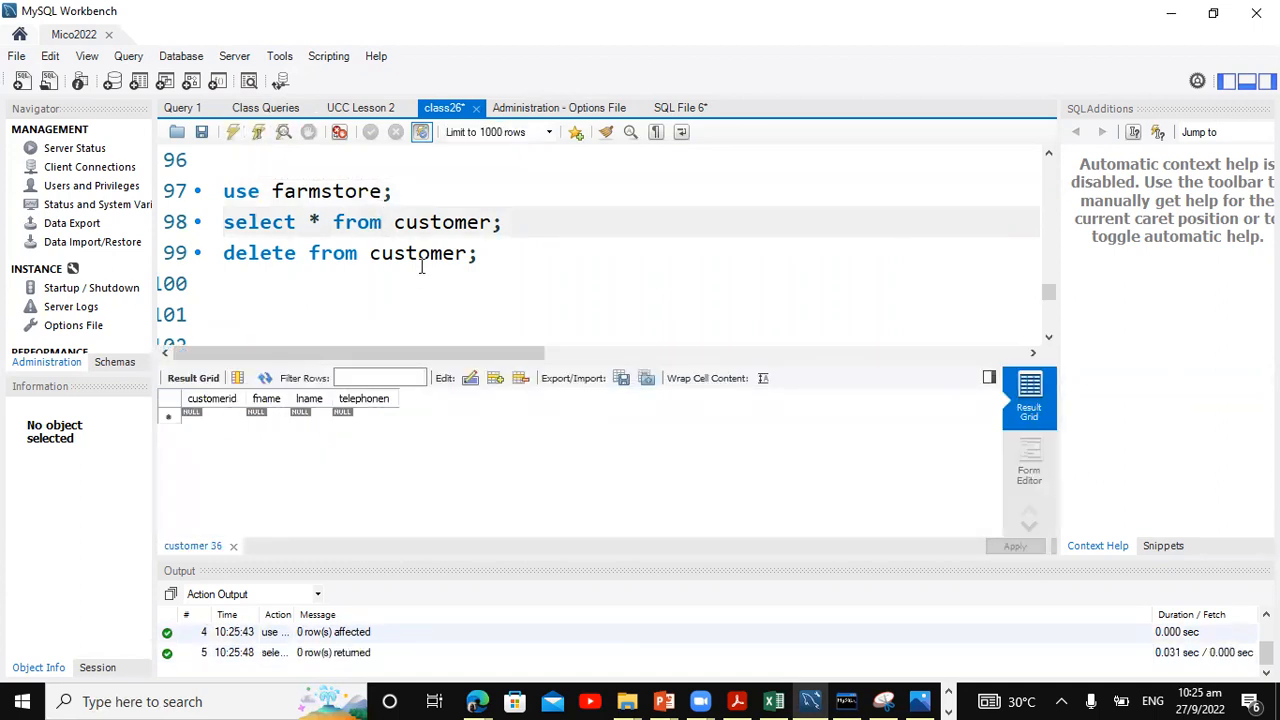
scroll("down", 3)
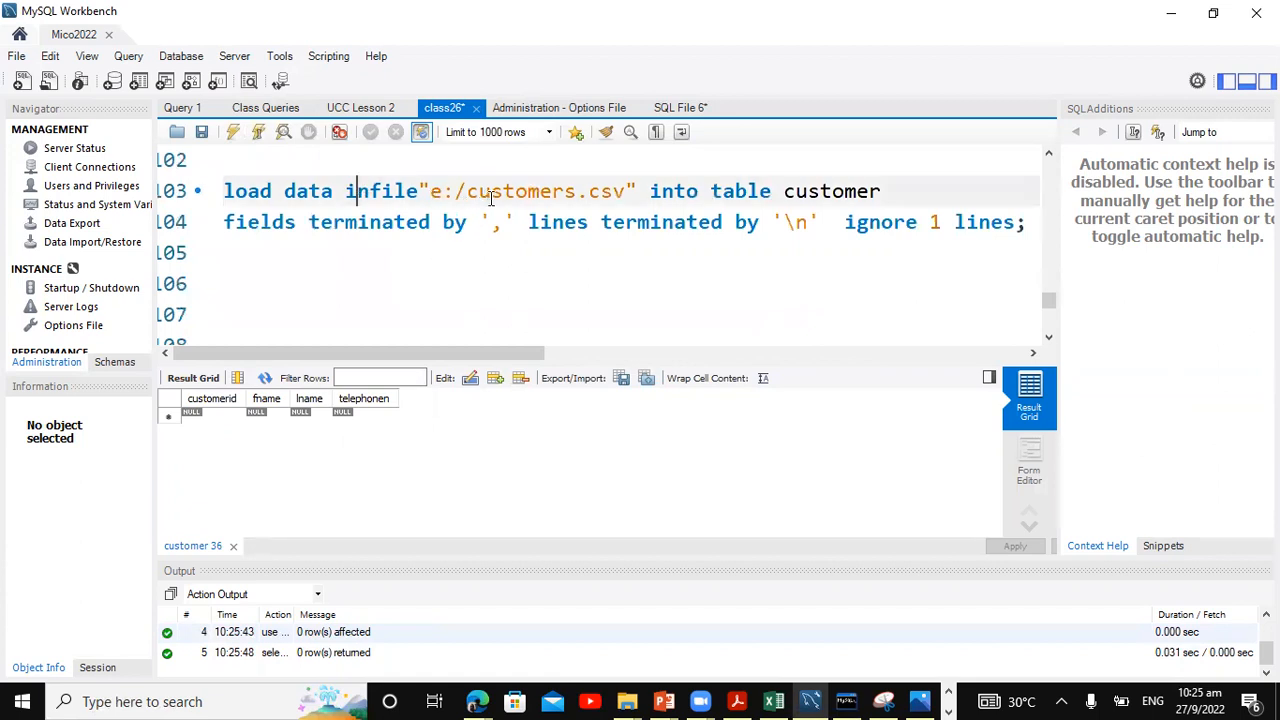
mouse_move(258, 132)
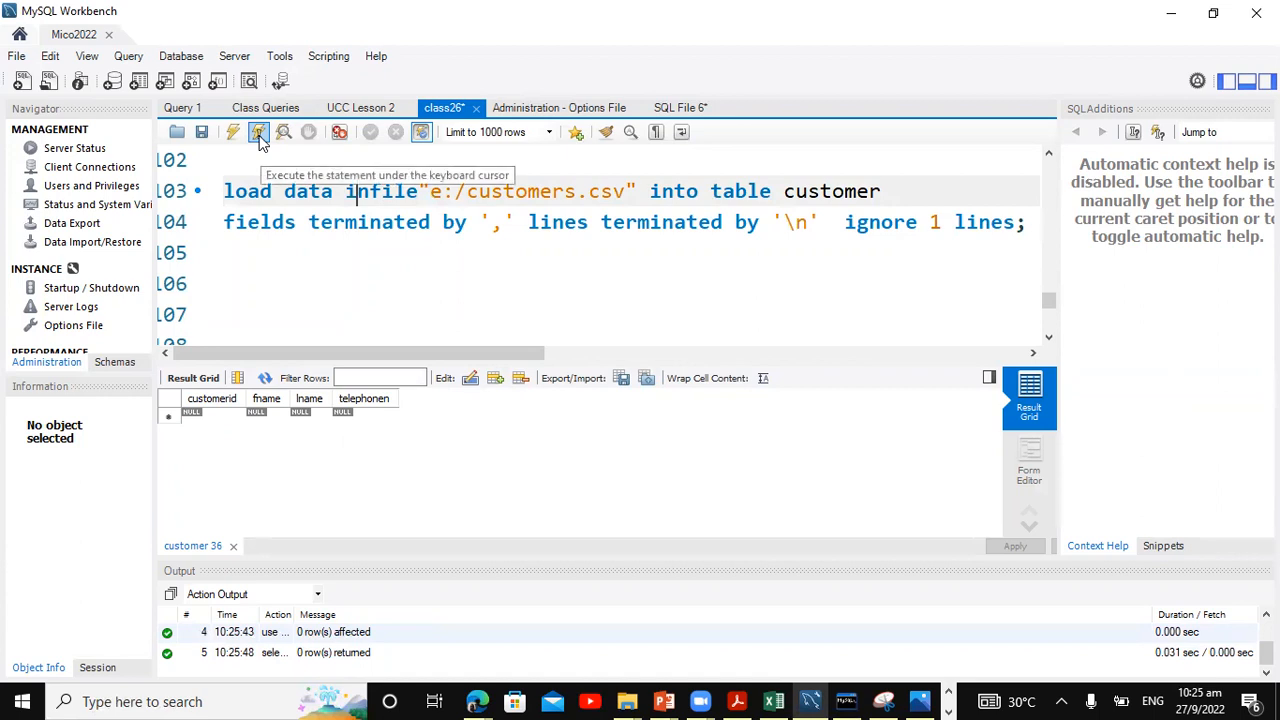
left_click(258, 132)
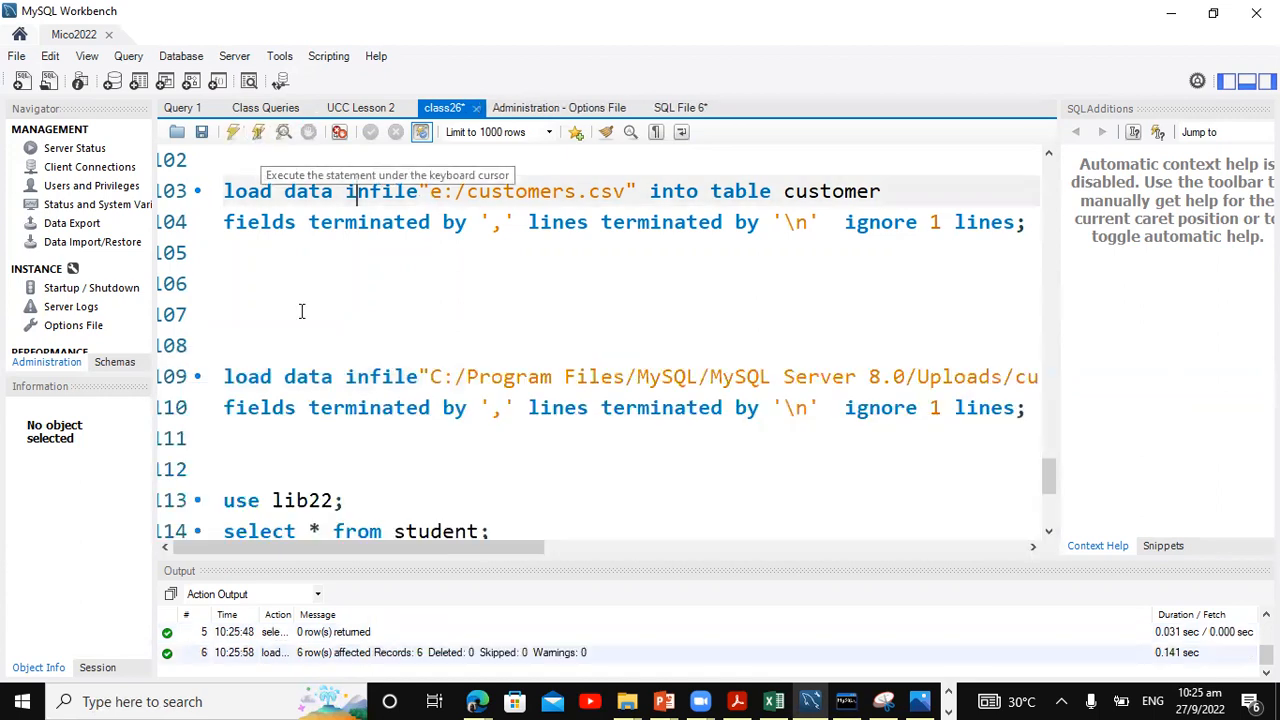
scroll("up", 3)
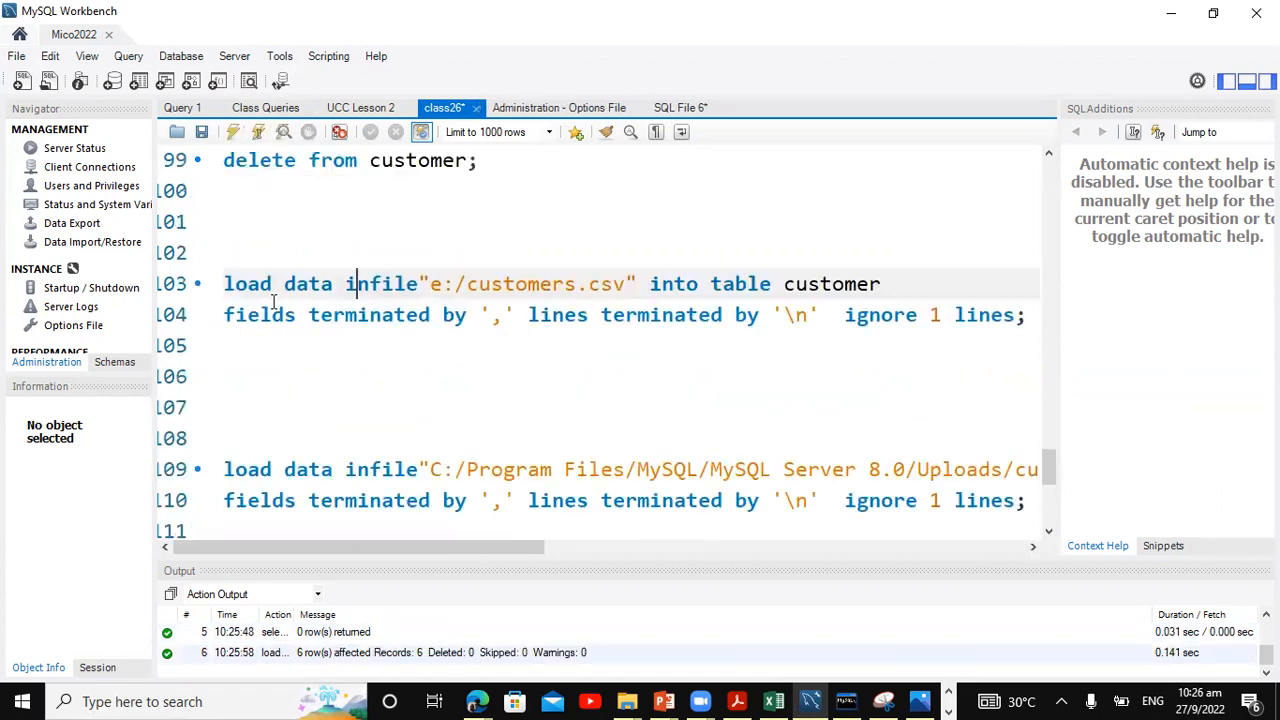
scroll("up", 3)
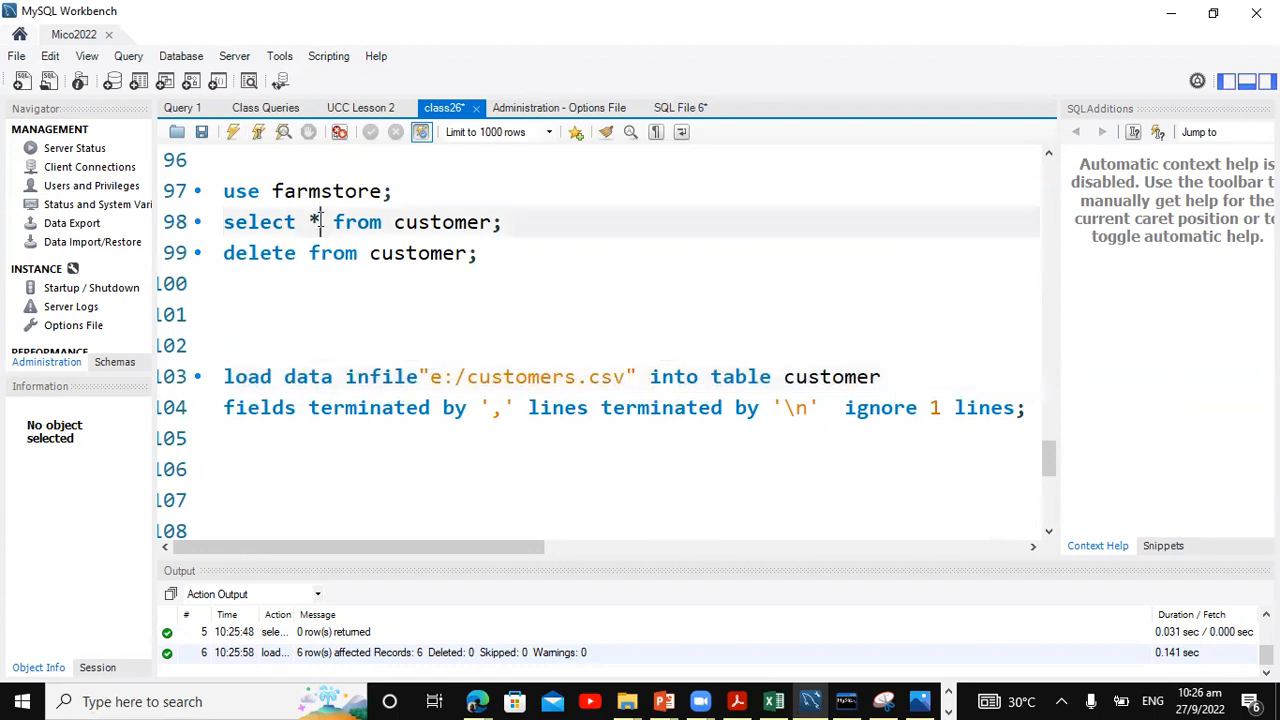
mouse_move(258, 132)
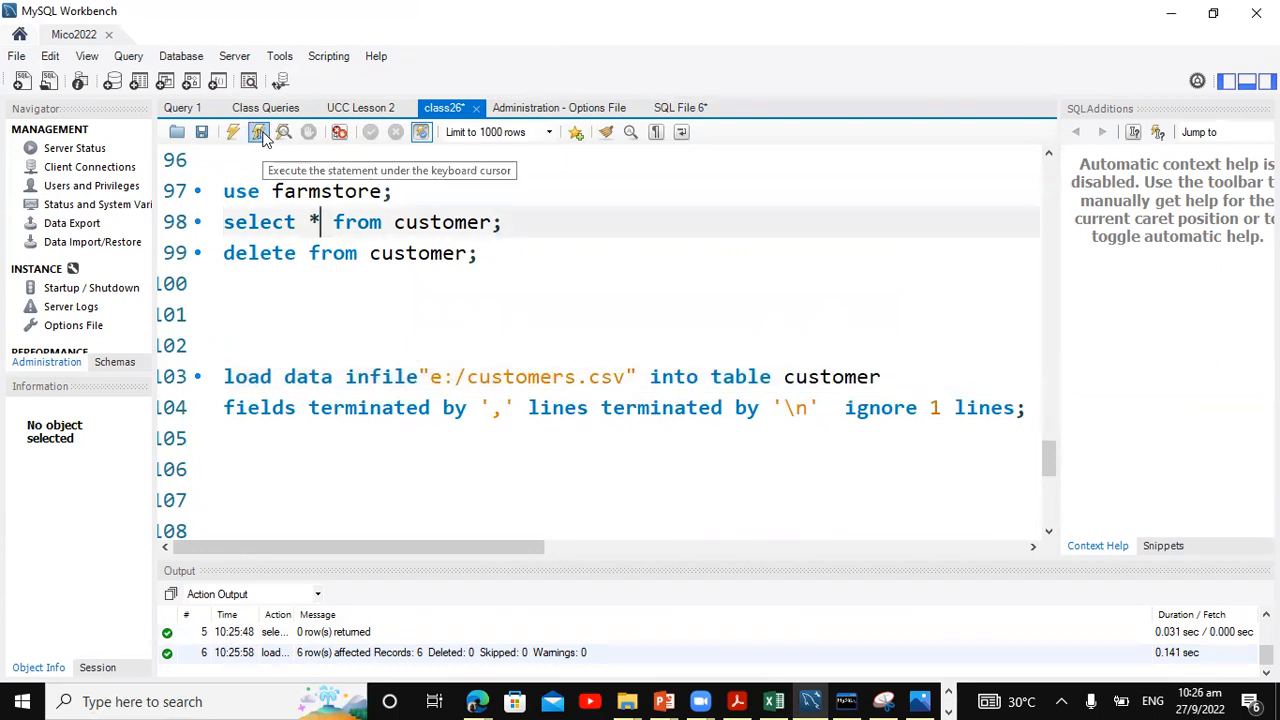
left_click(258, 132)
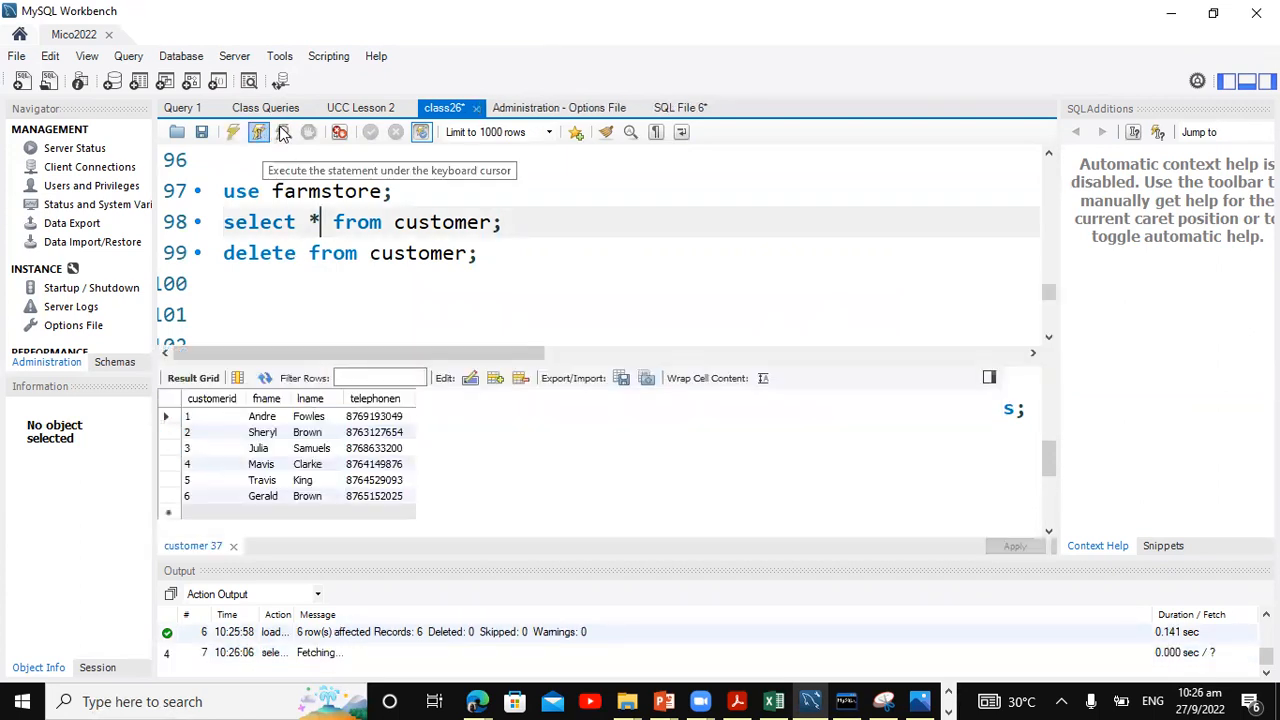
- Run delete from customer to remove all six rows again
left_click(258, 132)
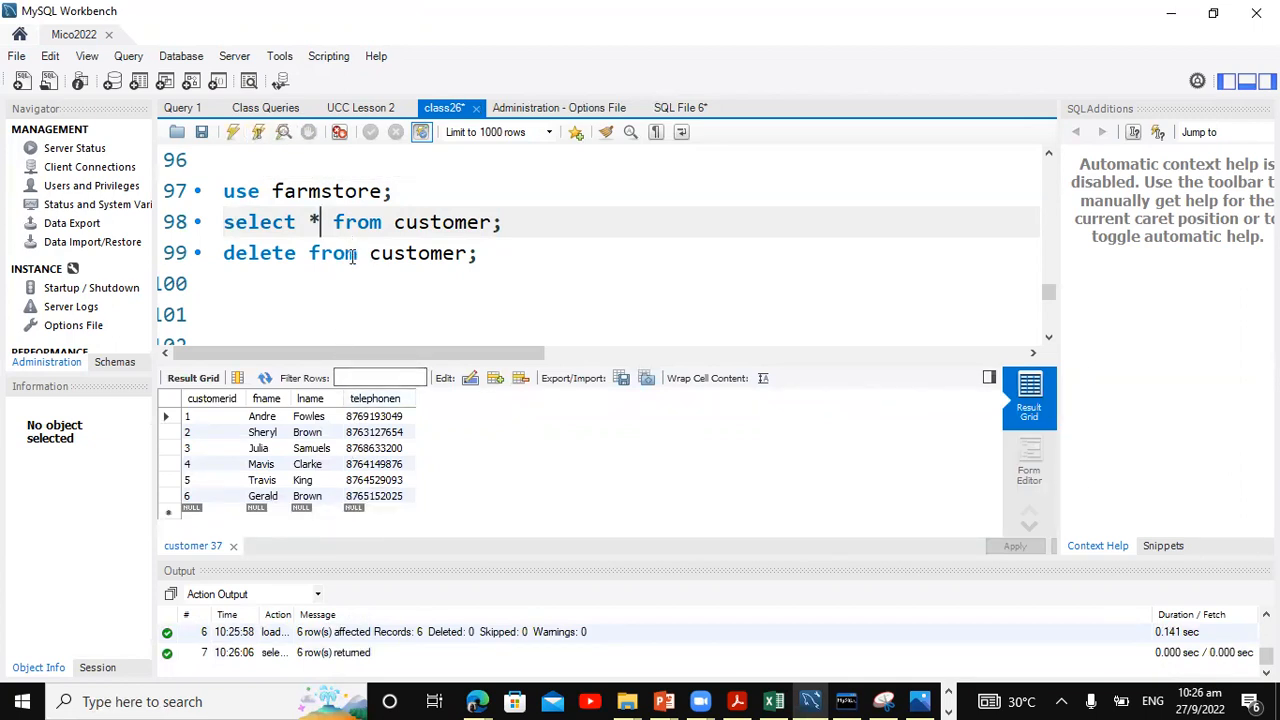
mouse_move(258, 132)
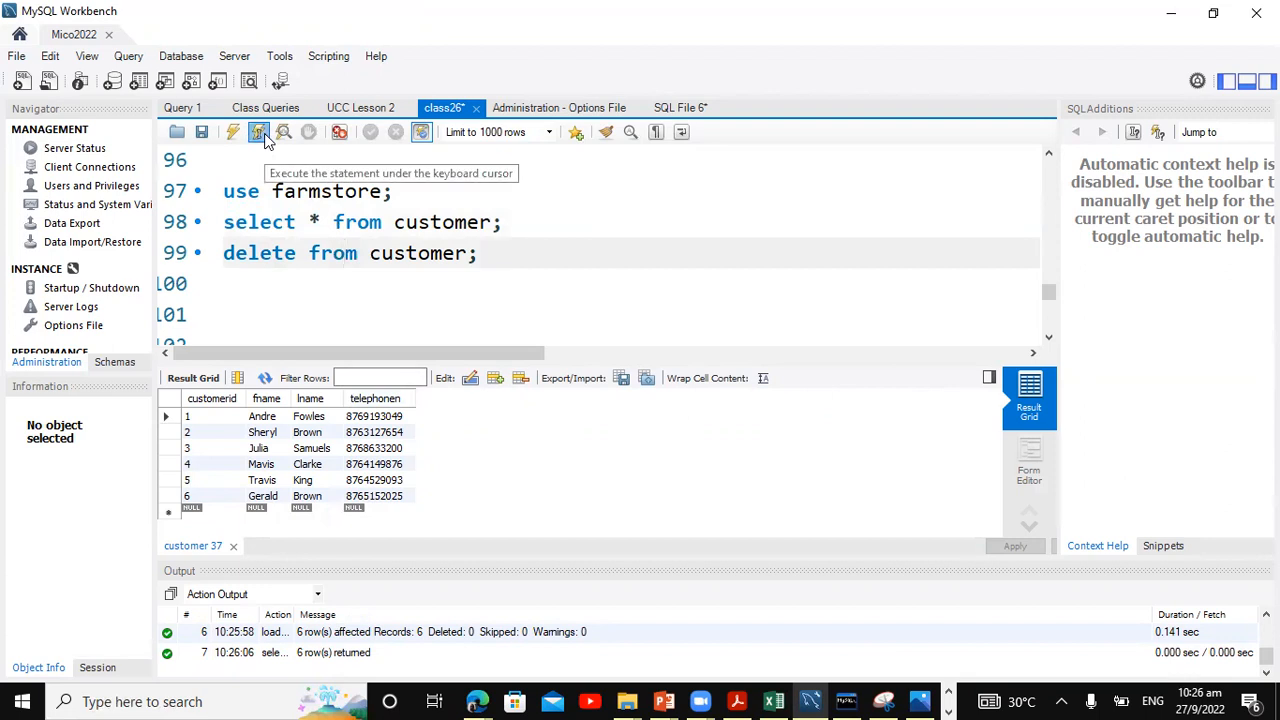
left_click(258, 132)
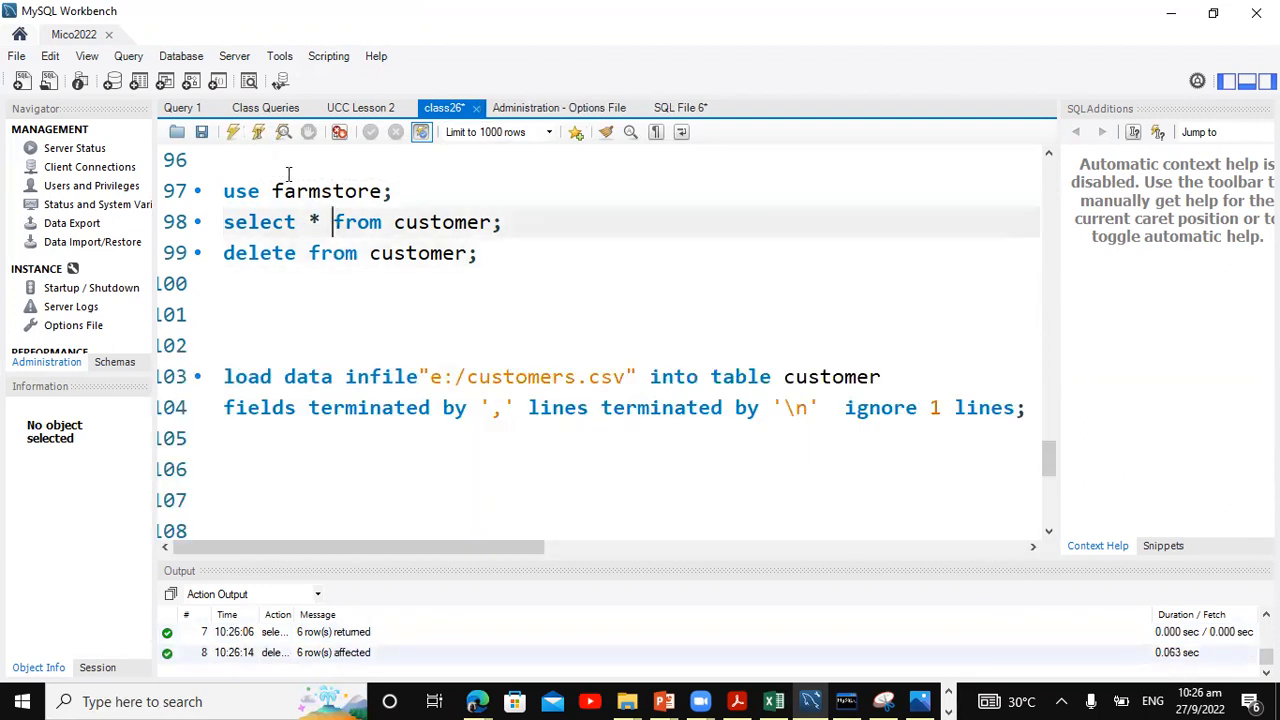
- Verify customer is empty, load customers.csv from the Uploads folder path, and confirm six rows
left_click(232, 132)
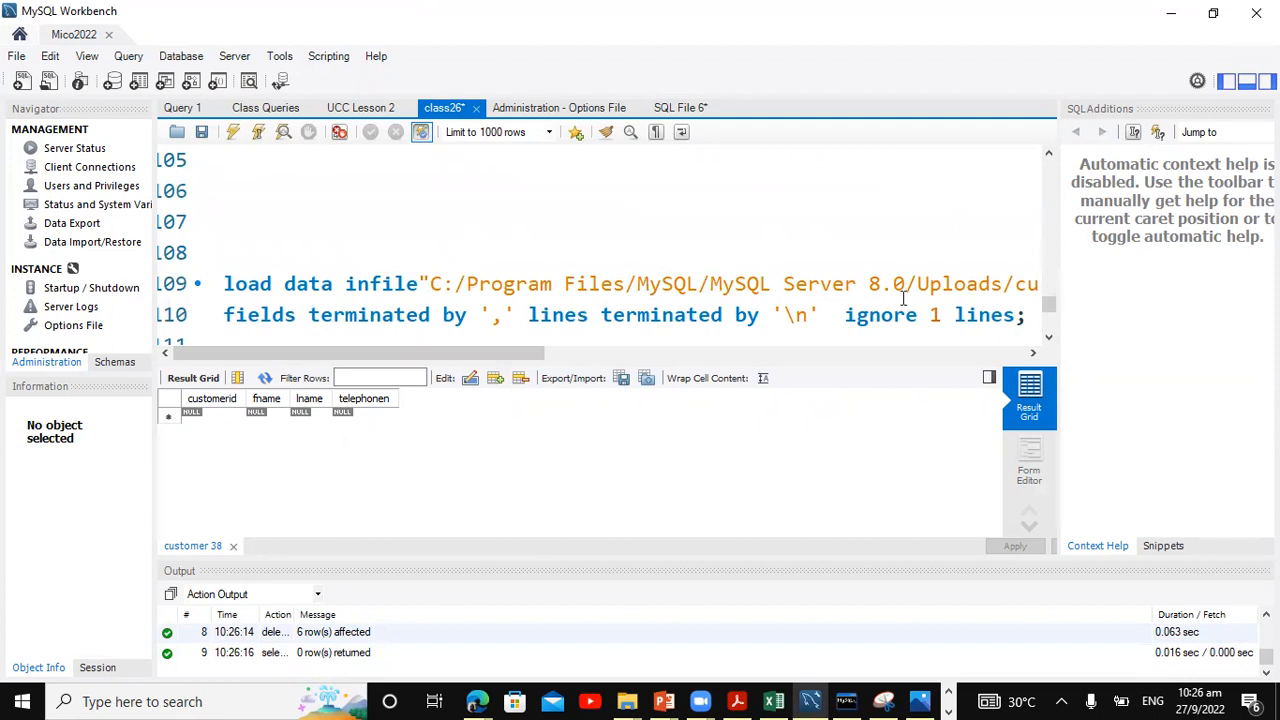
mouse_move(758, 292)
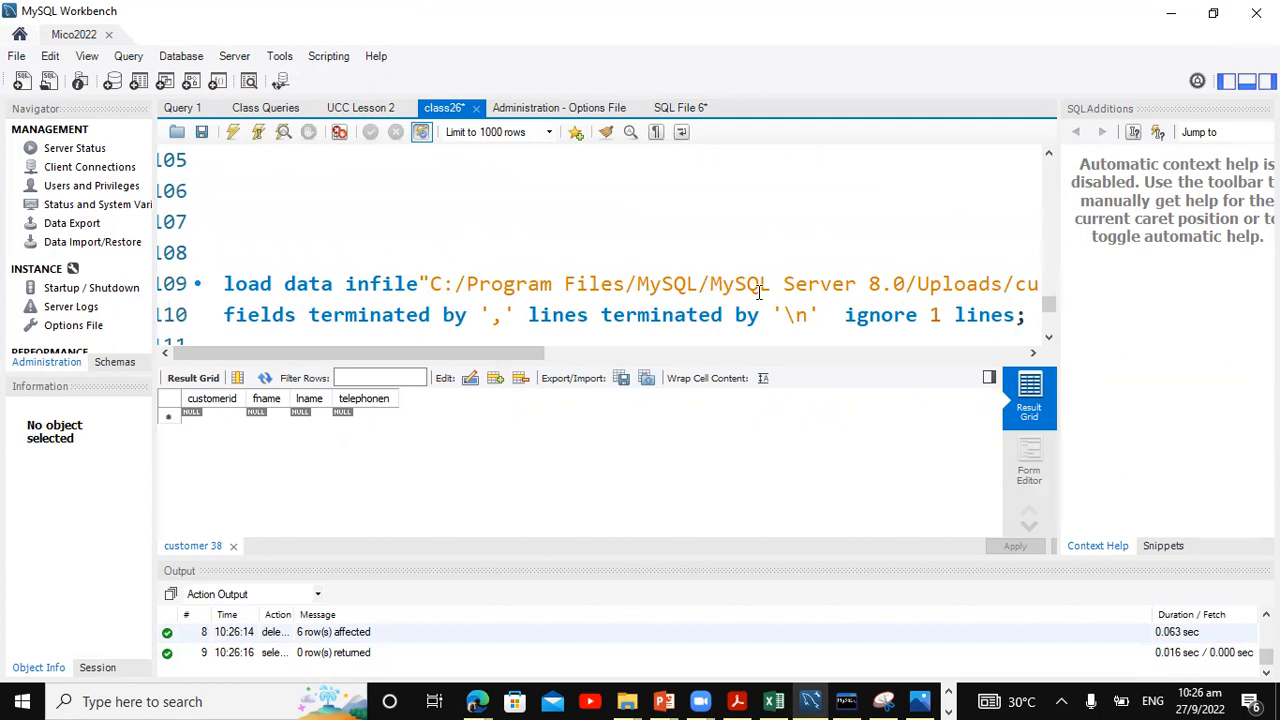
scroll("down", 3)
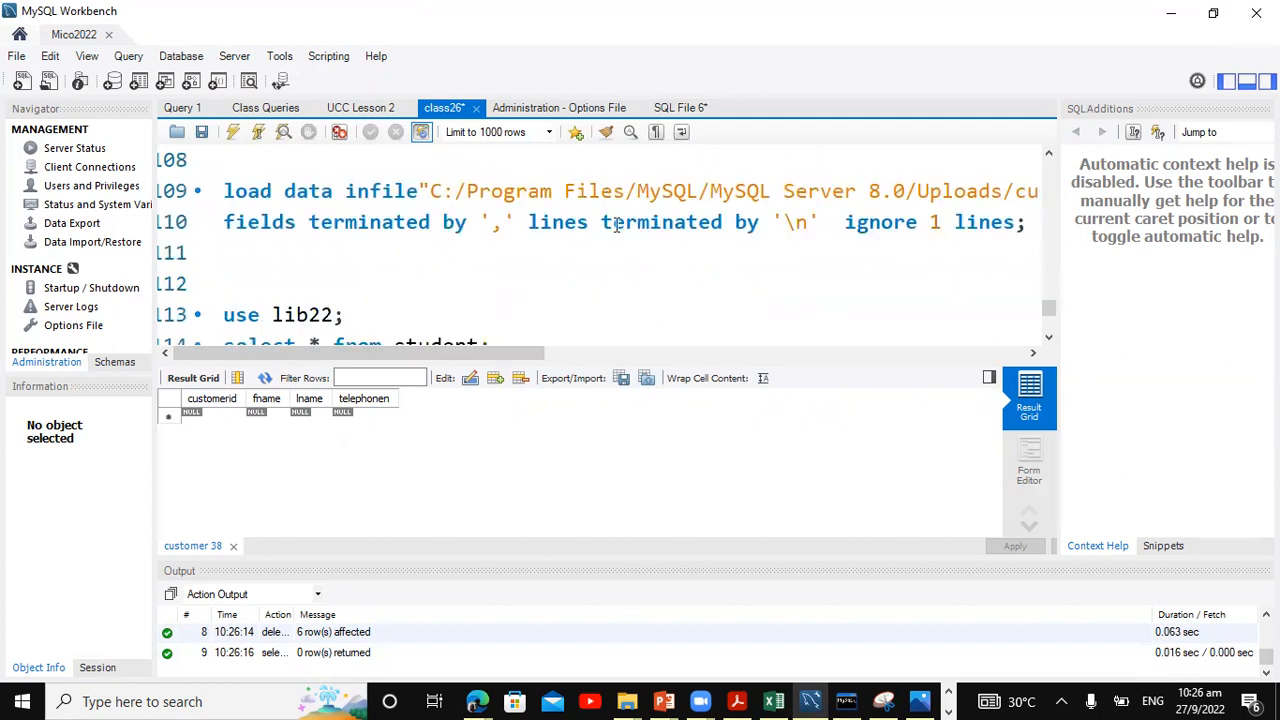
scroll("up", 3)
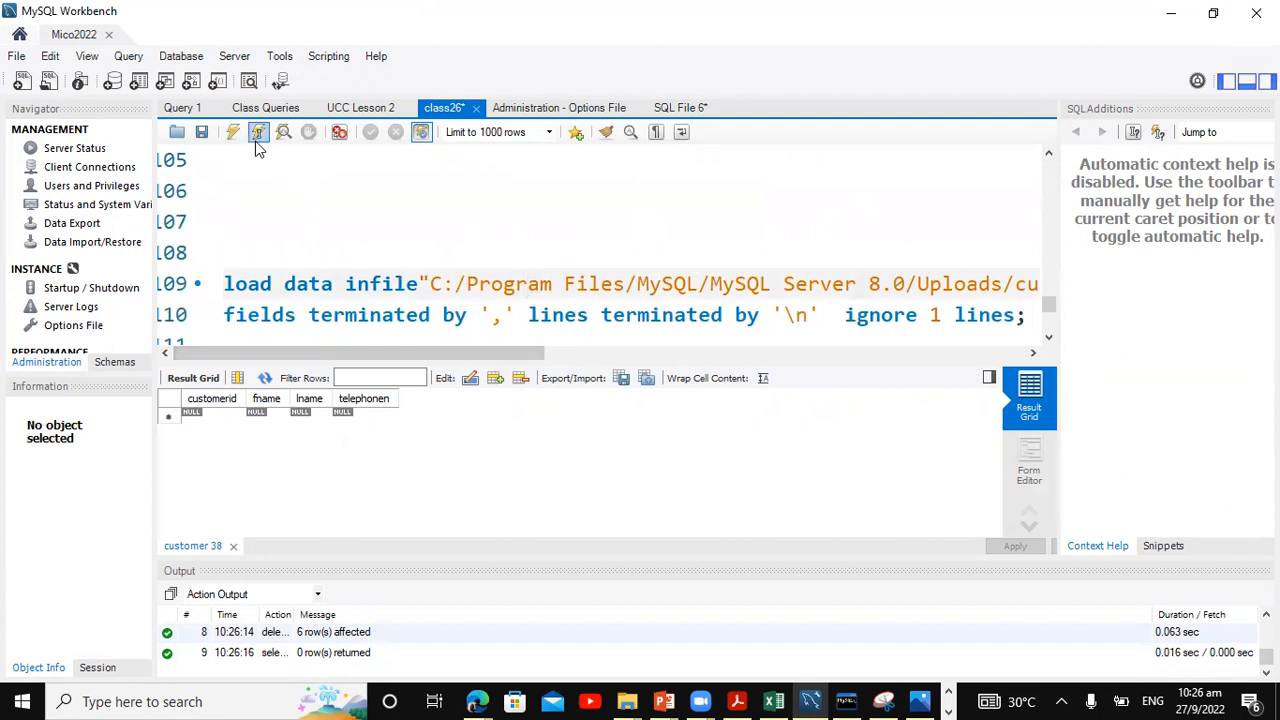
left_click(258, 132)
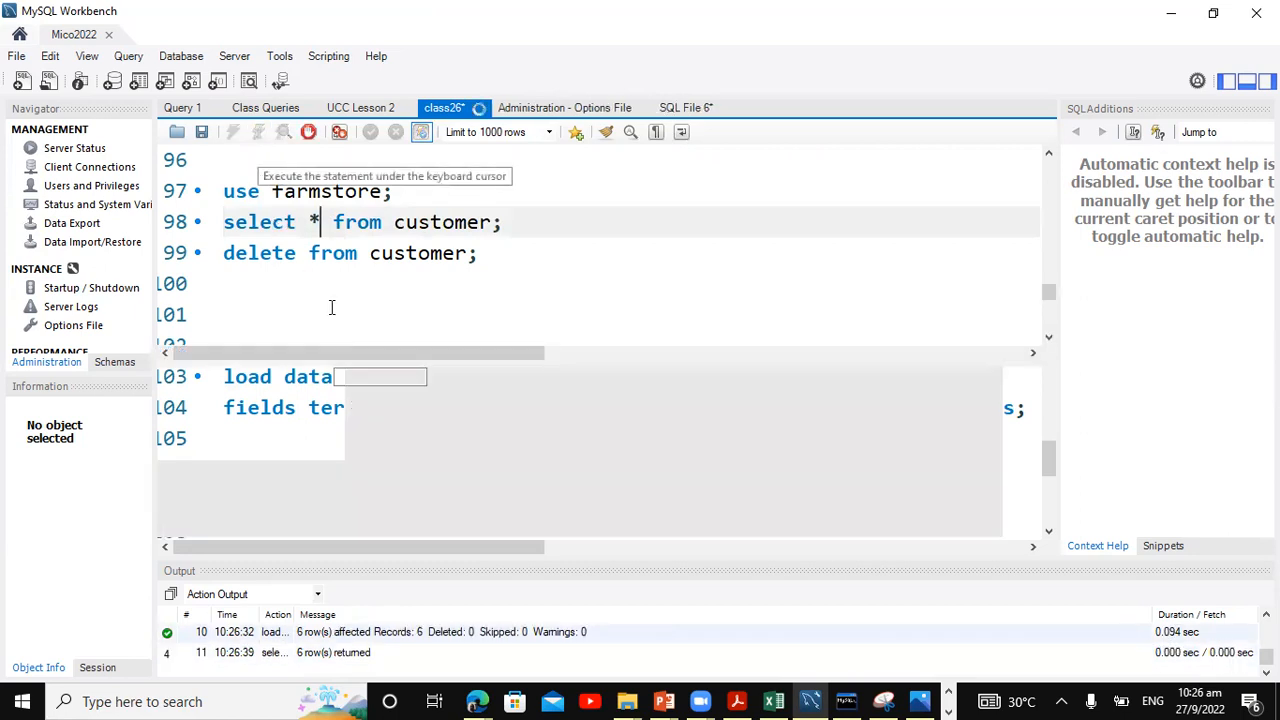
left_click(232, 132)
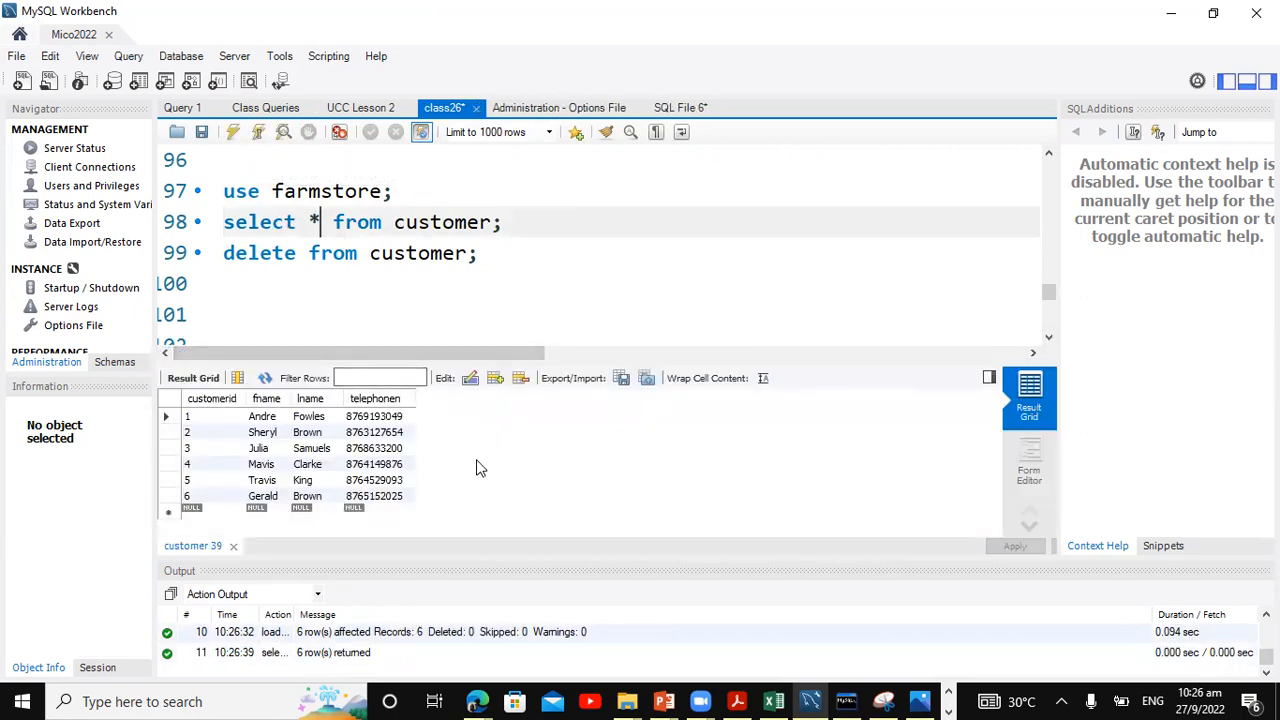